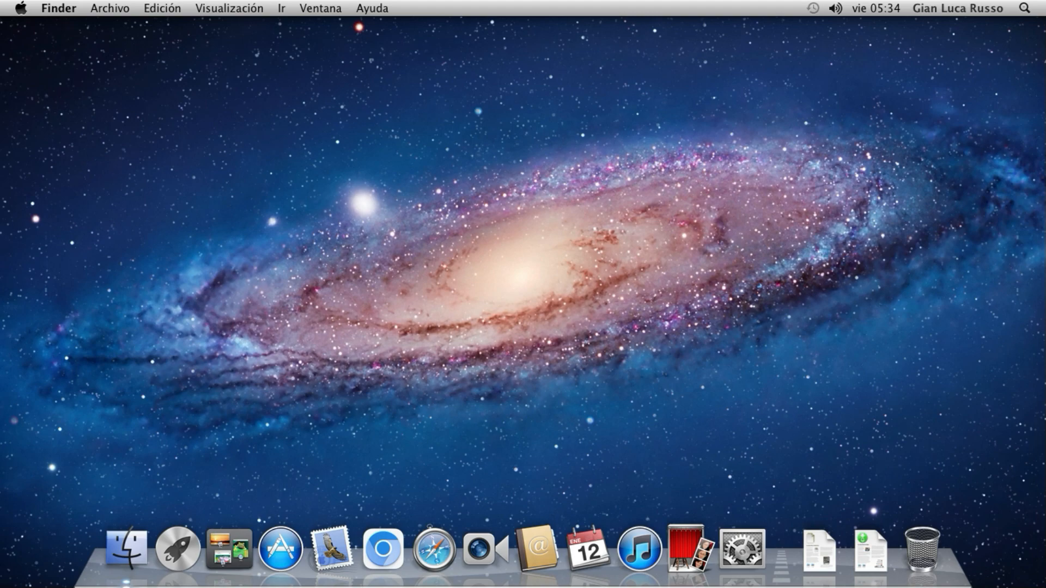
{"action": "mouse_move", "coordinate": [381, 549]}
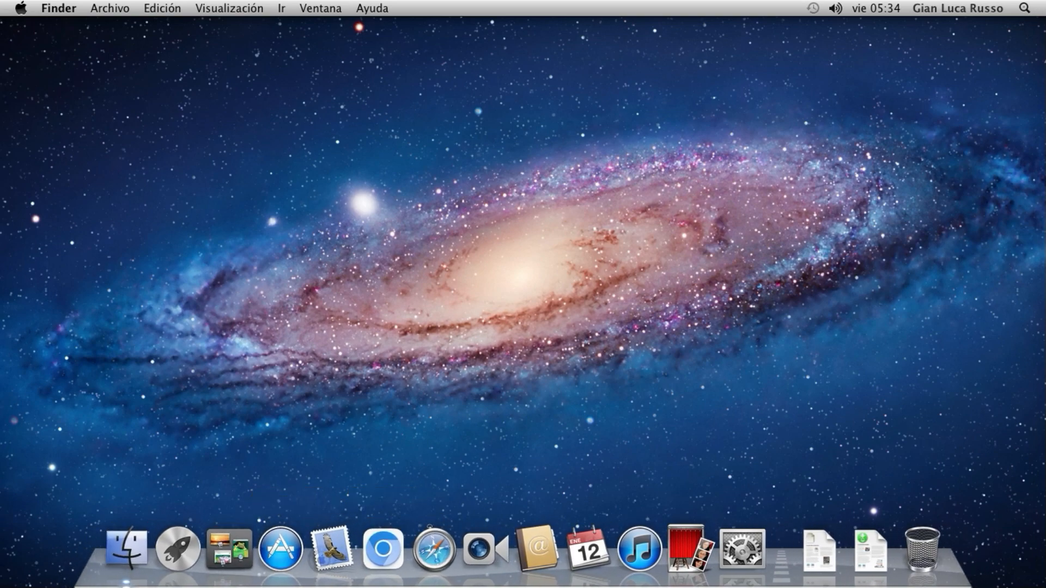
{"action": "mouse_move", "coordinate": [329, 547]}
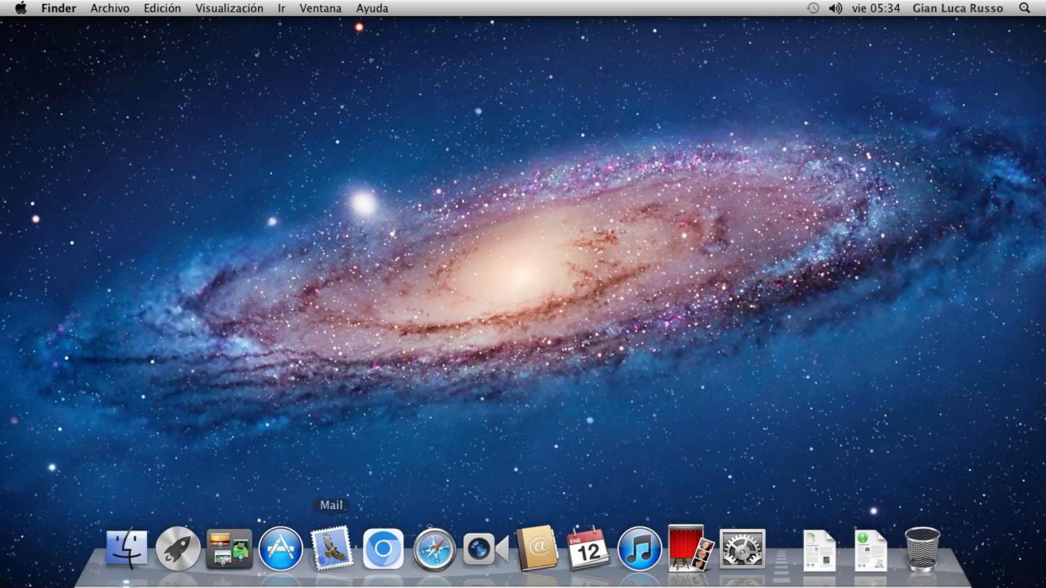
- View the About This Mac system information, then close it
{"action": "left_click", "coordinate": [20, 7]}
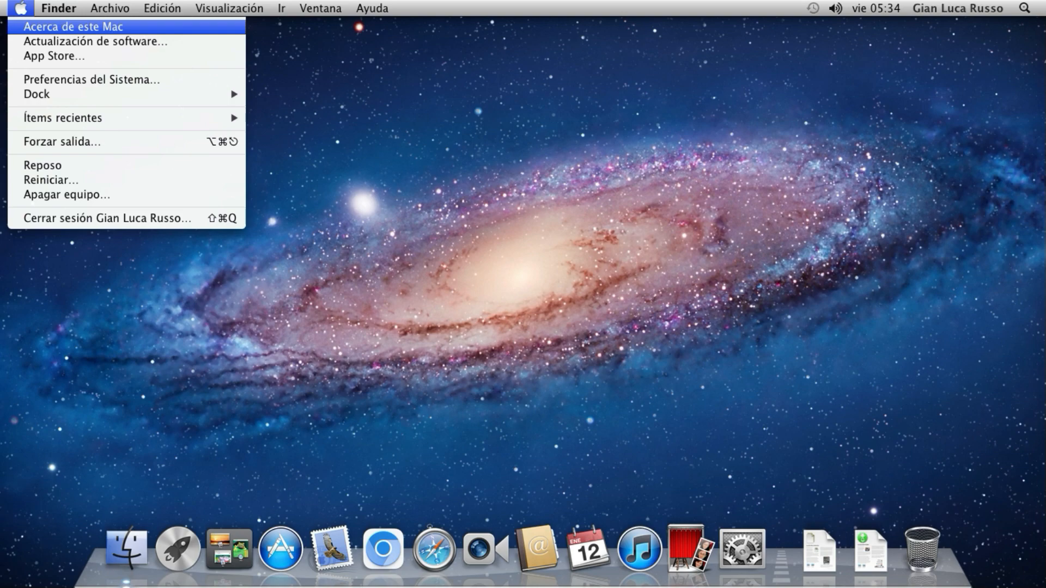
{"action": "left_click", "coordinate": [72, 26]}
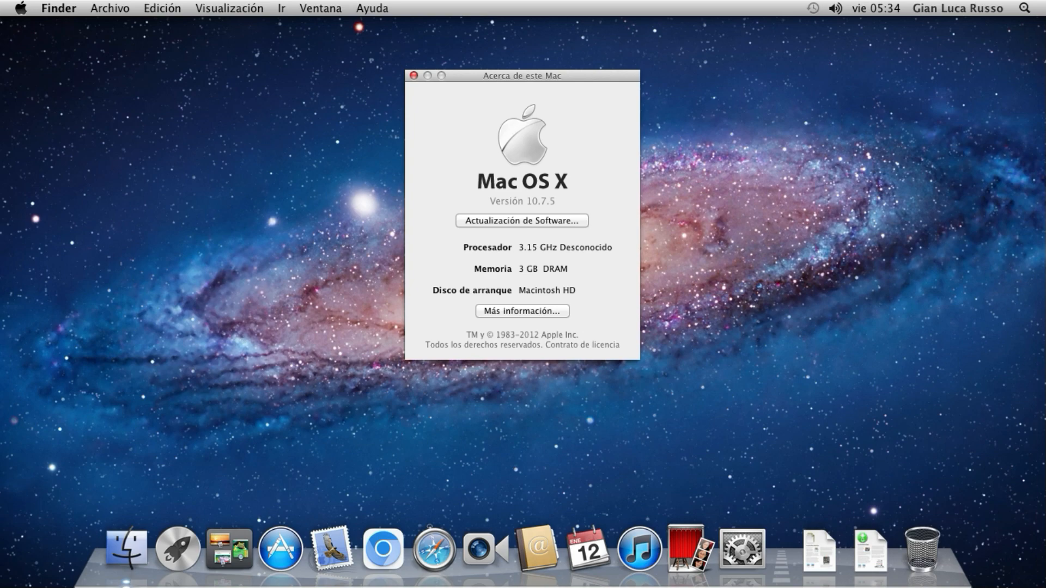
{"action": "left_click", "coordinate": [414, 75]}
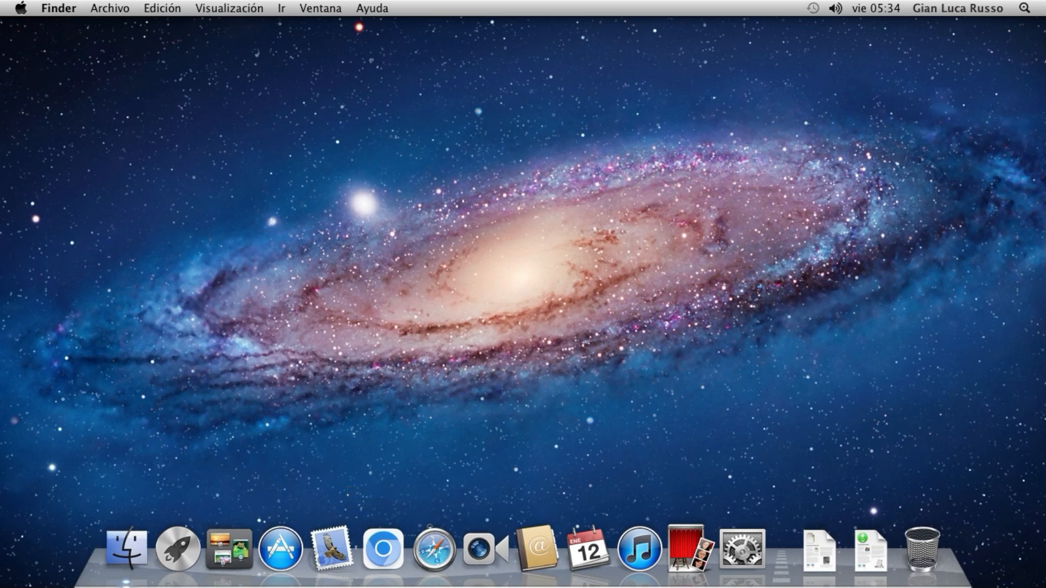
{"action": "mouse_move", "coordinate": [383, 547]}
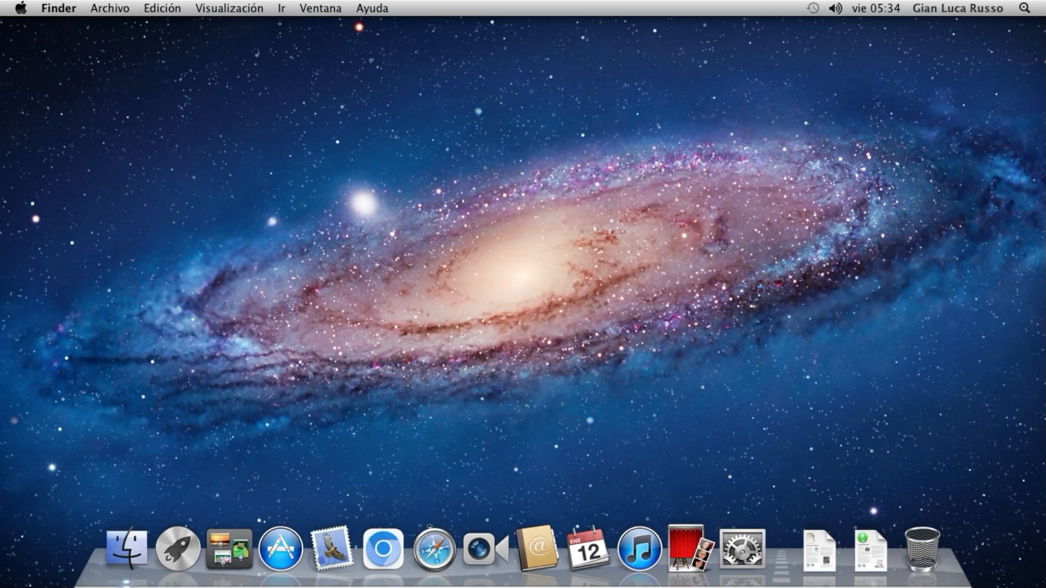
{"action": "mouse_move", "coordinate": [382, 549]}
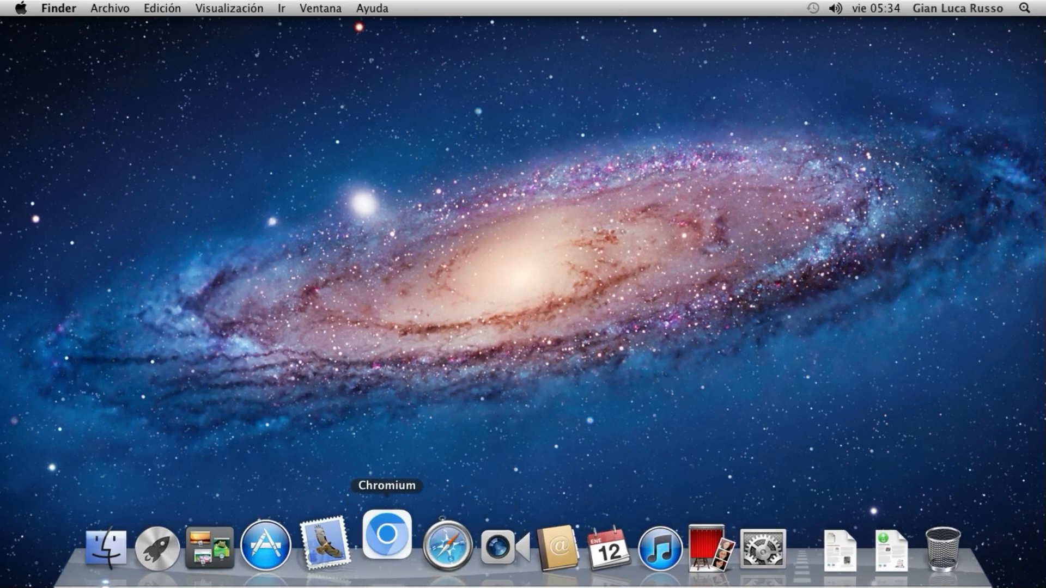
- Launch Chromium from the Dock, skip signing in, and dismiss the 'Personaliza Chrome' tip
{"action": "left_click", "coordinate": [386, 546]}
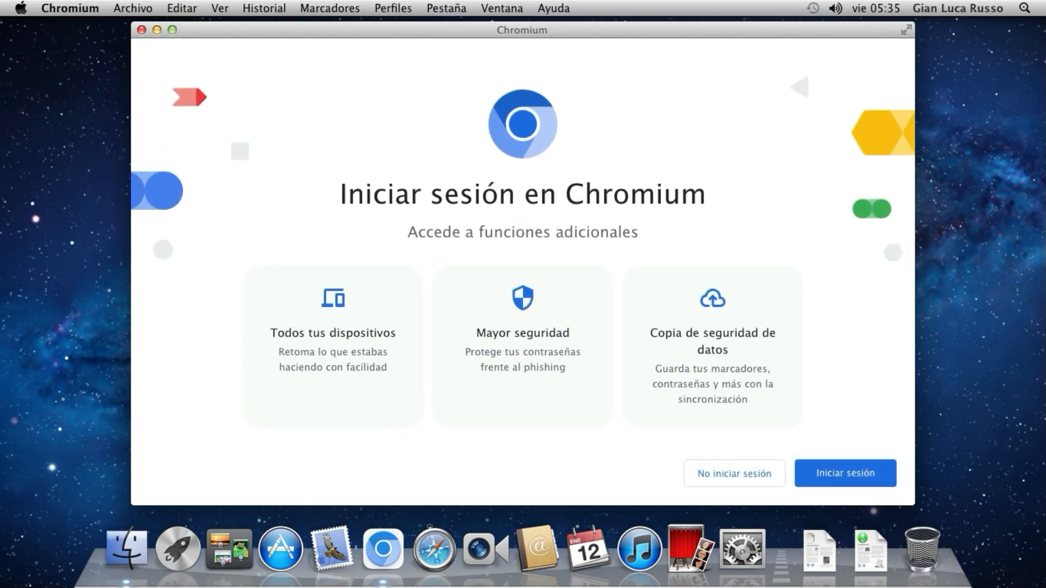
{"action": "left_click", "coordinate": [732, 473]}
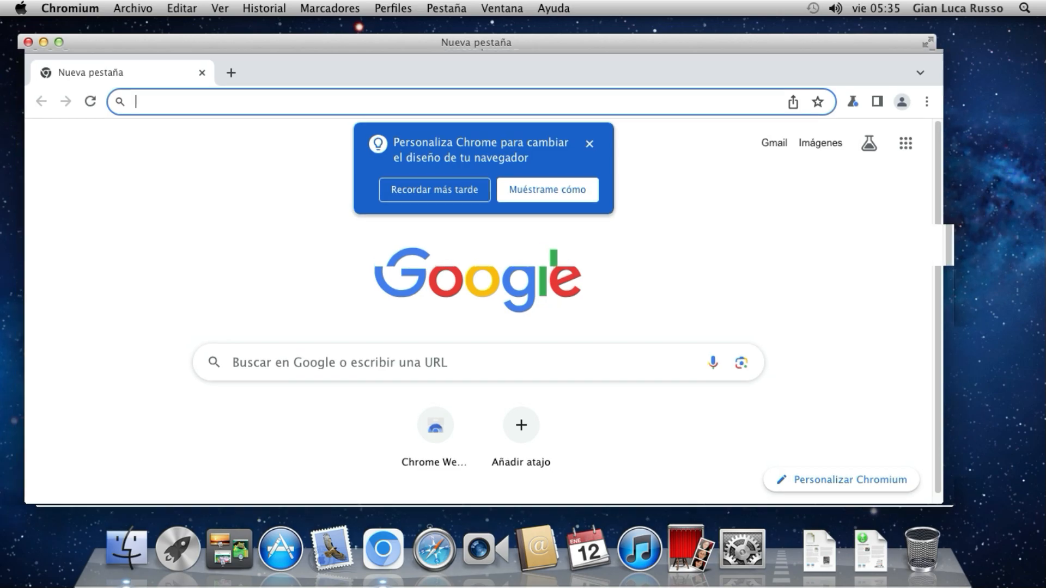
{"action": "left_click", "coordinate": [44, 42]}
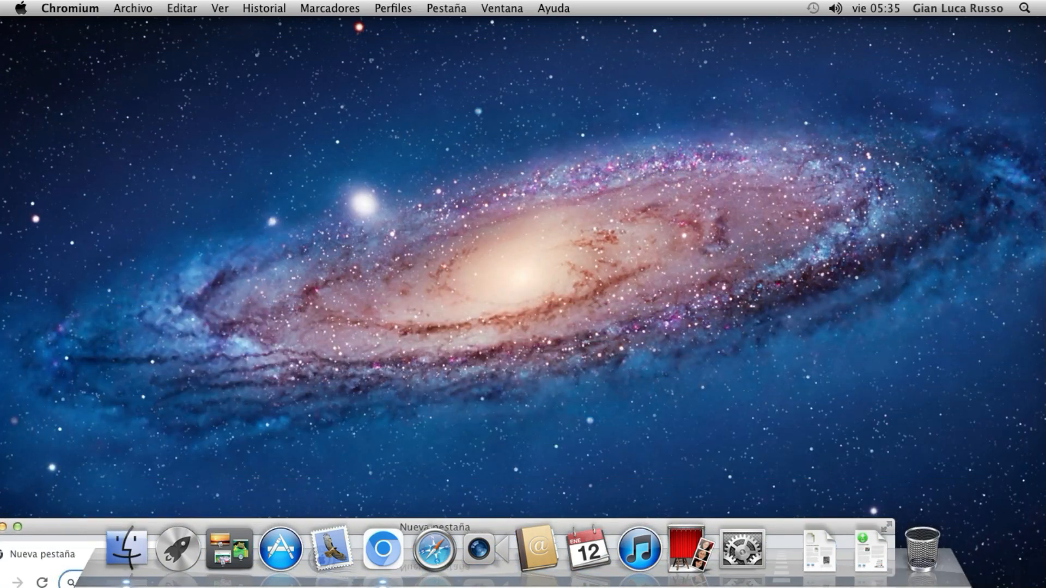
{"action": "left_click", "coordinate": [383, 549]}
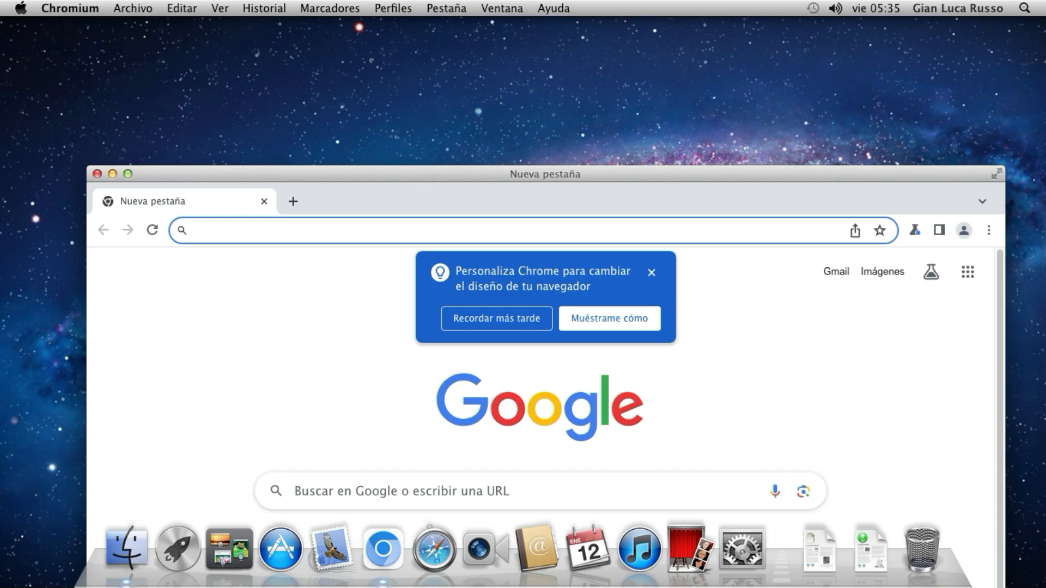
{"action": "left_click", "coordinate": [651, 273]}
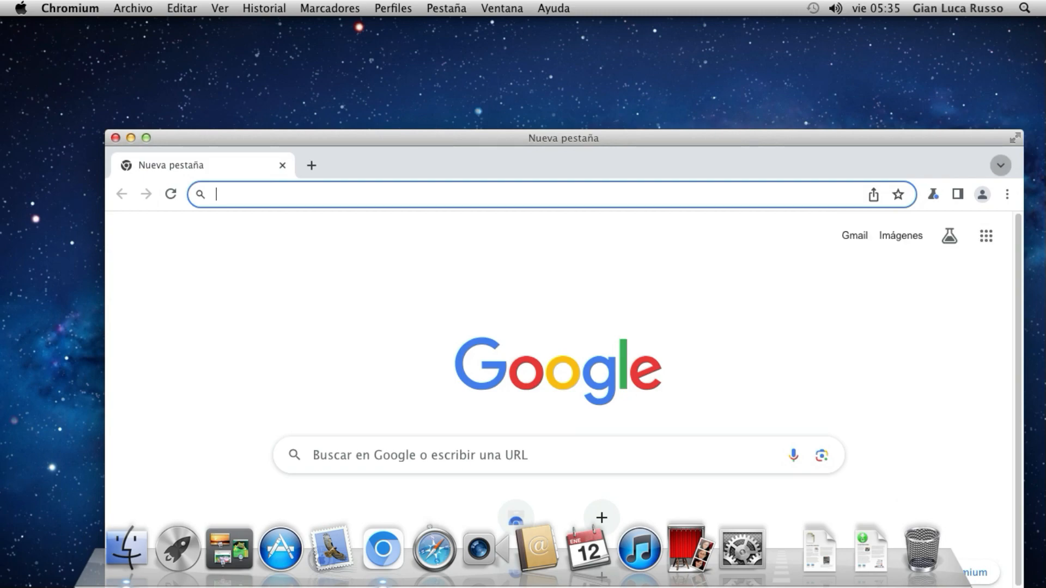
- Open 'Información de Chromium' and select the version number 120.0.6099.199.1
{"action": "left_click", "coordinate": [1006, 194]}
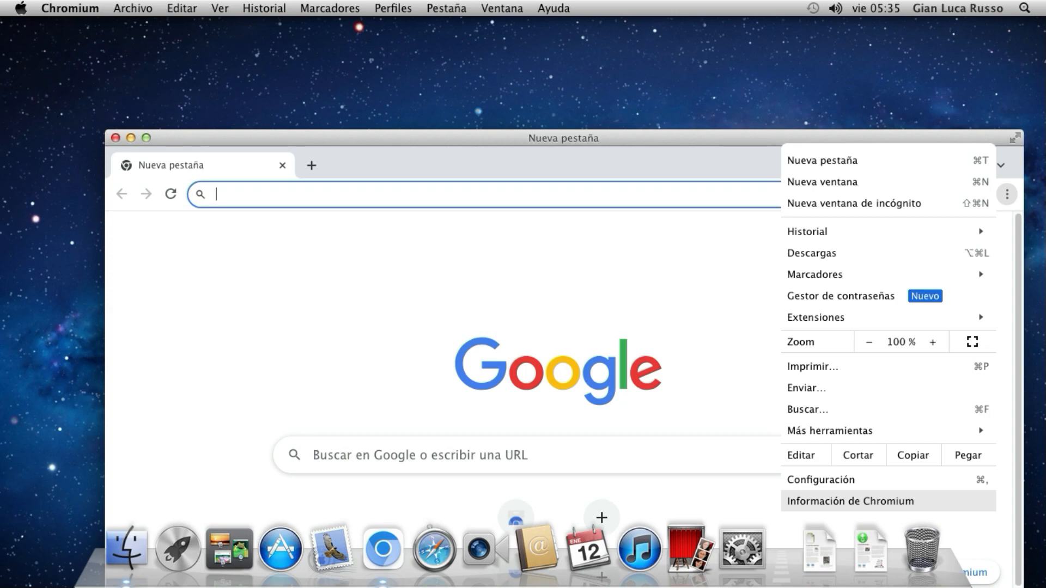
{"action": "left_click", "coordinate": [850, 501]}
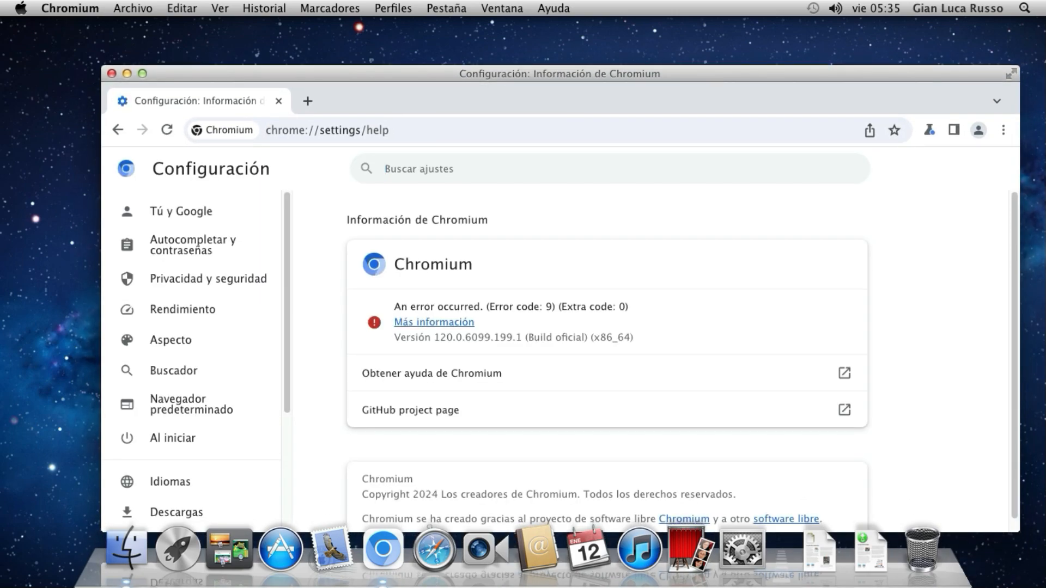
{"action": "scroll", "scroll_direction": "up", "scroll_amount": 3}
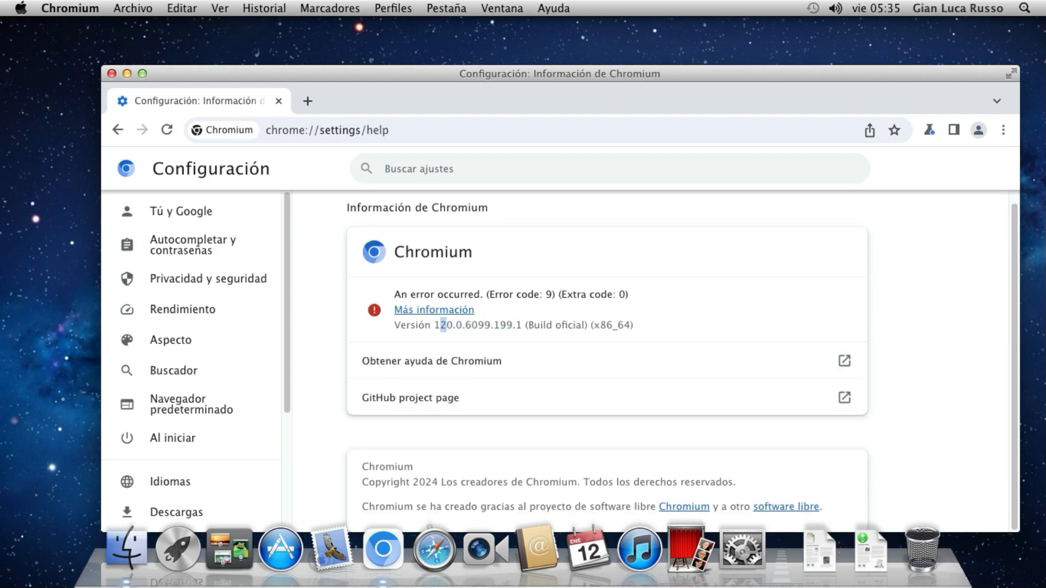
{"action": "double_click", "coordinate": [441, 328]}
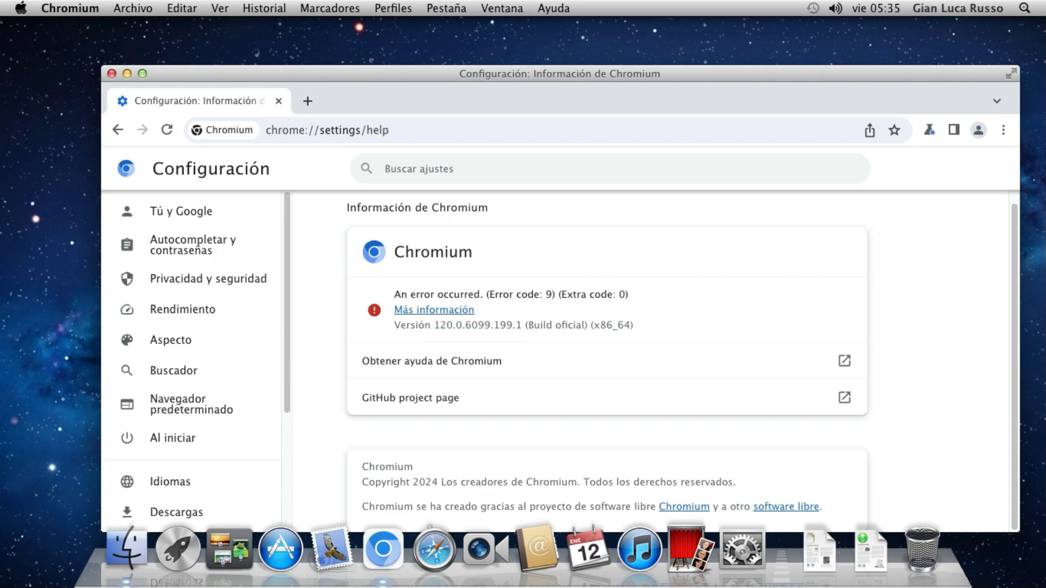
- Search chrome://flags for 'dark' to find Auto Dark Mode for Web Contents, then open a new tab
{"action": "left_click", "coordinate": [170, 339]}
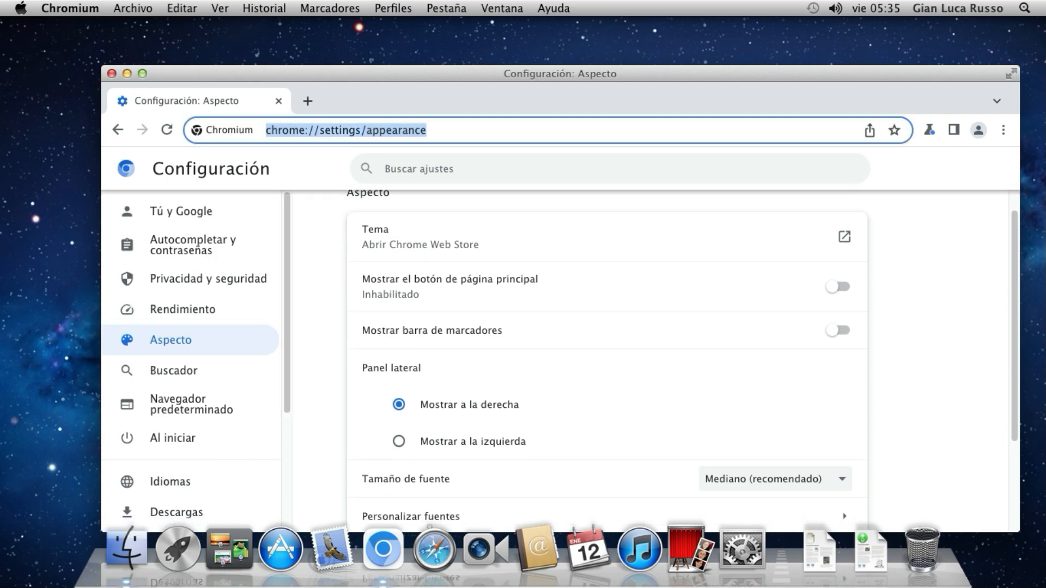
{"action": "type", "text": "chomre"}
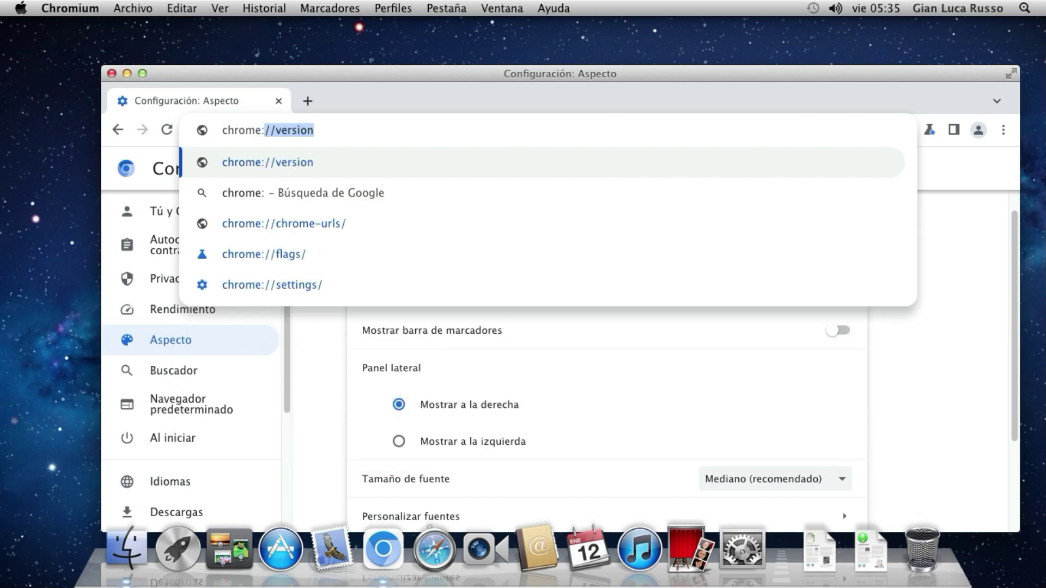
{"action": "left_click", "coordinate": [264, 255]}
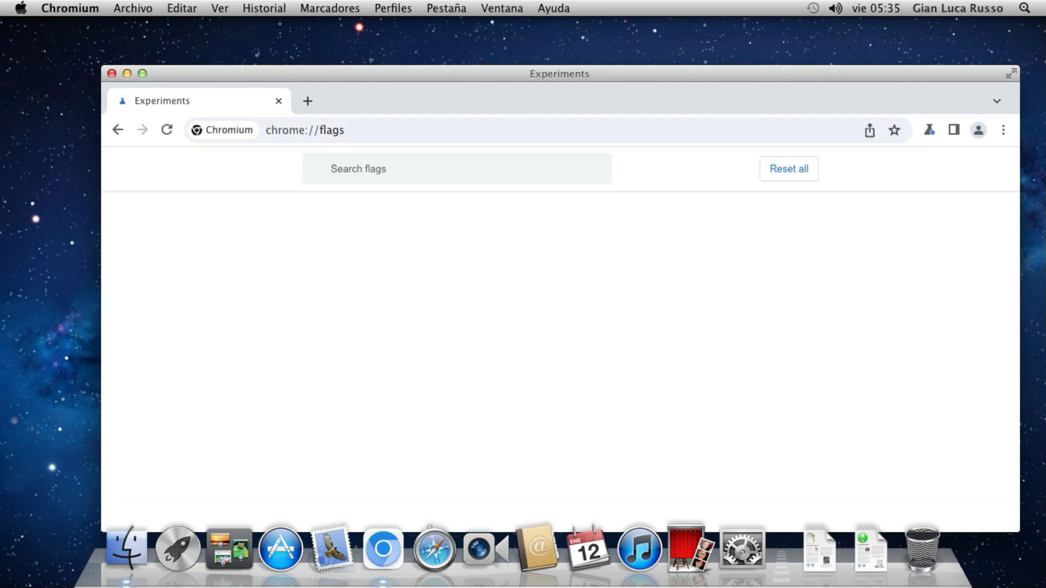
{"action": "type", "text": "da"}
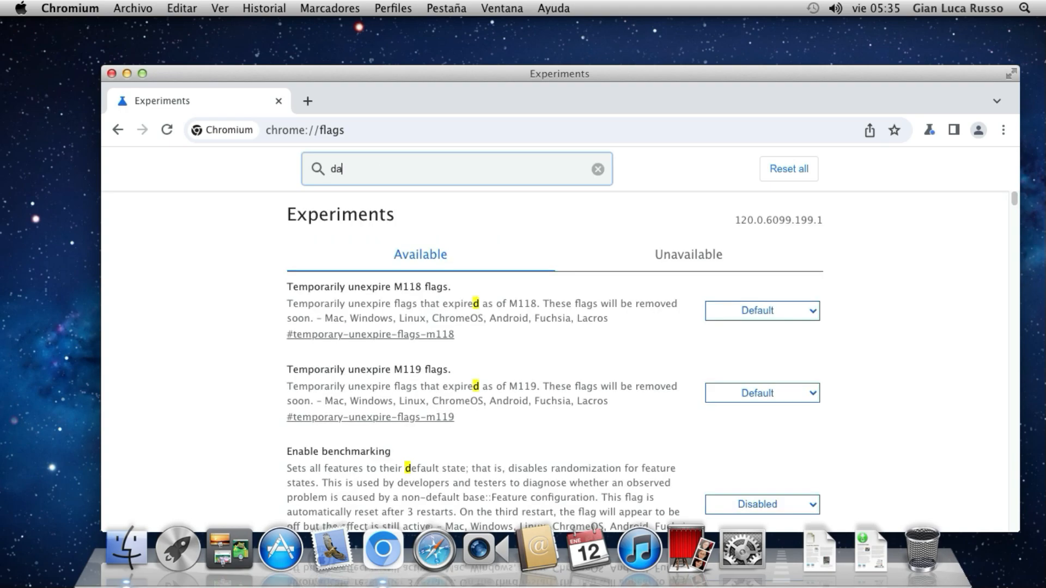
{"action": "type", "text": "rk"}
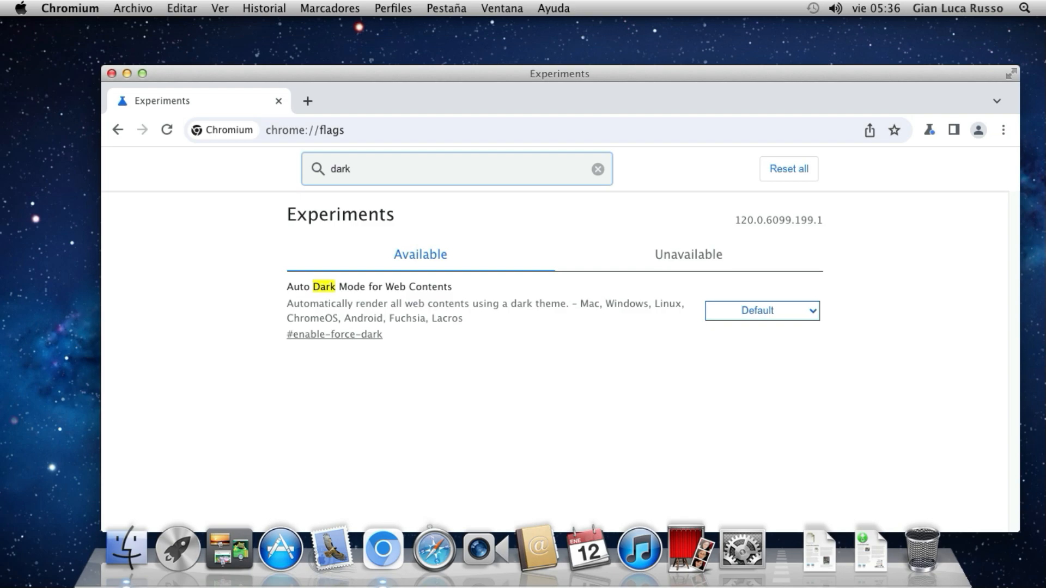
{"action": "left_click", "coordinate": [687, 254]}
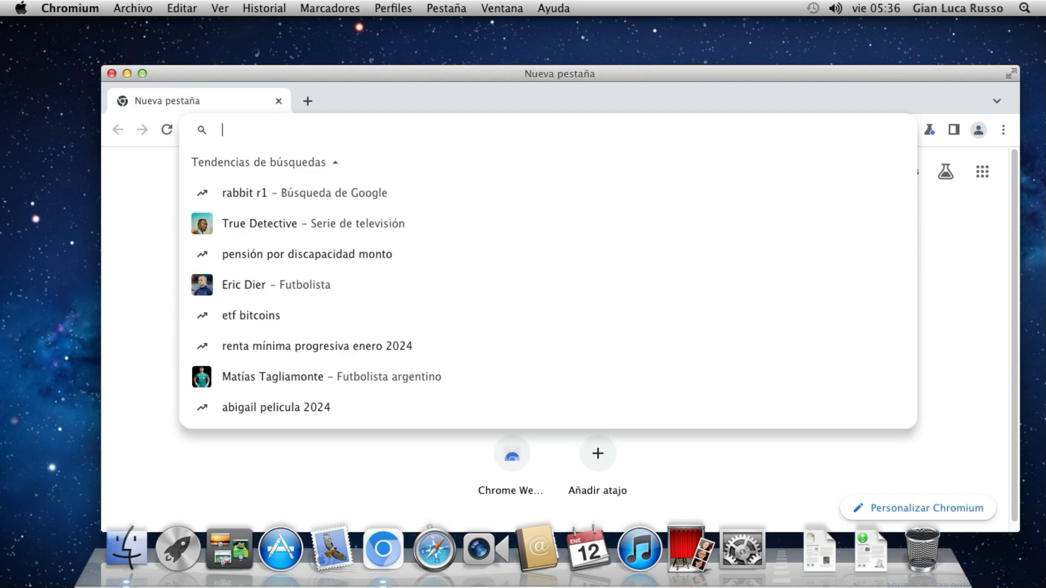
- Try to visit html5test.com, which fails with a connection-refused error
{"action": "type", "text": "html5test.como"}
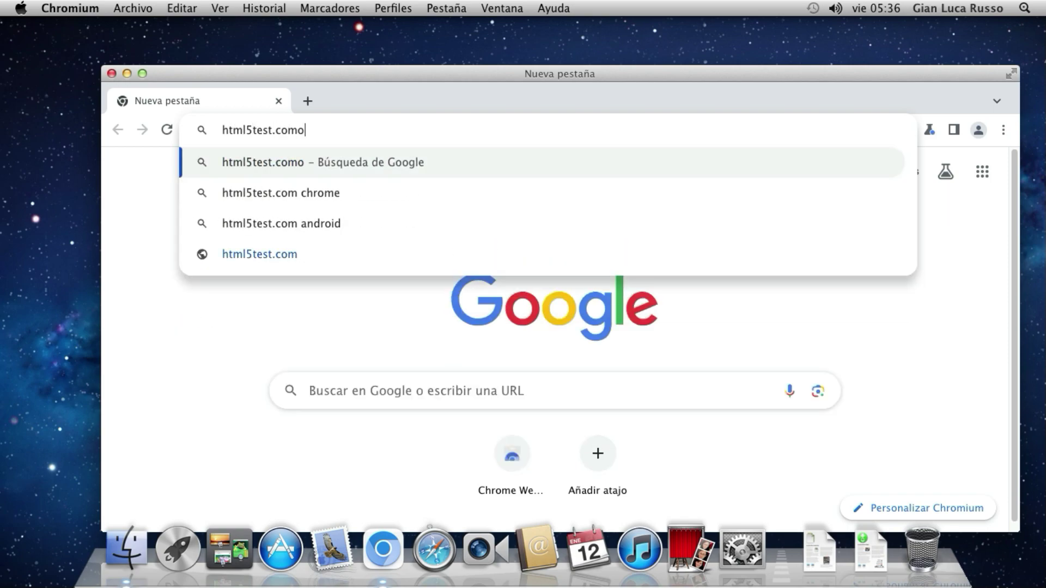
{"action": "key", "text": "Return"}
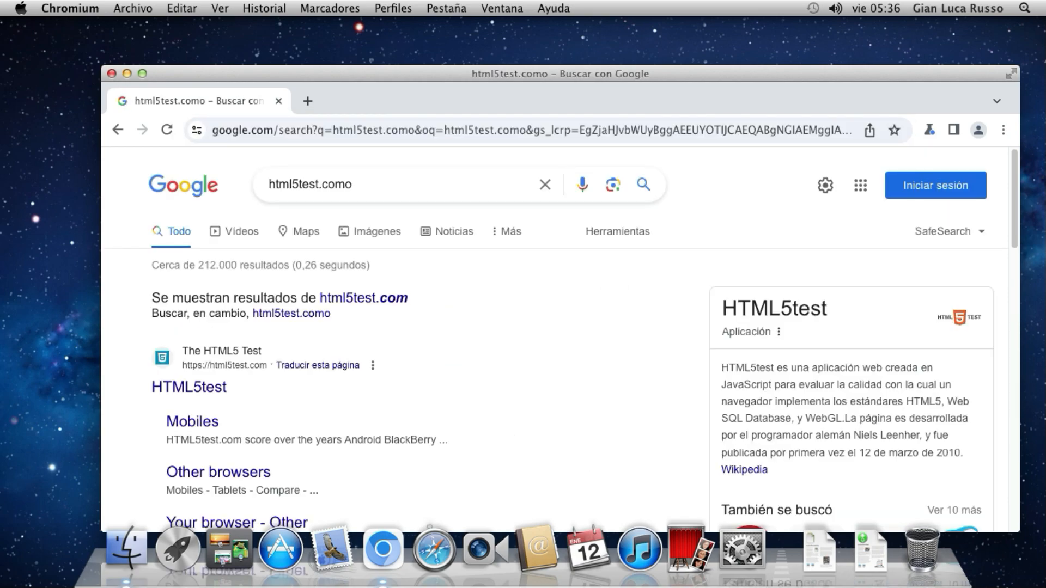
{"action": "left_click", "coordinate": [189, 387]}
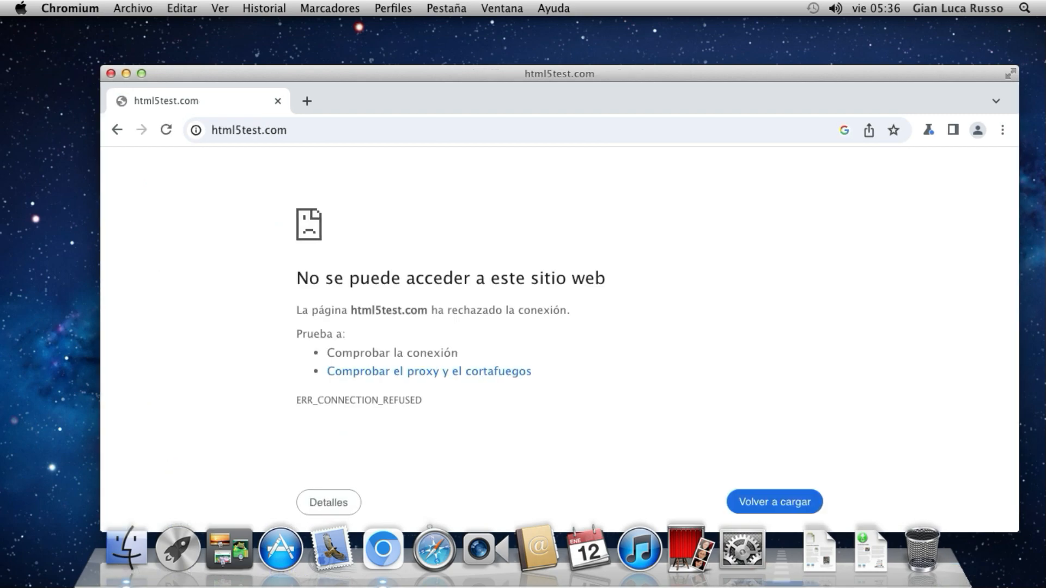
- Try html6test.com in a new tab, then close that failed tab
{"action": "left_click", "coordinate": [306, 101]}
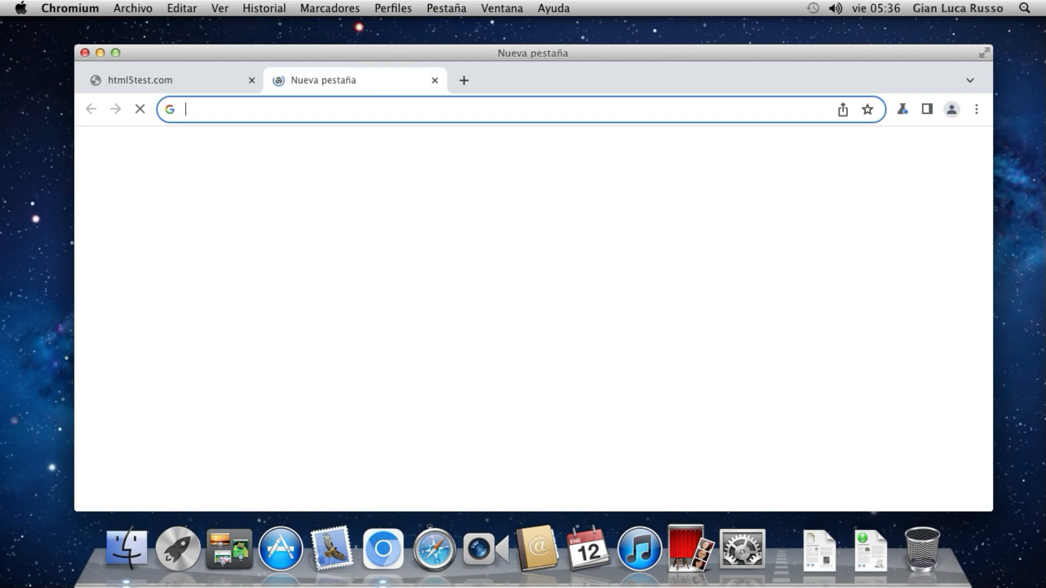
{"action": "left_click", "coordinate": [466, 108]}
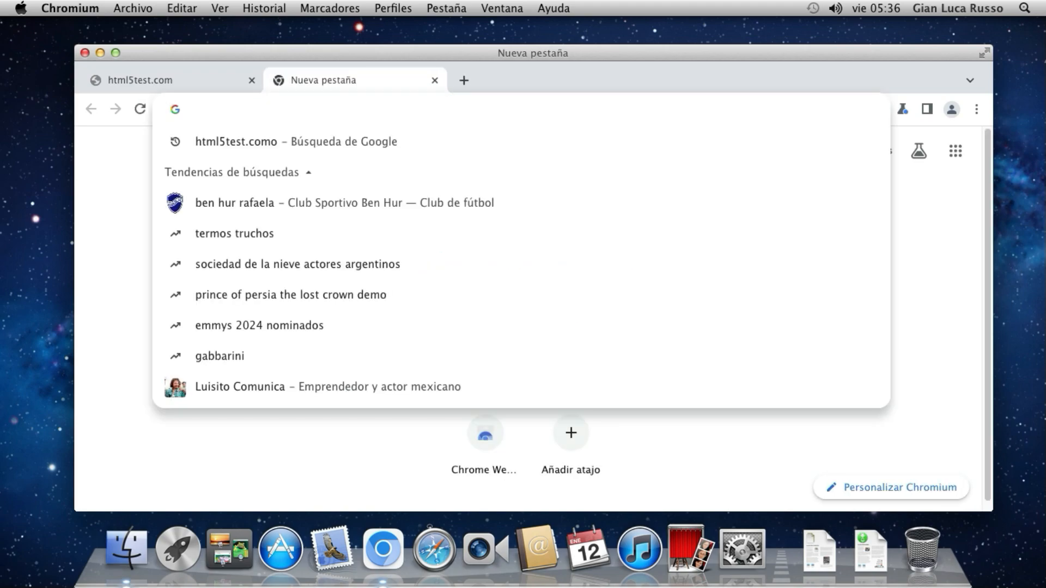
{"action": "type", "text": "html56"}
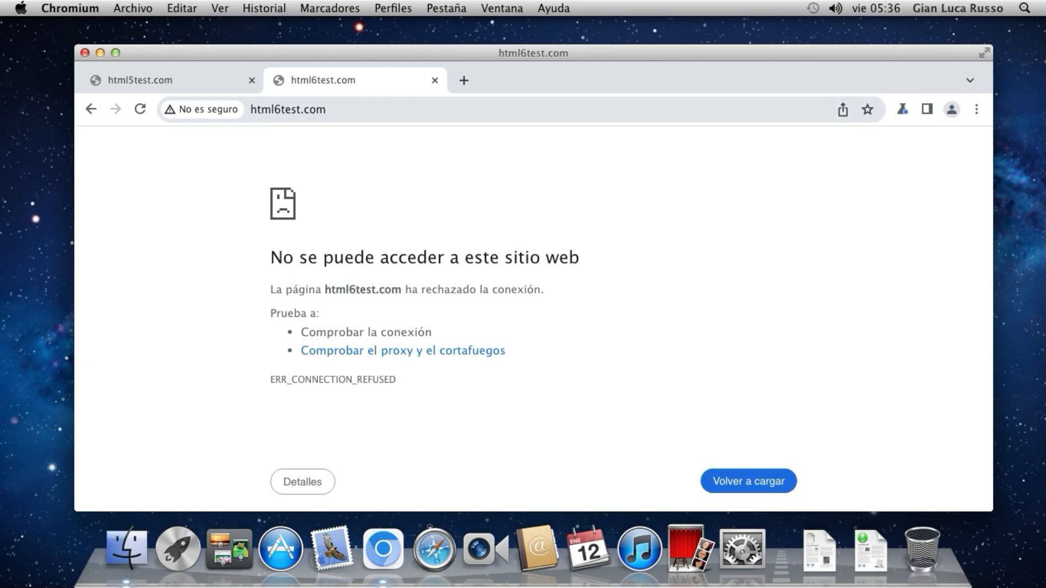
{"action": "left_click", "coordinate": [202, 109]}
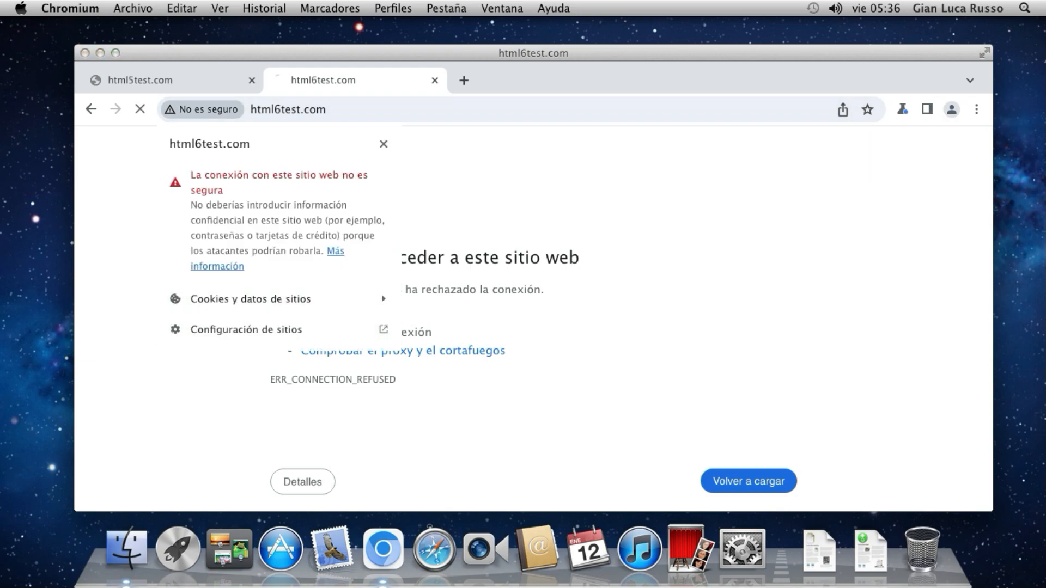
{"action": "left_click", "coordinate": [434, 81]}
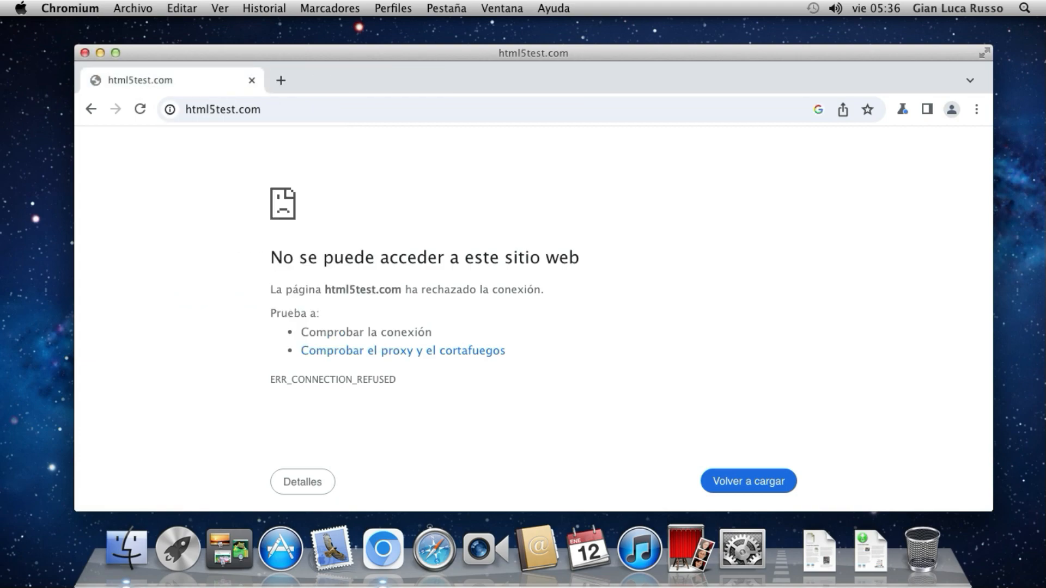
- Check Chromium's version information, then close that tab
{"action": "left_click", "coordinate": [977, 110]}
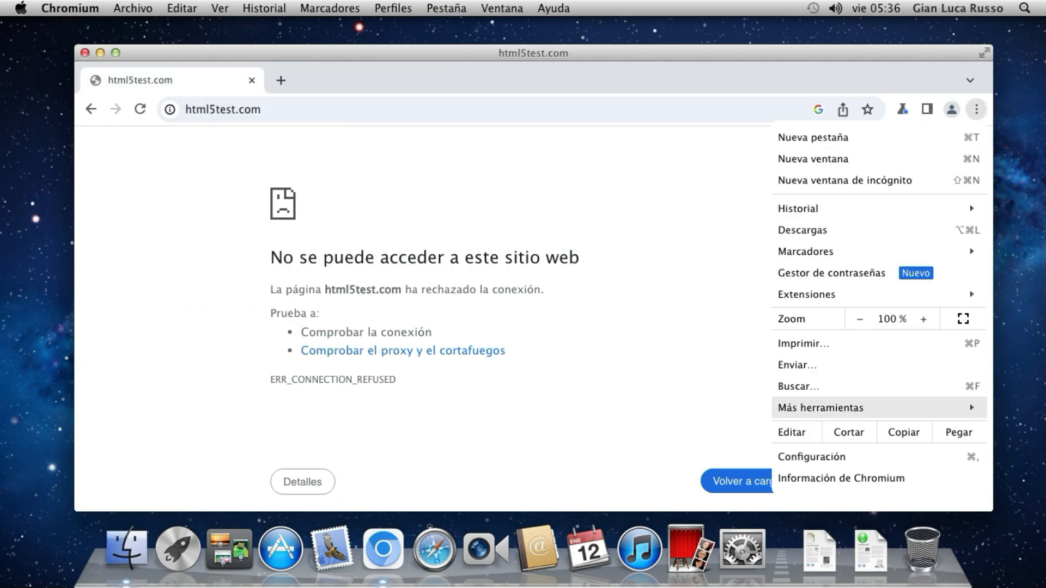
{"action": "left_click", "coordinate": [841, 478]}
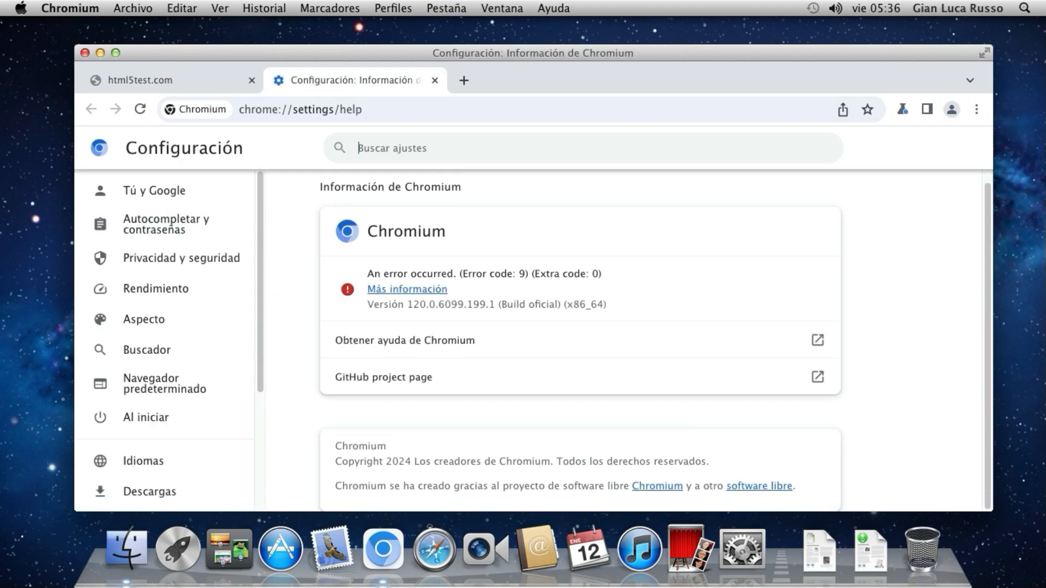
{"action": "left_click", "coordinate": [166, 224]}
{"action": "type", "text": "howsm"}
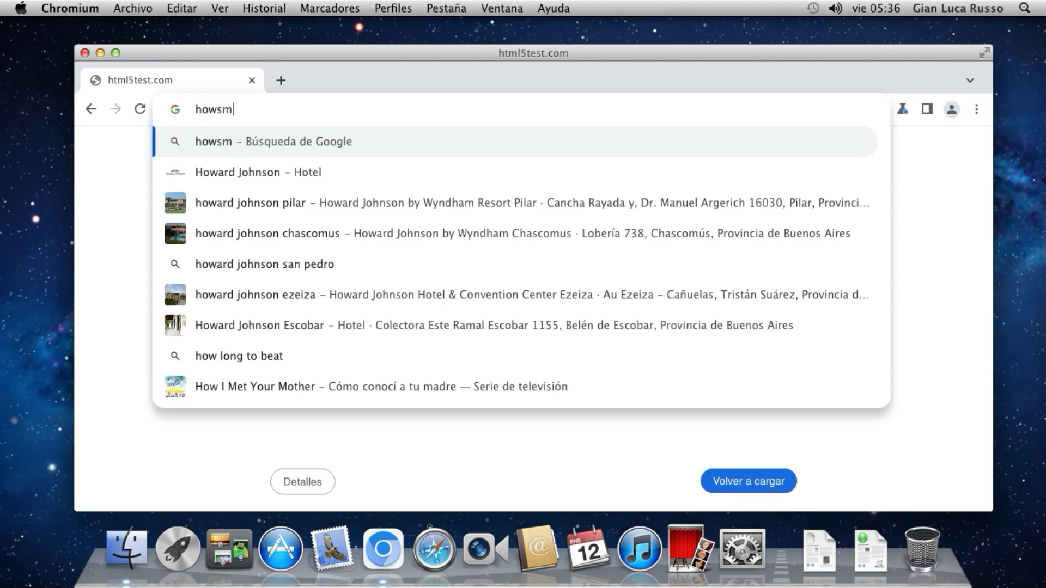
- Load howsmyssl.com and scroll its Probably Okay, TLS 1.3 rating
{"action": "key", "text": "Return"}
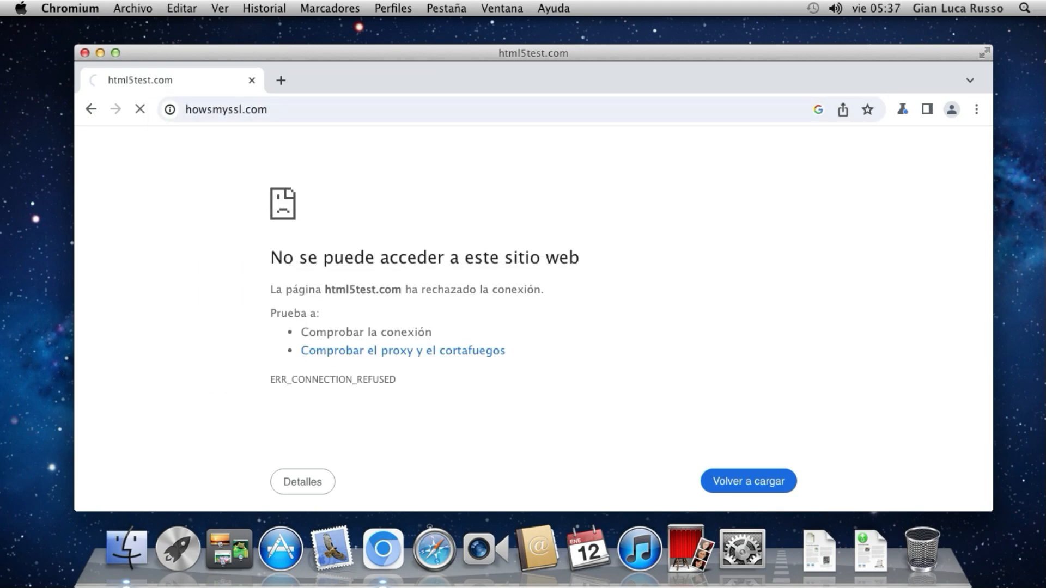
{"action": "left_click", "coordinate": [875, 8]}
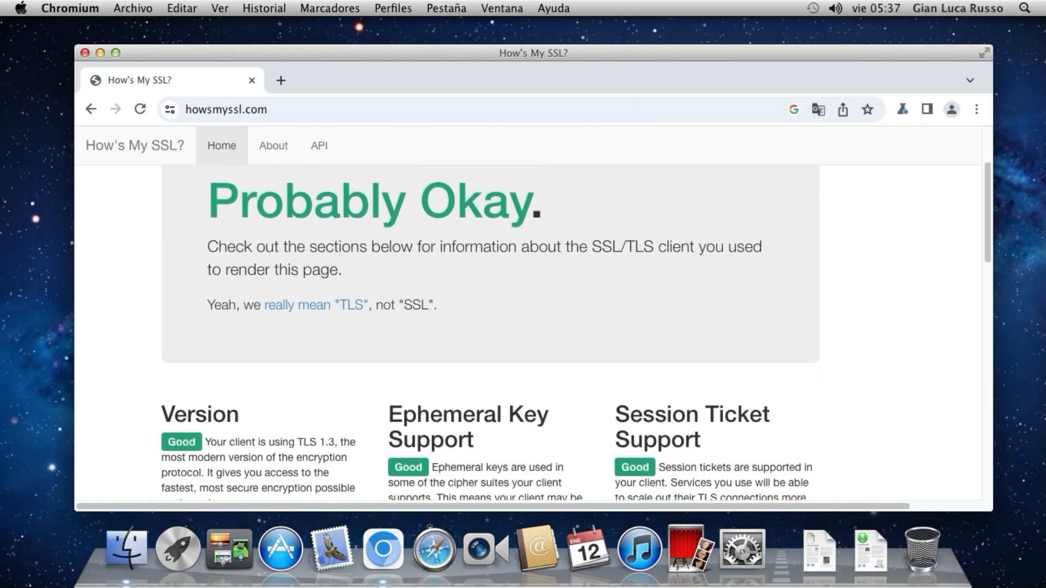
{"action": "scroll", "scroll_direction": "down", "scroll_amount": 3}
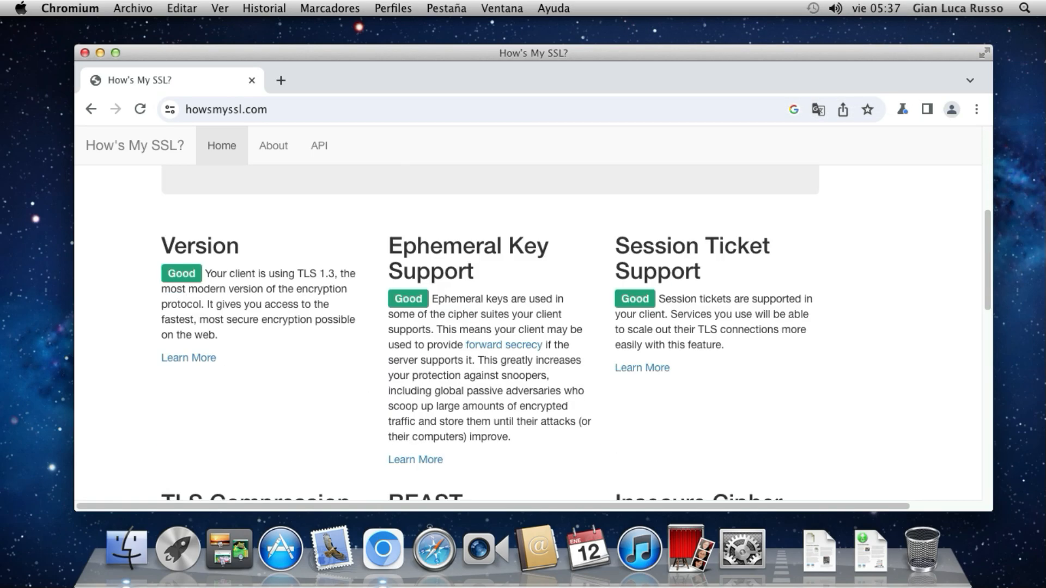
{"action": "scroll", "scroll_direction": "up", "scroll_amount": 3}
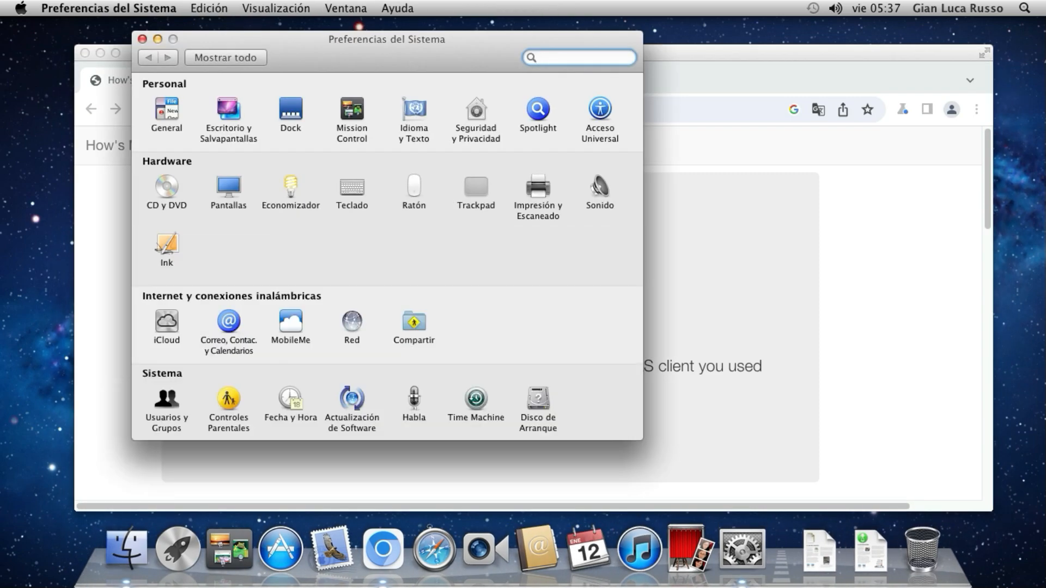
{"action": "left_click", "coordinate": [578, 57]}
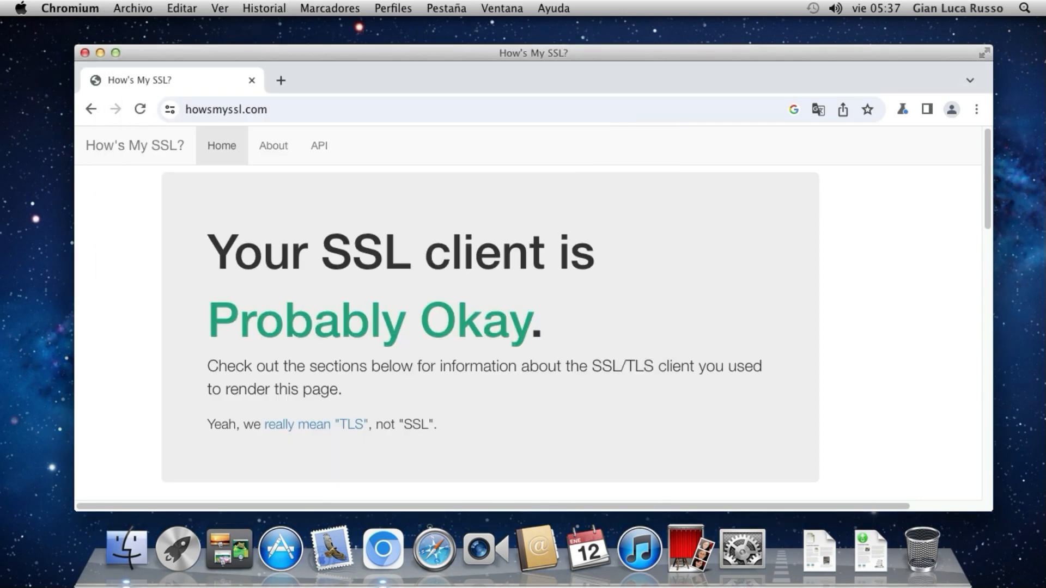
- Replace the How's My SSL tab with a new tab and launch YouTube from Google apps
{"action": "left_click", "coordinate": [280, 81]}
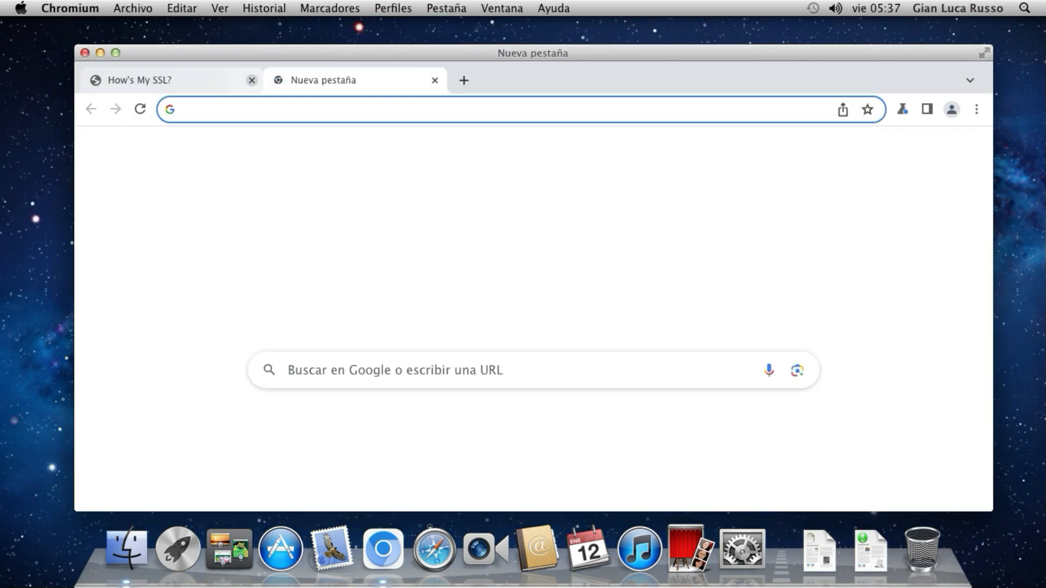
{"action": "left_click", "coordinate": [251, 80]}
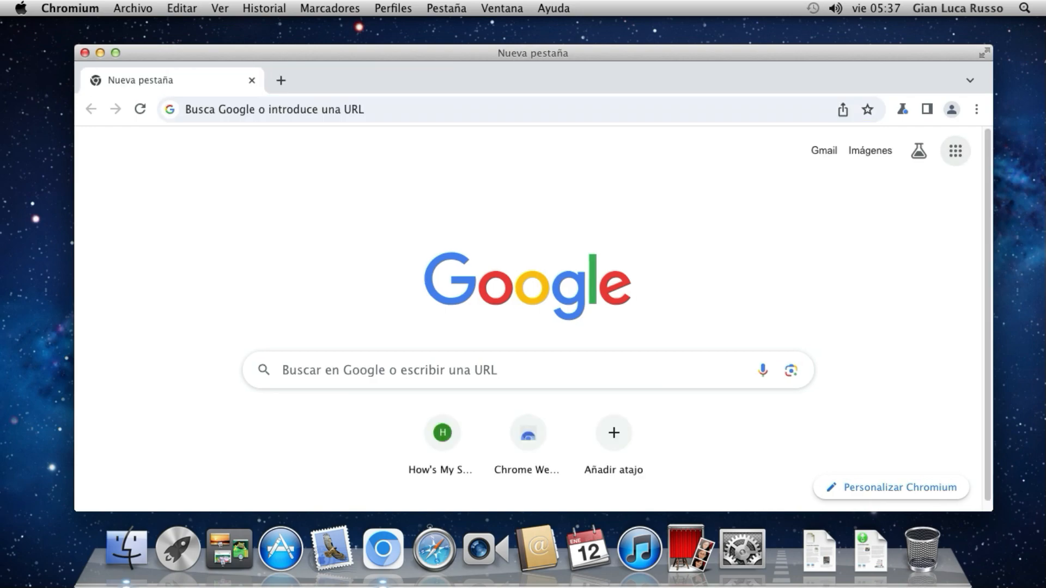
{"action": "left_click", "coordinate": [955, 151]}
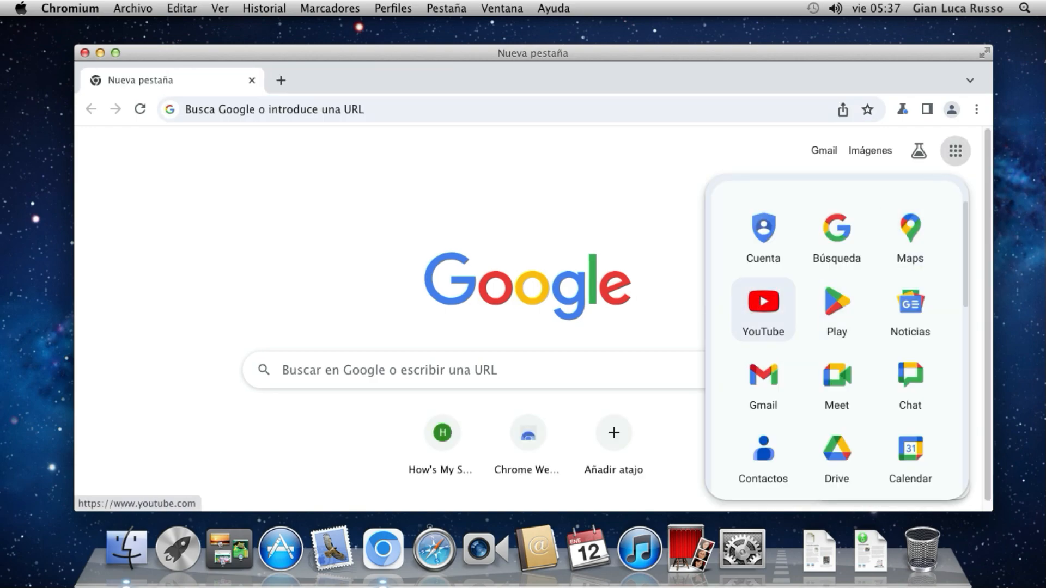
{"action": "left_click", "coordinate": [762, 301]}
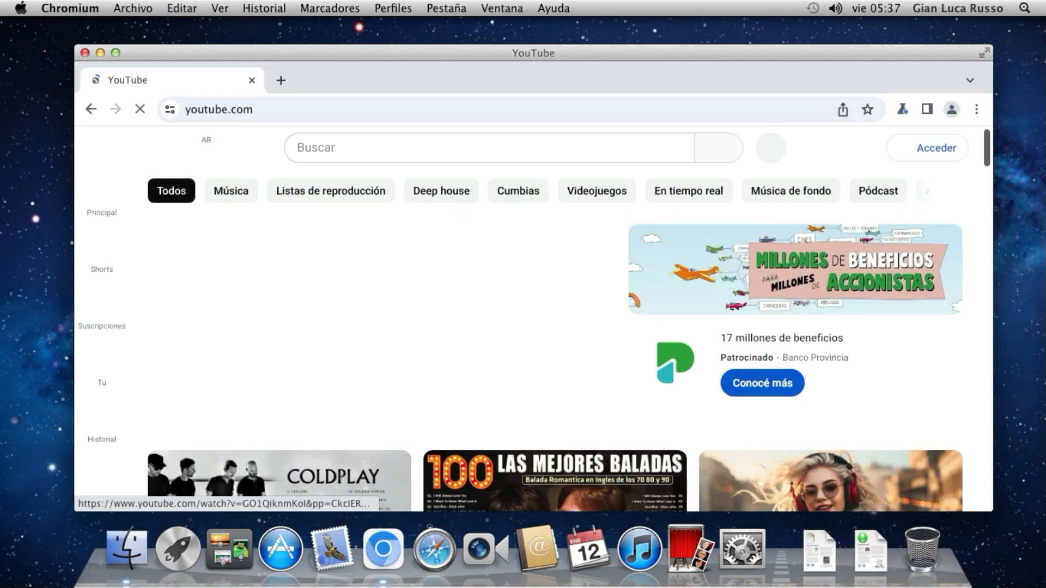
- Search YouTube for winfx, open the WinFX channel, and play its Supermium video
{"action": "type", "text": "winfx"}
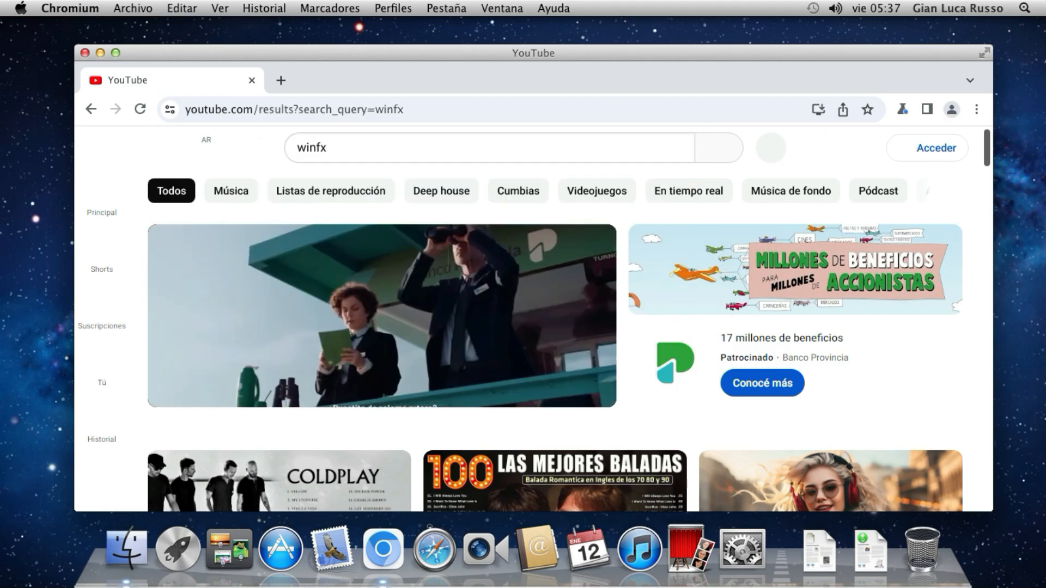
{"action": "left_click", "coordinate": [718, 148]}
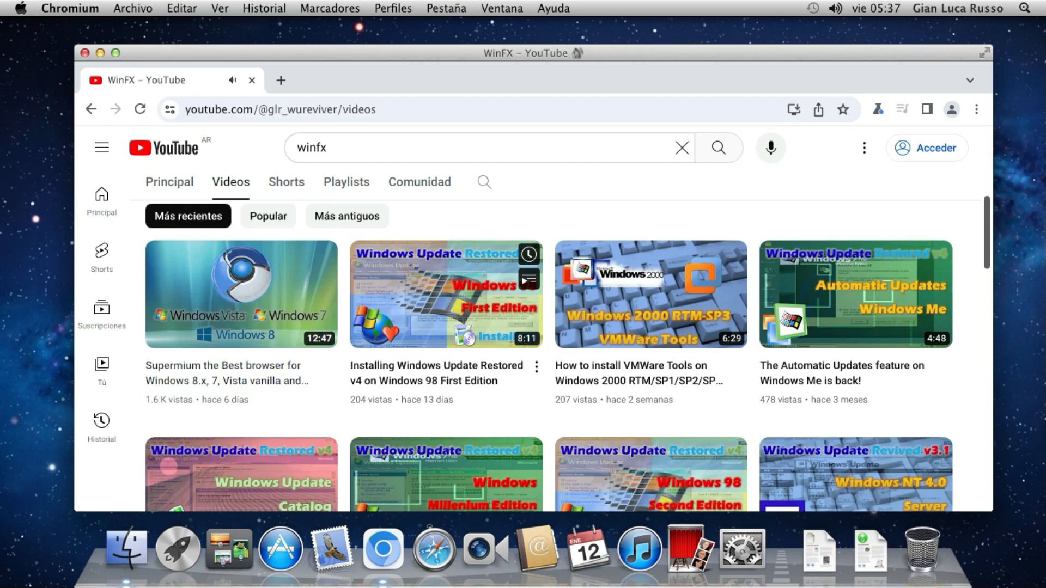
{"action": "left_click", "coordinate": [240, 295]}
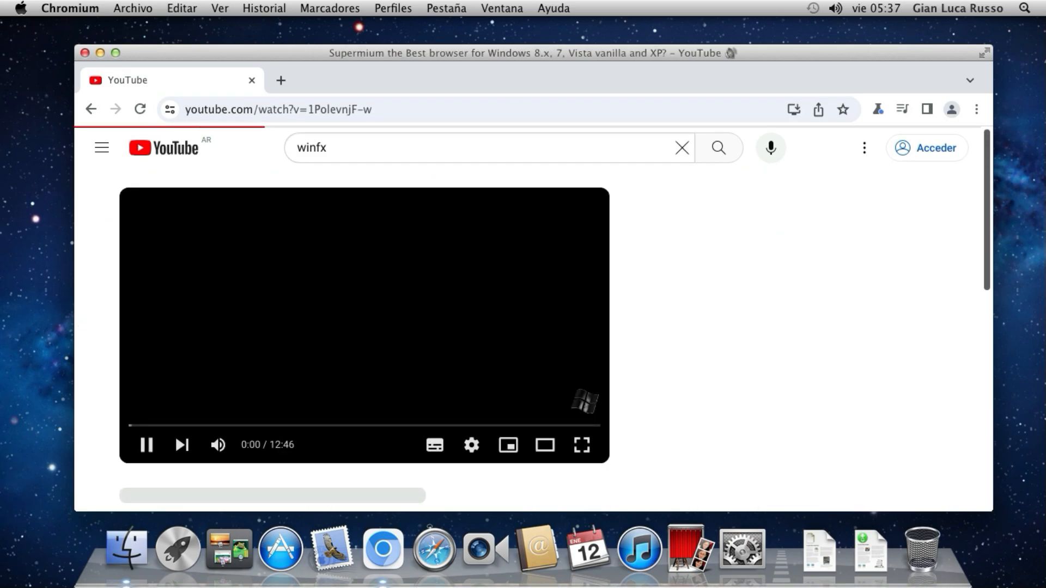
- Skip ahead to about 2:10, pause, and scroll through the video description
{"action": "left_click", "coordinate": [470, 445]}
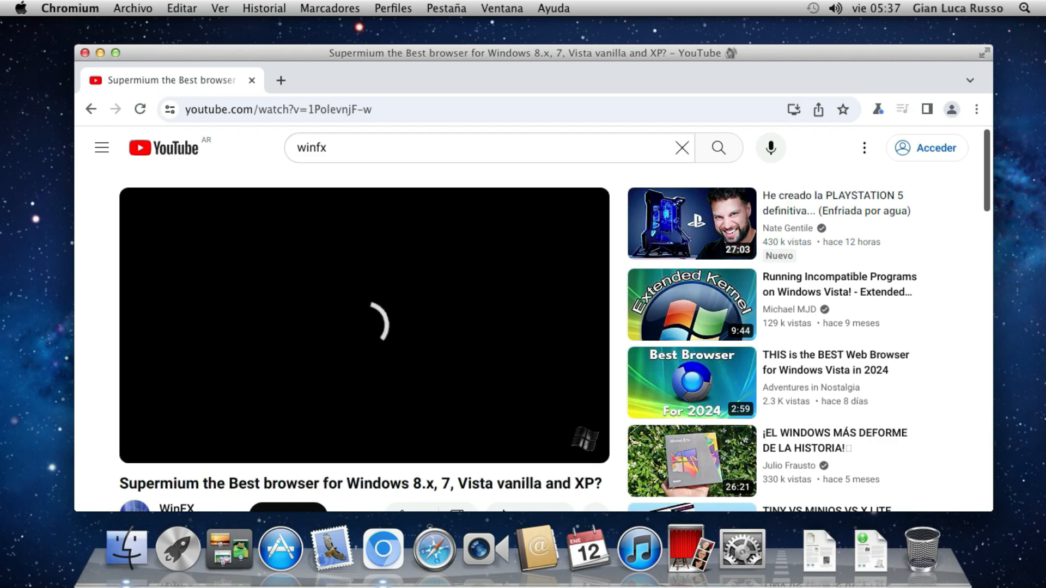
{"action": "left_click", "coordinate": [363, 326]}
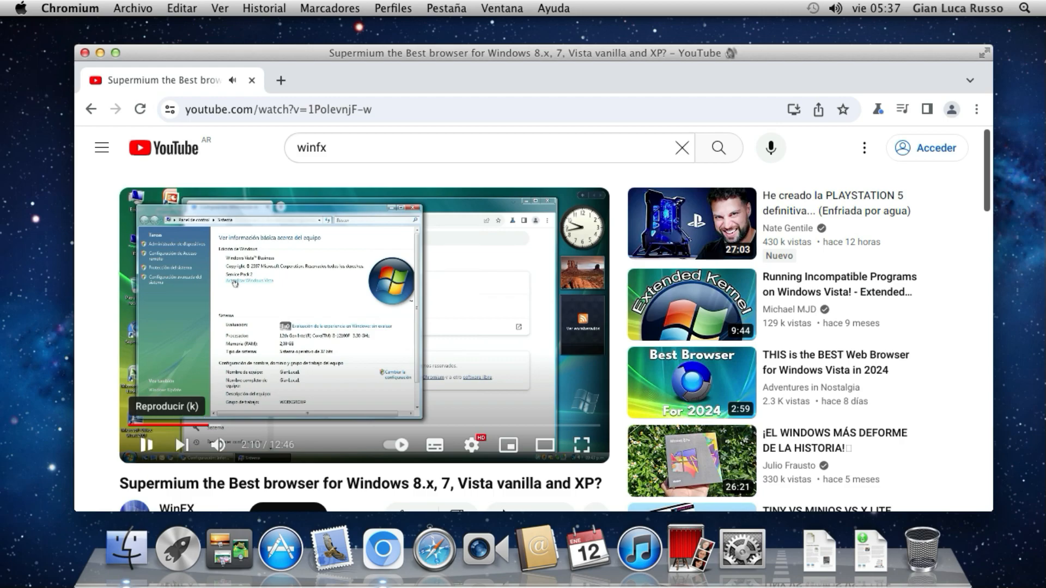
{"action": "scroll", "scroll_direction": "down", "scroll_amount": 3}
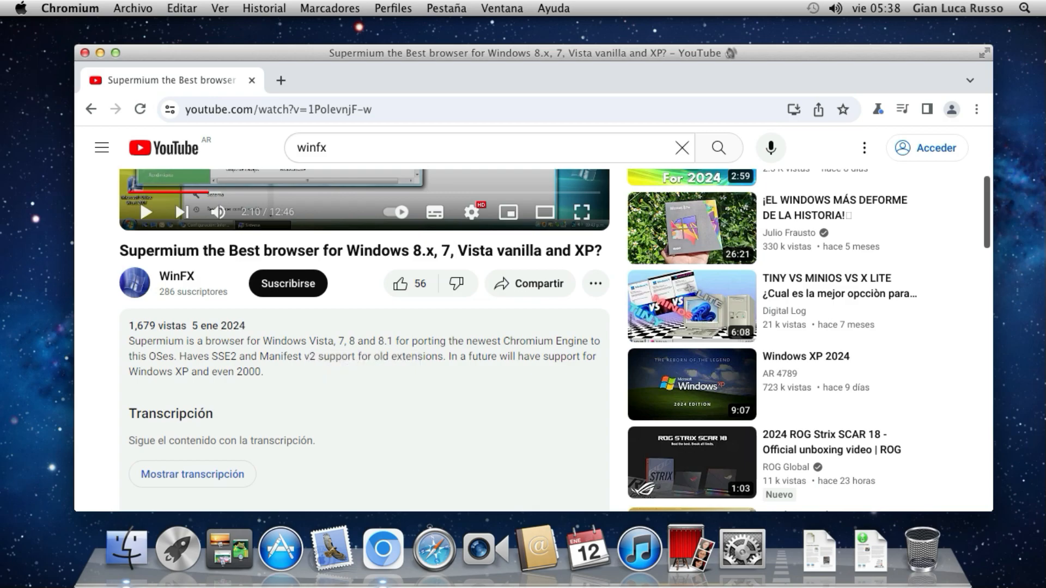
{"action": "scroll", "scroll_direction": "down", "scroll_amount": 3}
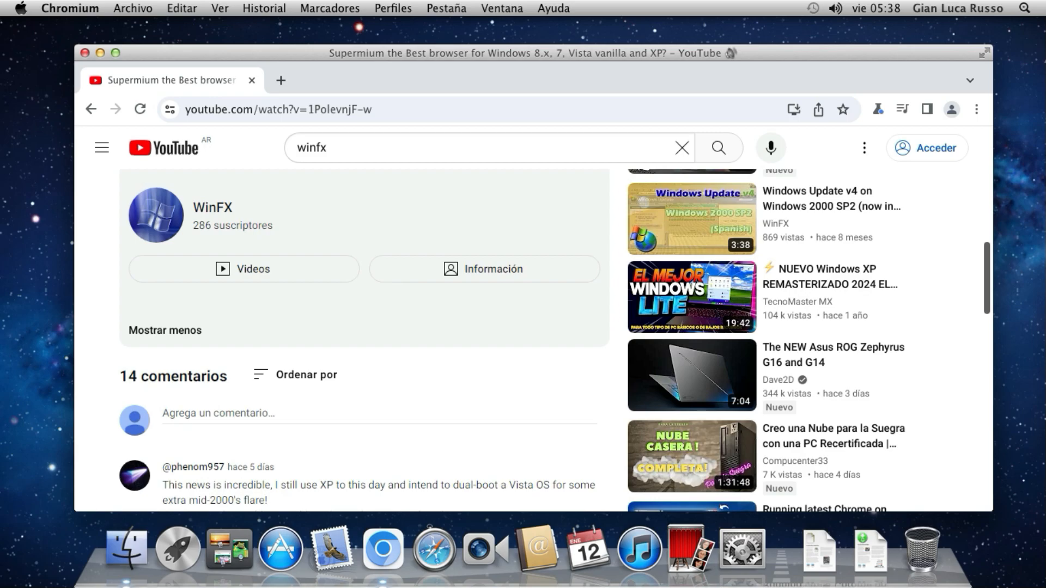
{"action": "scroll", "scroll_direction": "down", "scroll_amount": 3}
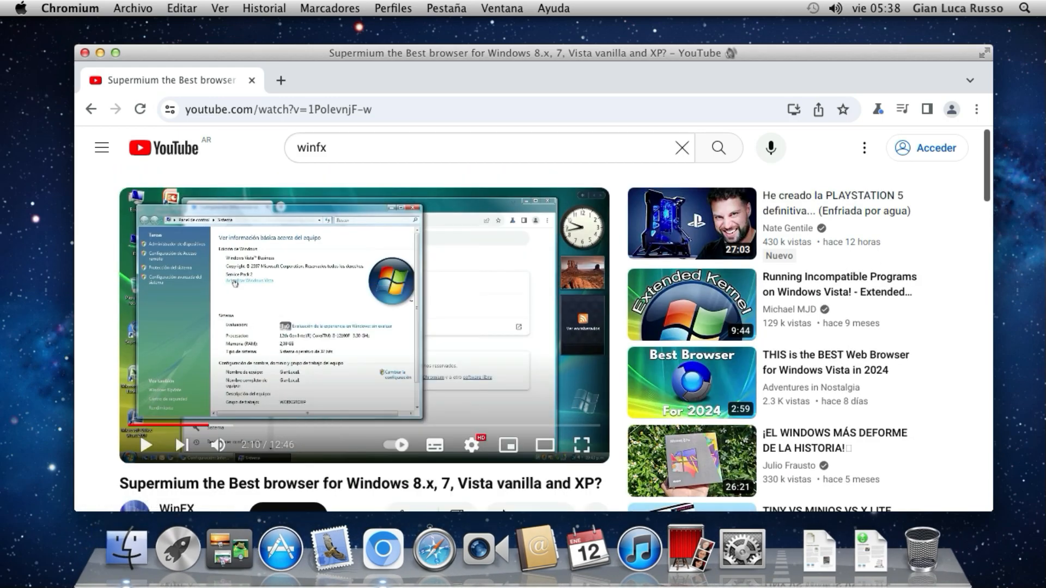
{"action": "left_click", "coordinate": [280, 80]}
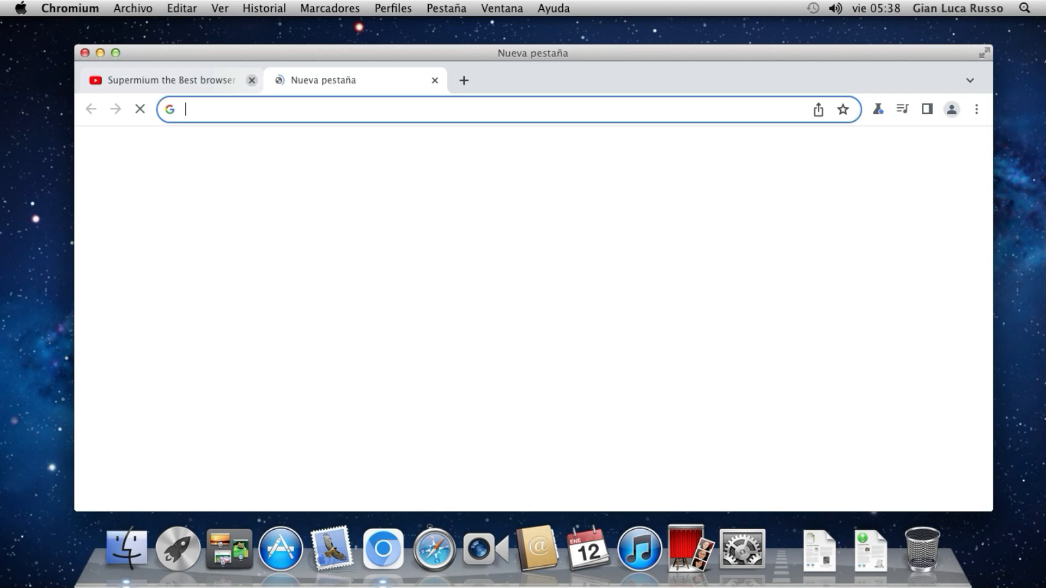
- Close the YouTube tab, Google 'legacy chromium', and open the blueboxd chromium-legacy GitHub result
{"action": "left_click", "coordinate": [252, 80]}
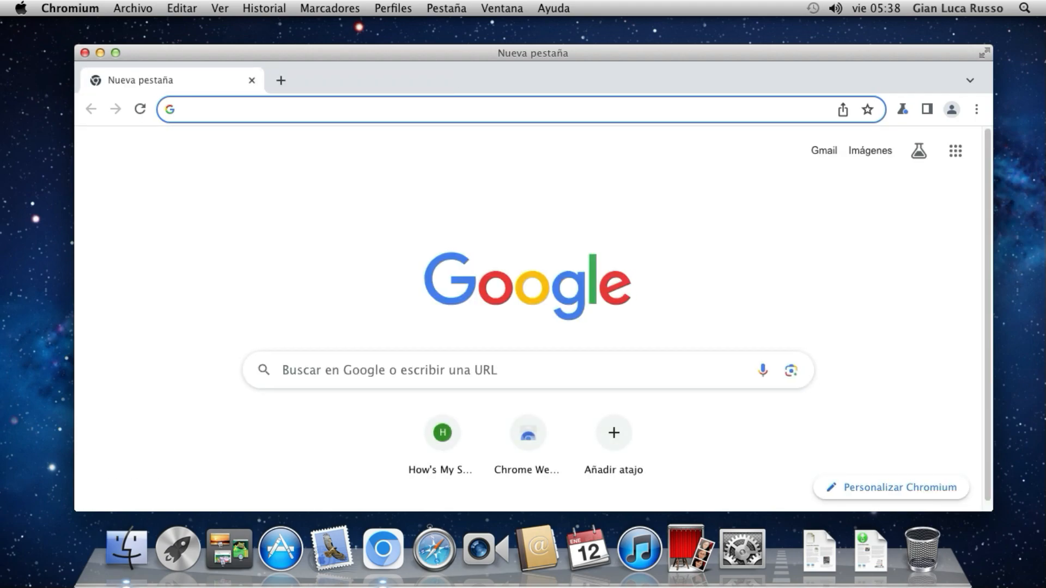
{"action": "type", "text": "google.com"}
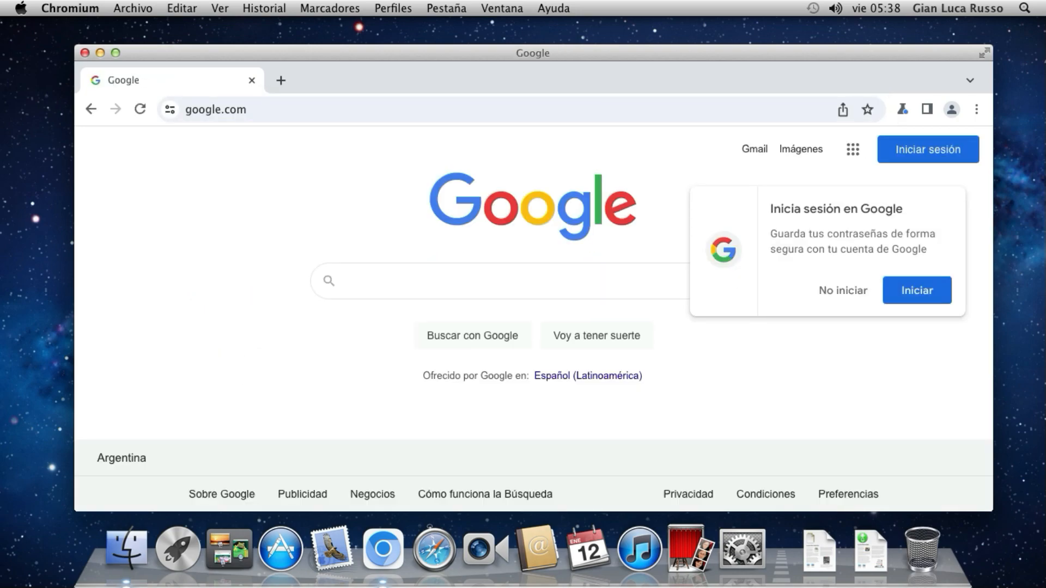
{"action": "left_click", "coordinate": [497, 281]}
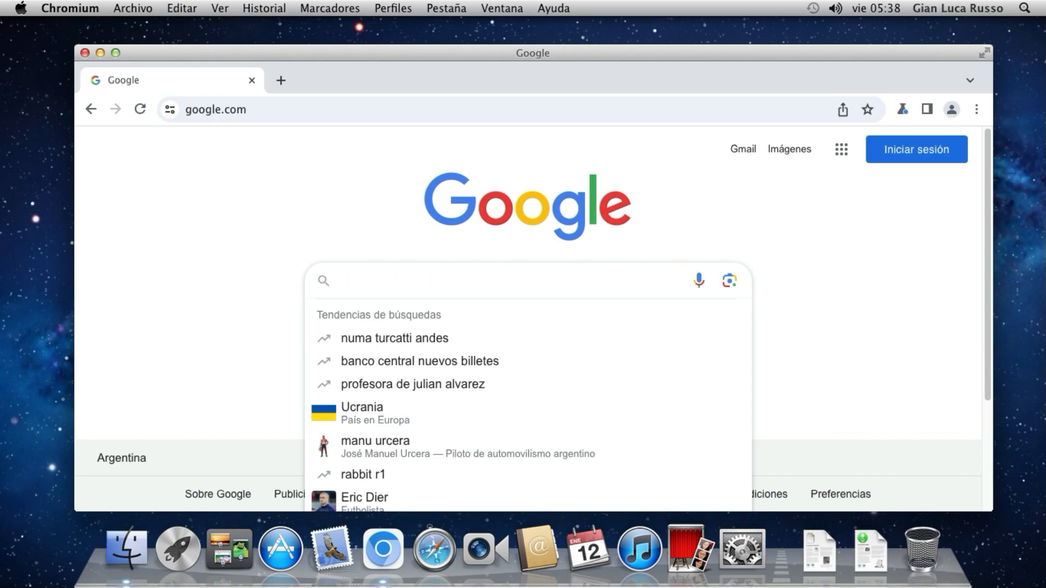
{"action": "type", "text": "legacy chromium"}
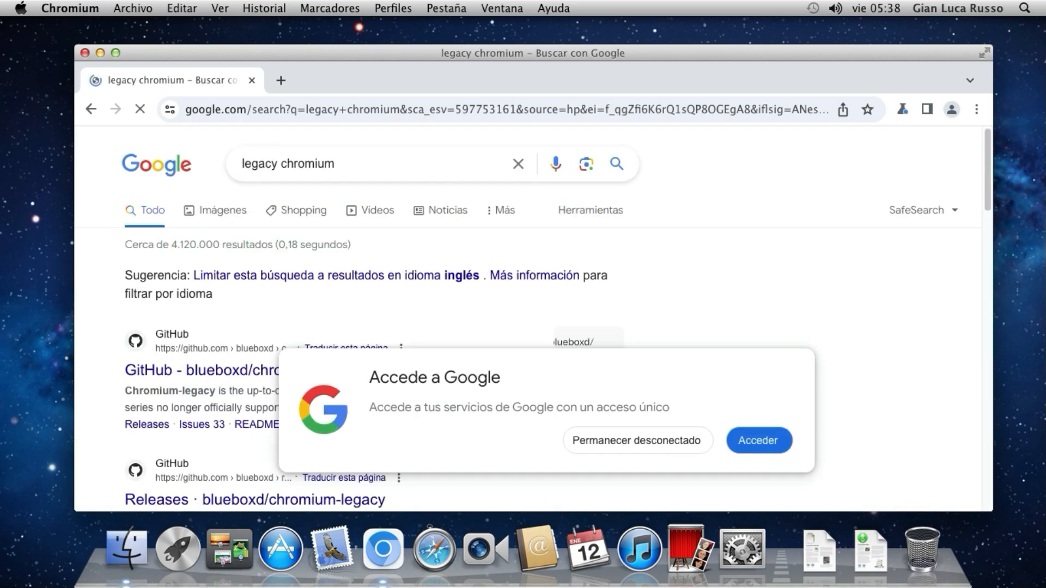
{"action": "left_click", "coordinate": [201, 370]}
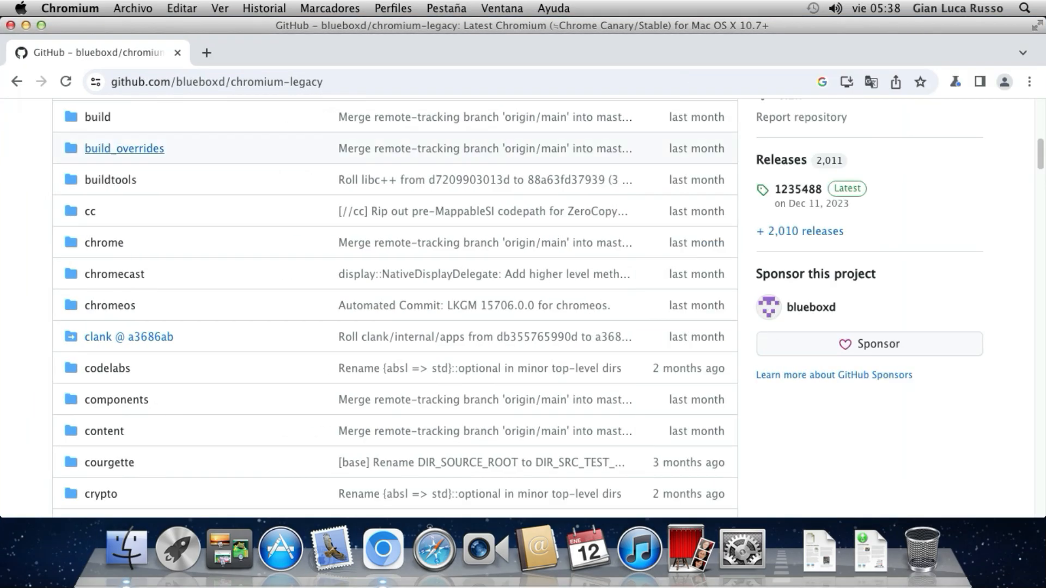
{"action": "scroll", "scroll_direction": "down", "scroll_amount": 3}
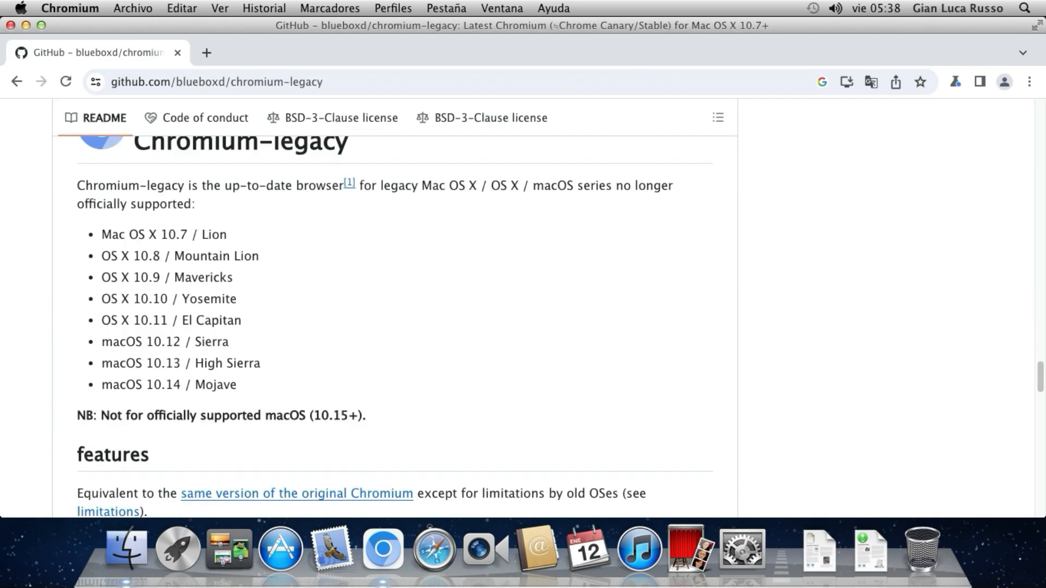
{"action": "left_click_drag", "start_coordinate": [77, 184], "coordinate": [240, 185]}
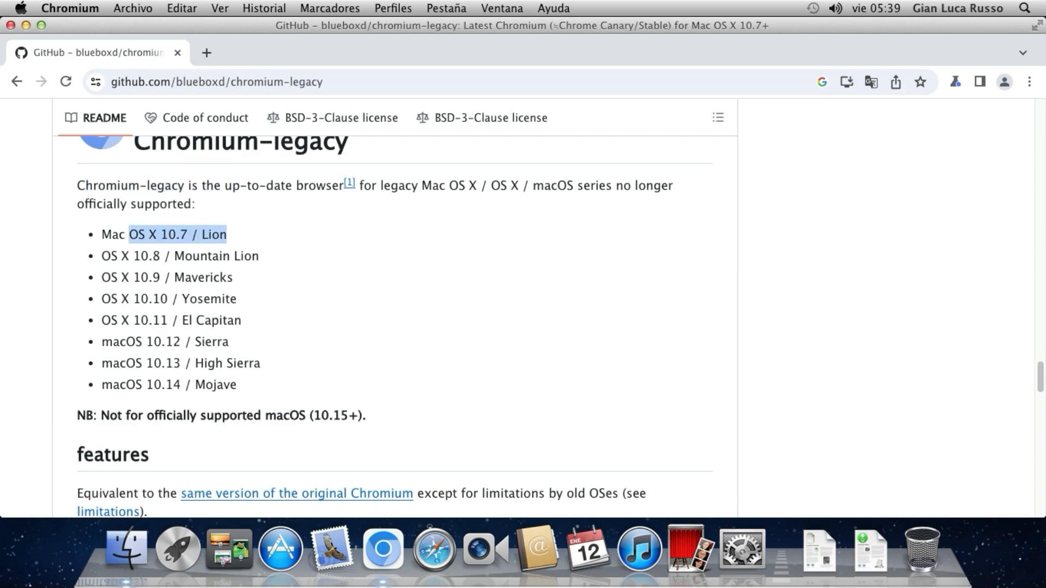
{"action": "left_click", "coordinate": [223, 234]}
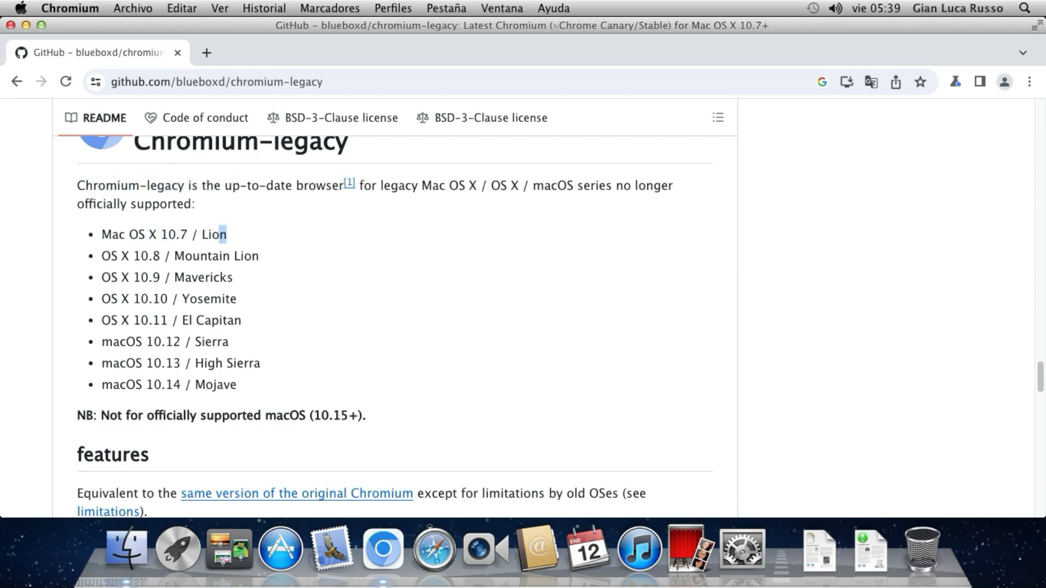
{"action": "left_click", "coordinate": [20, 8]}
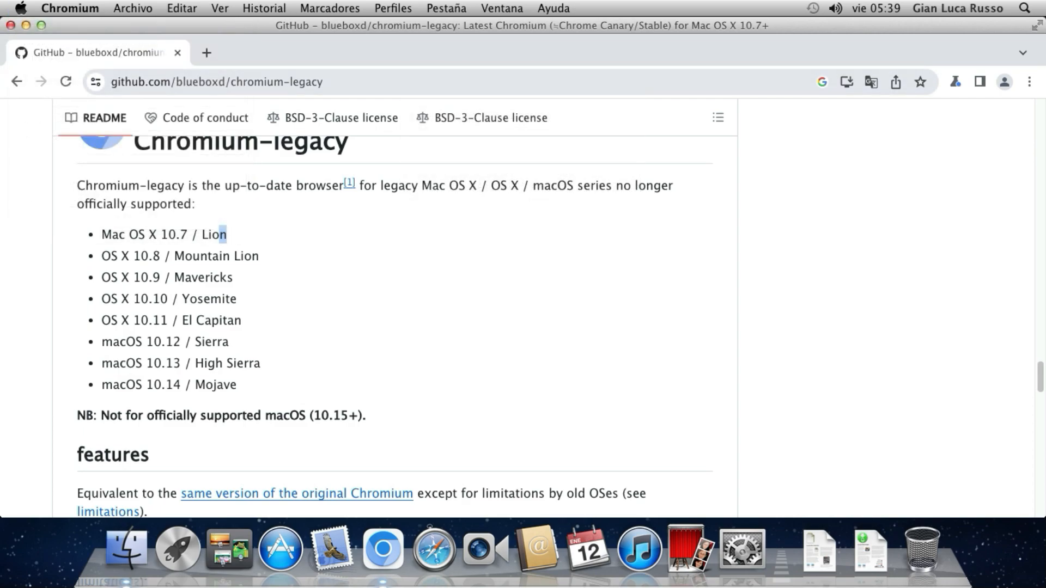
{"action": "double_click", "coordinate": [215, 256]}
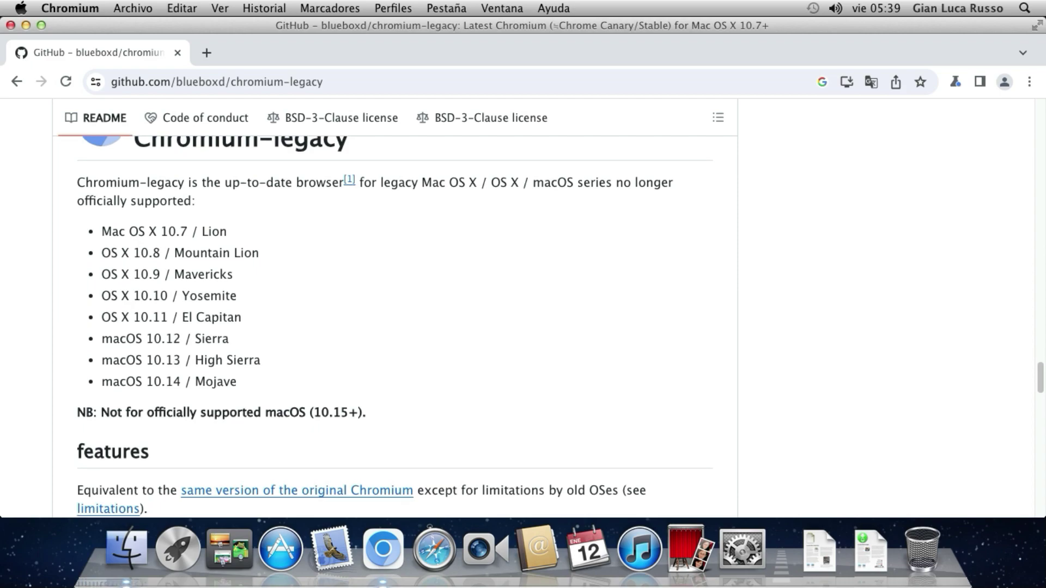
{"action": "scroll", "scroll_direction": "down", "scroll_amount": 3}
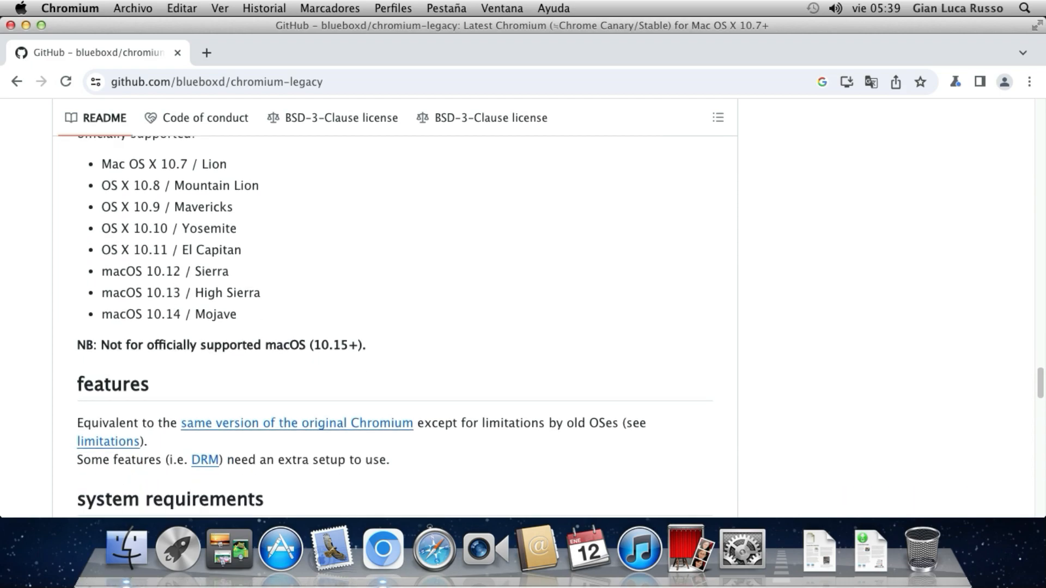
{"action": "scroll", "scroll_direction": "down", "scroll_amount": 3}
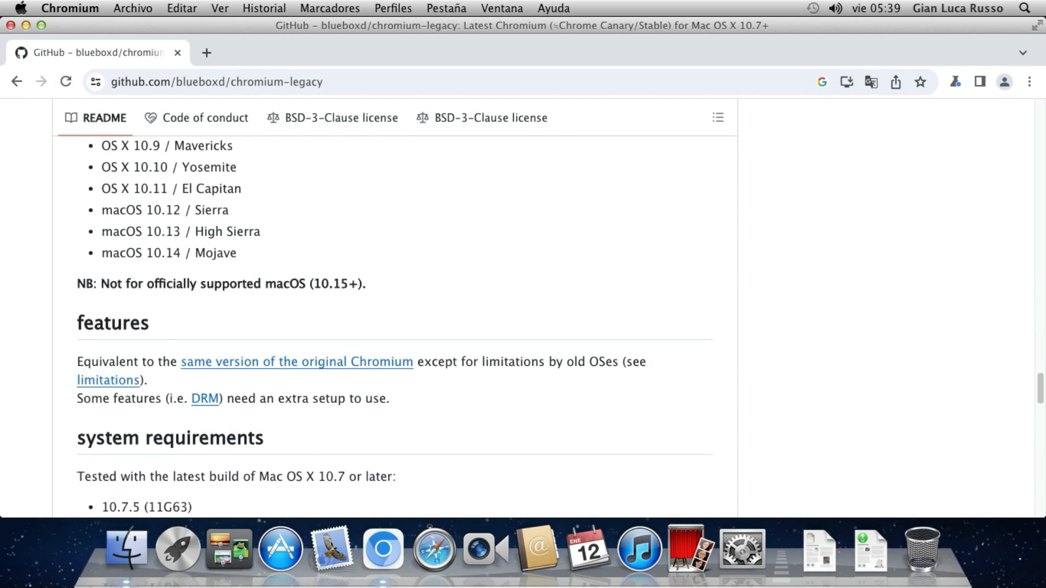
{"action": "scroll", "scroll_direction": "down", "scroll_amount": 3}
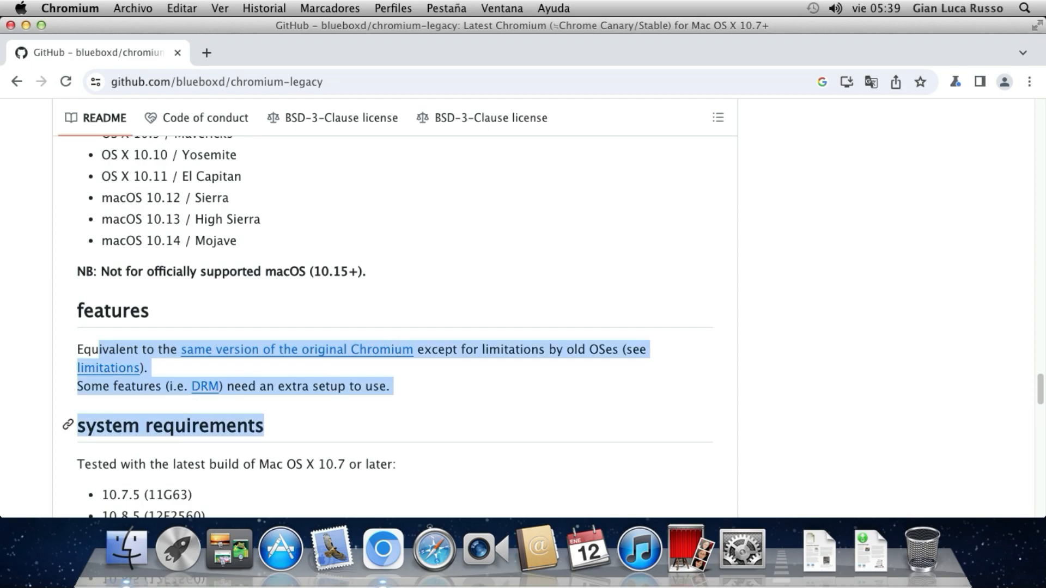
{"action": "scroll", "scroll_direction": "down", "scroll_amount": 3}
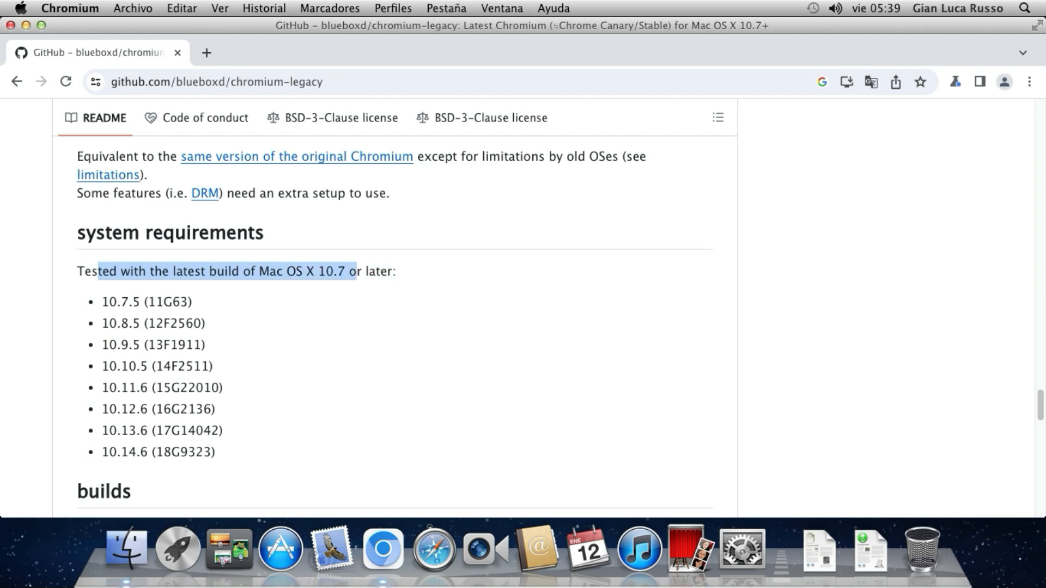
{"action": "double_click", "coordinate": [120, 301]}
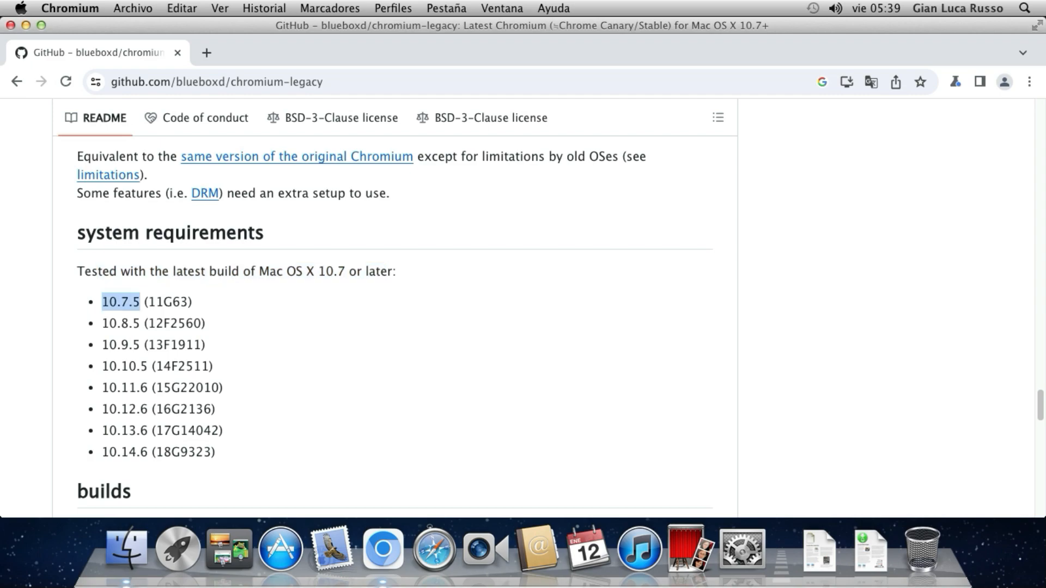
- Scroll the README limitations section and highlight the GPU assists notes
{"action": "scroll", "scroll_direction": "down", "scroll_amount": 3}
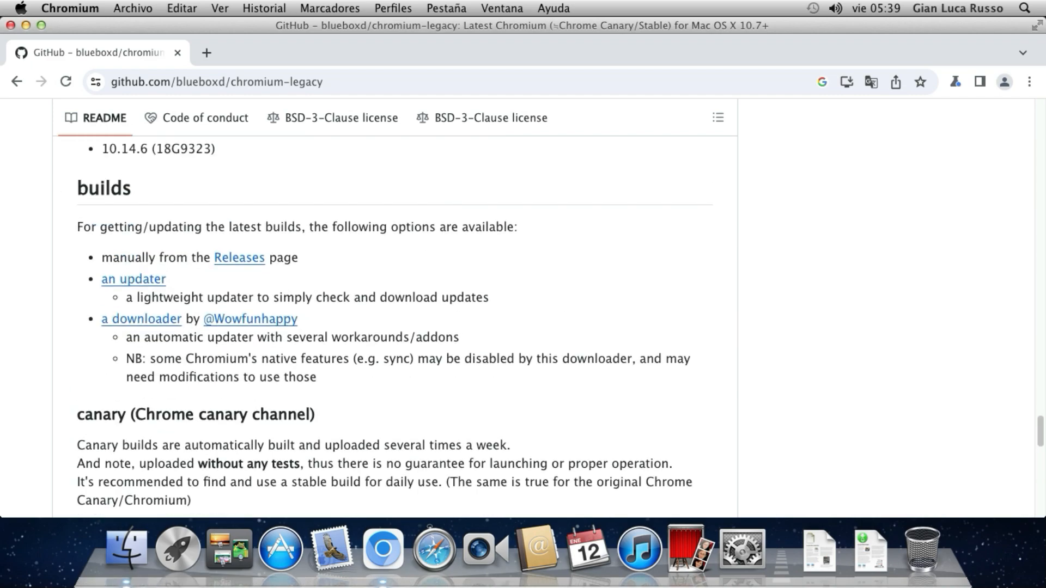
{"action": "scroll", "scroll_direction": "down", "scroll_amount": 3}
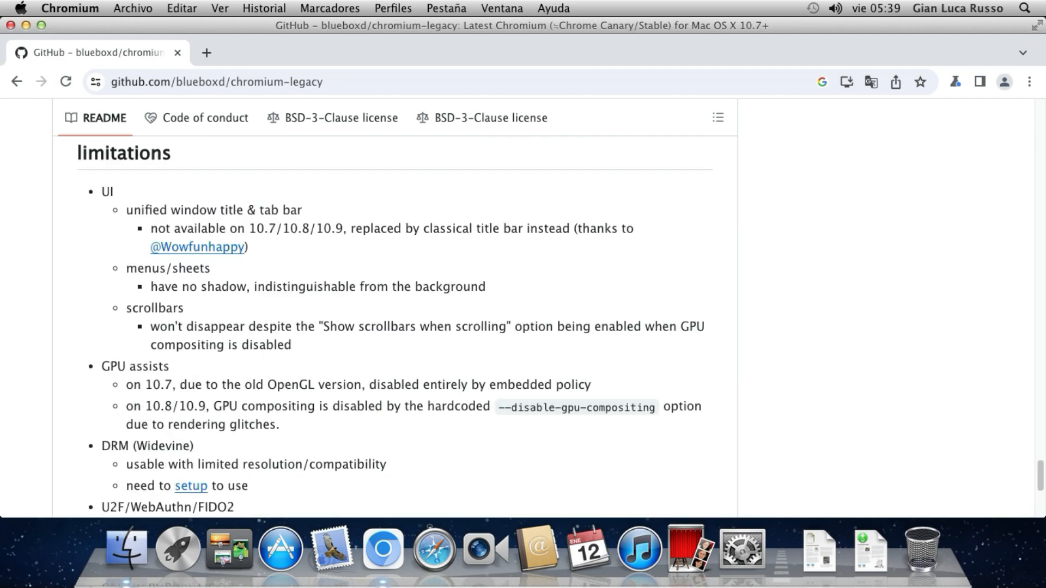
{"action": "scroll", "scroll_direction": "up", "scroll_amount": 3}
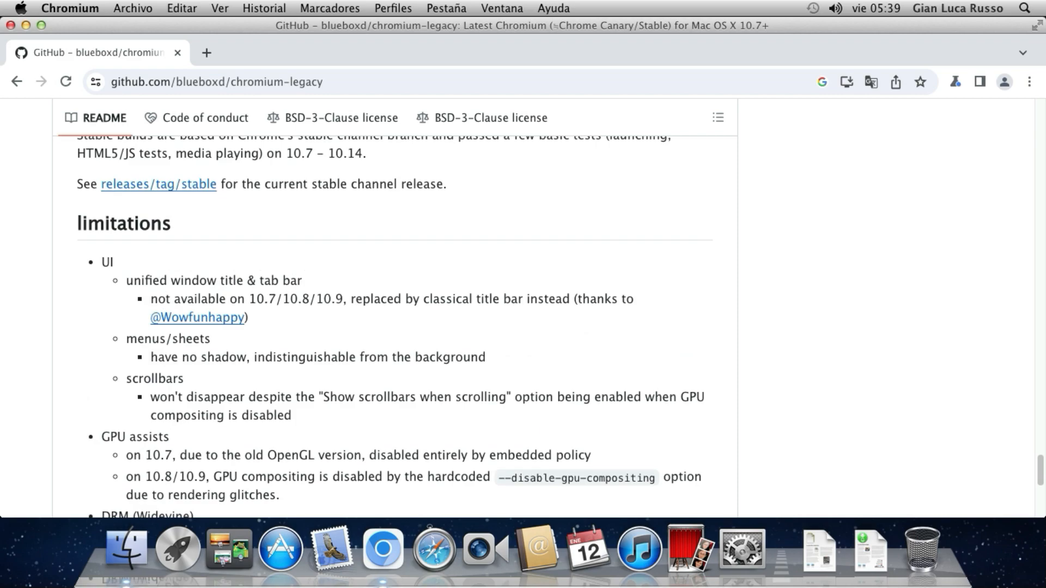
{"action": "double_click", "coordinate": [143, 280]}
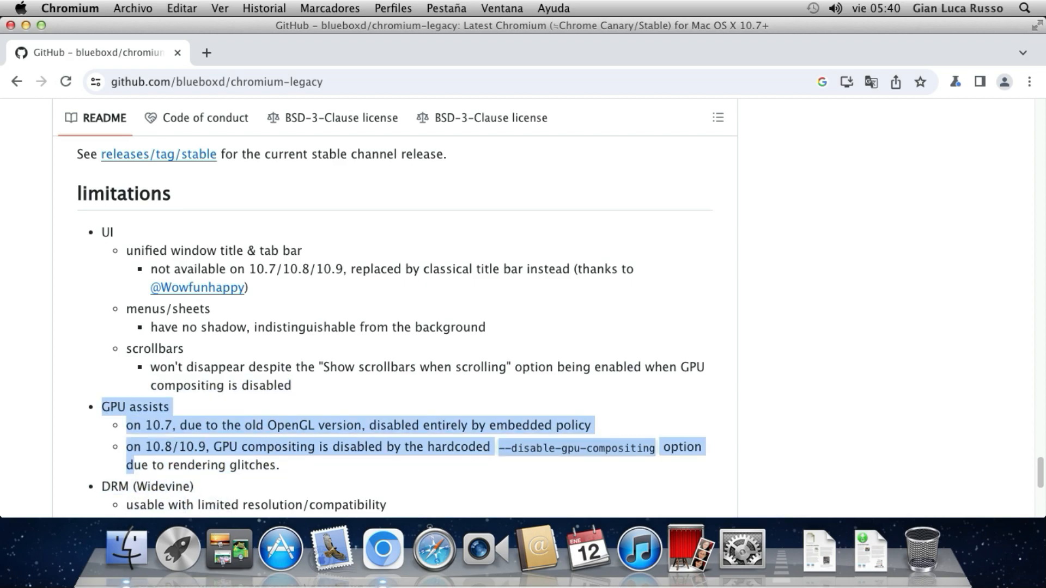
{"action": "scroll", "scroll_direction": "down", "scroll_amount": 3}
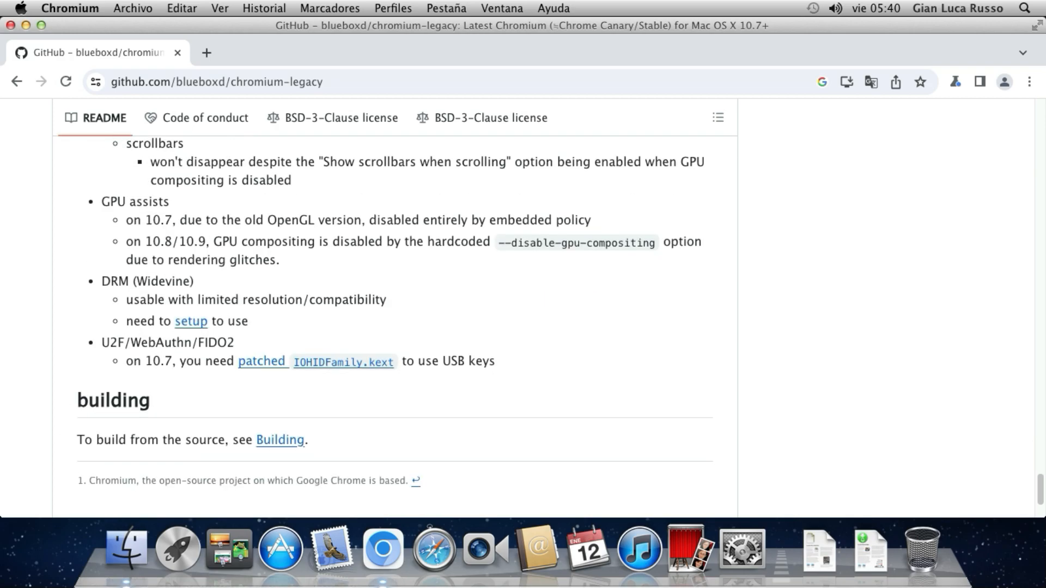
{"action": "scroll", "scroll_direction": "up", "scroll_amount": 3}
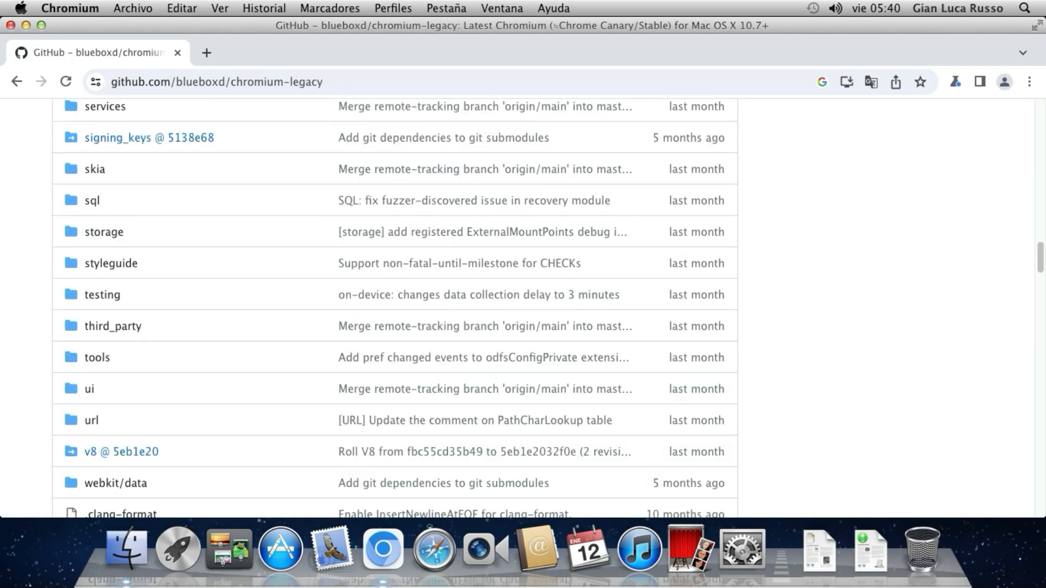
{"action": "scroll", "scroll_direction": "up", "scroll_amount": 3}
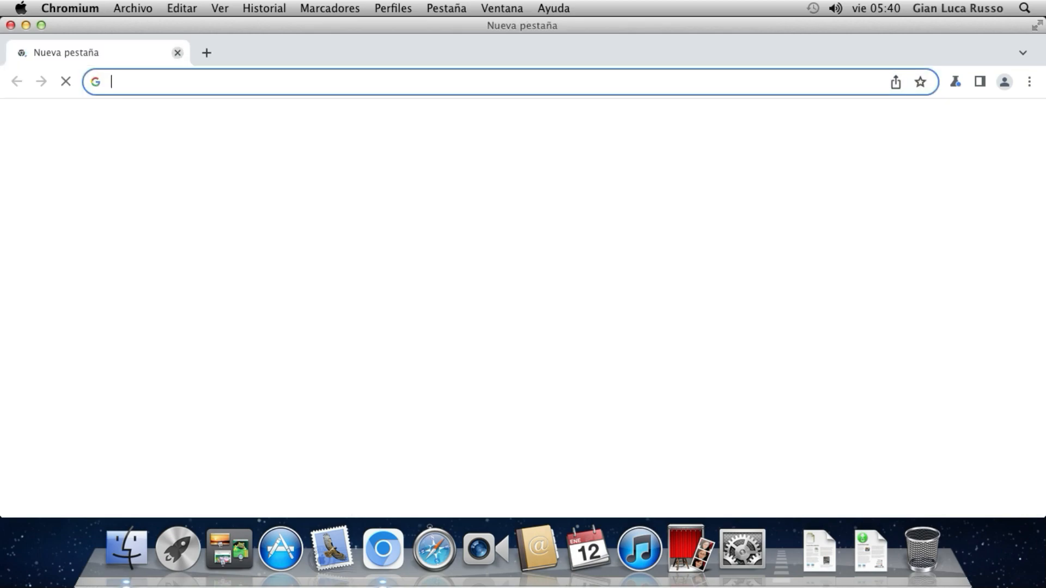
- Reopen 'Información de Chromium' from the menu bar, then start a new tab
{"action": "left_click", "coordinate": [69, 8]}
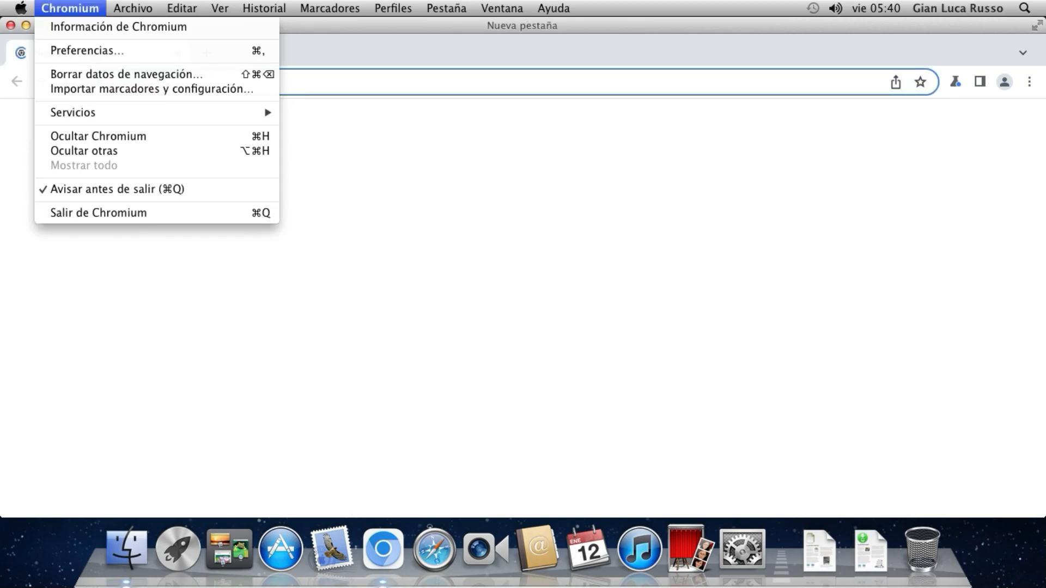
{"action": "left_click", "coordinate": [118, 26]}
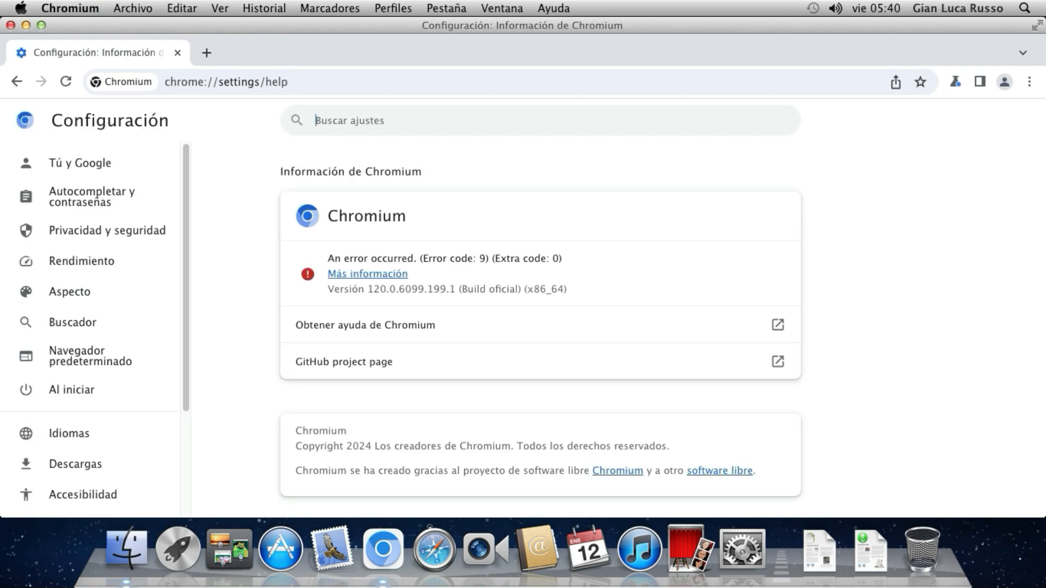
{"action": "left_click", "coordinate": [389, 53]}
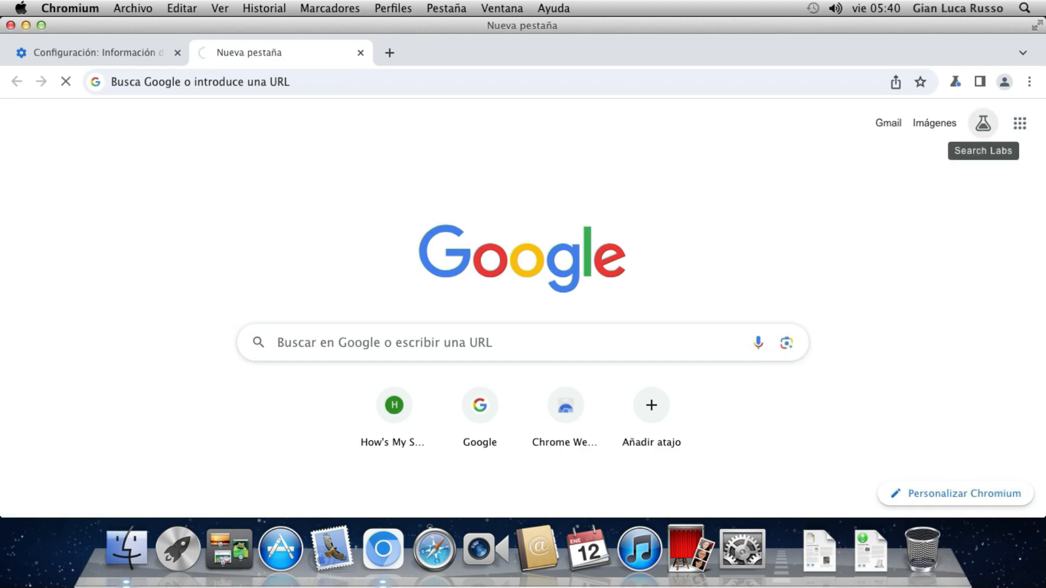
- Briefly visit Search Labs, then open YouTube from the Google apps grid on google.com
{"action": "left_click", "coordinate": [982, 123]}
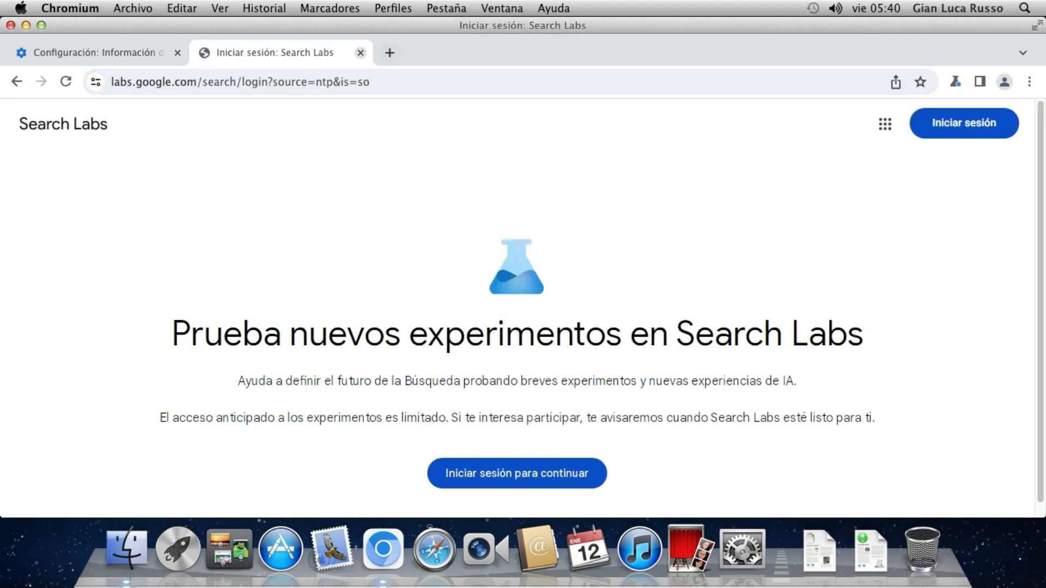
{"action": "left_click", "coordinate": [389, 52]}
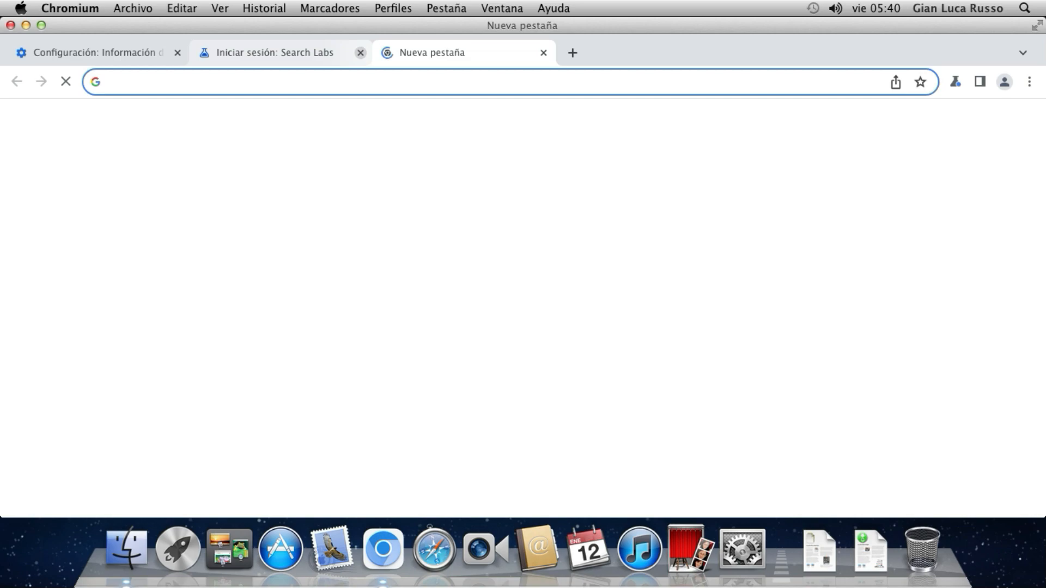
{"action": "left_click", "coordinate": [359, 53]}
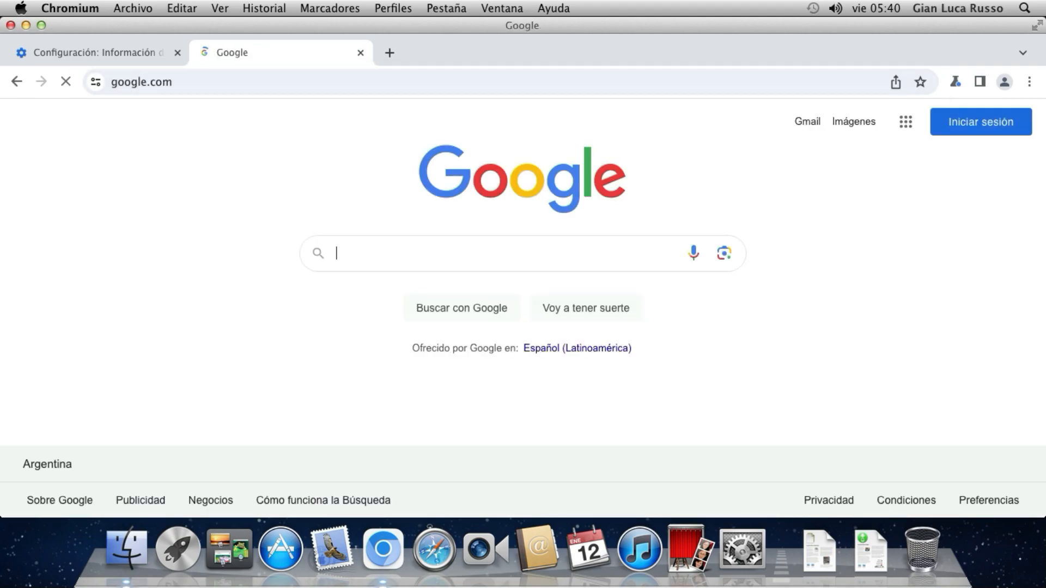
{"action": "left_click", "coordinate": [906, 121]}
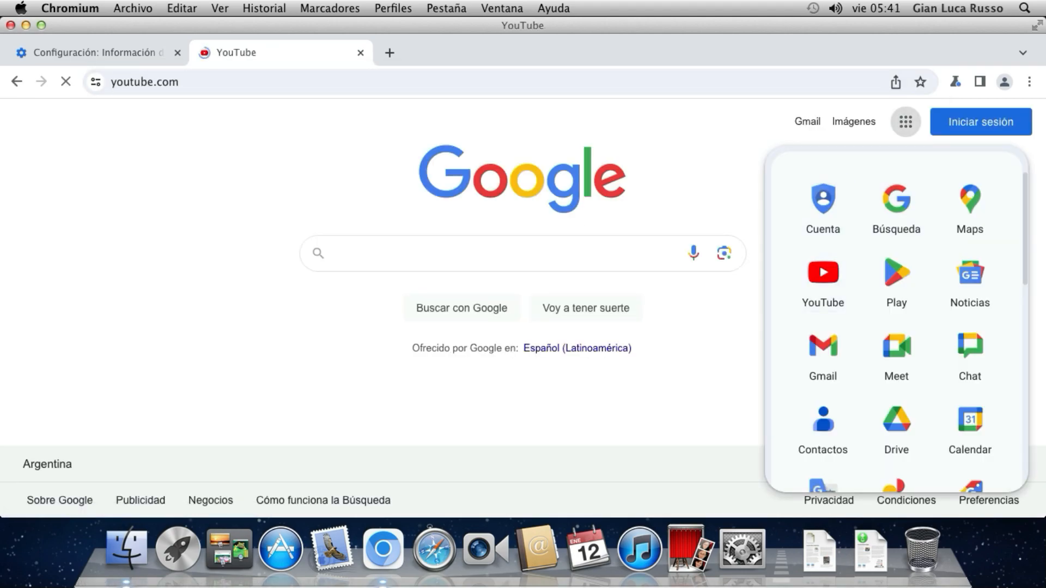
{"action": "left_click", "coordinate": [822, 272]}
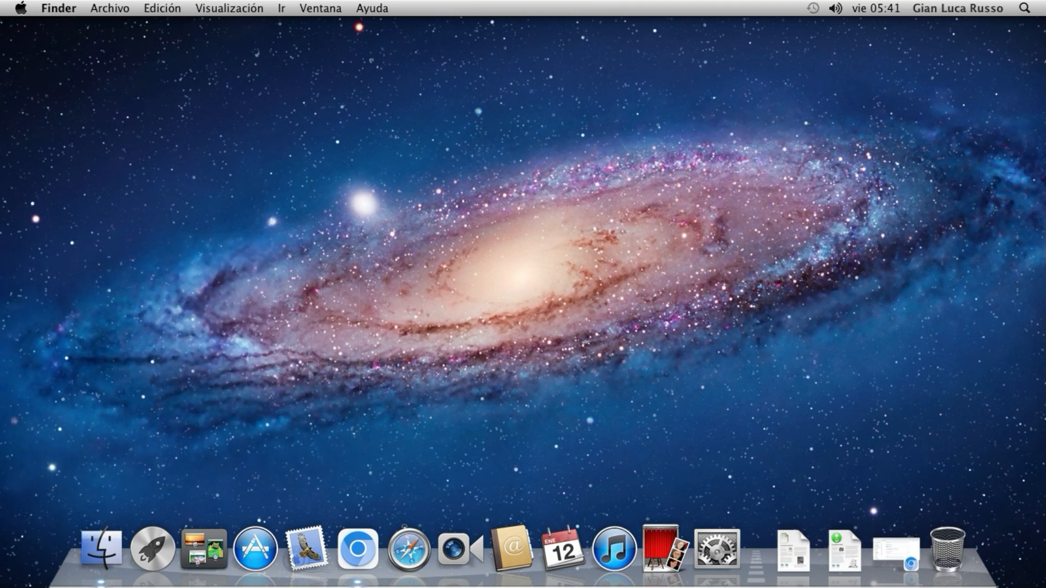
- Restore the minimized About Chromium window and discard a whatsmyuseragent search tab
{"action": "left_click", "coordinate": [356, 549]}
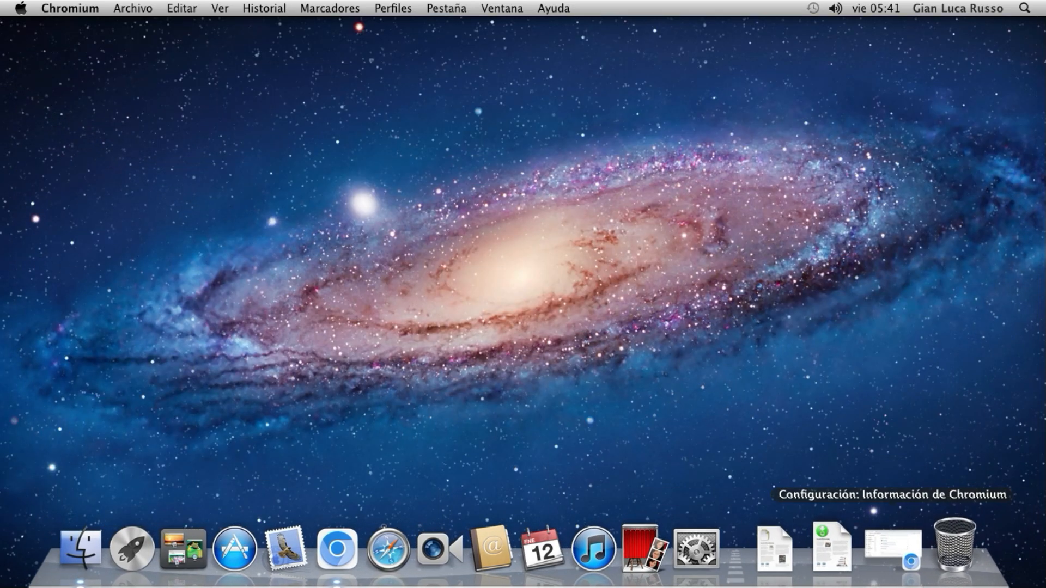
{"action": "left_click", "coordinate": [336, 549]}
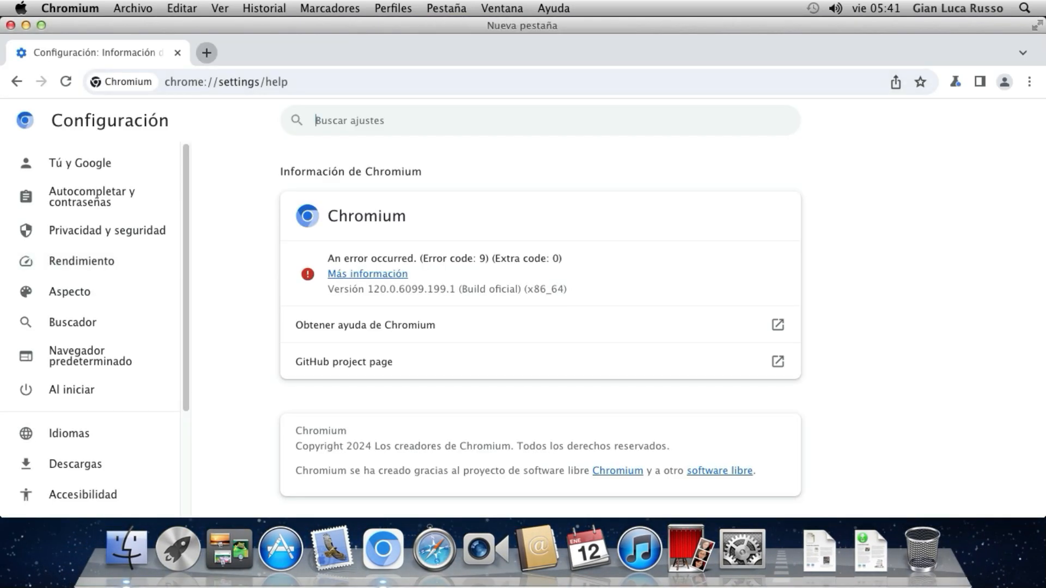
{"action": "type", "text": "whatsmyuserage"}
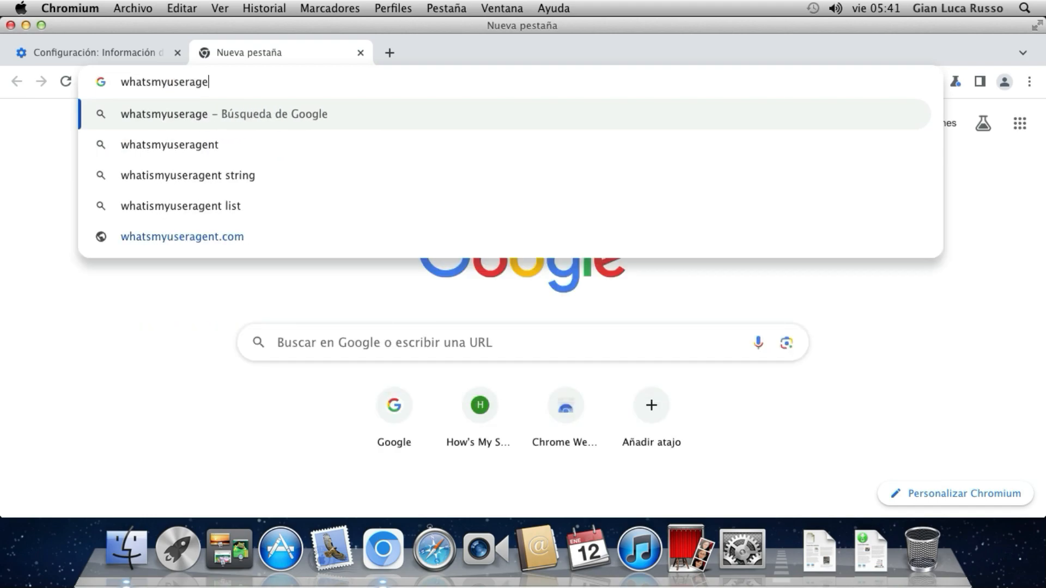
{"action": "type", "text": "nt"}
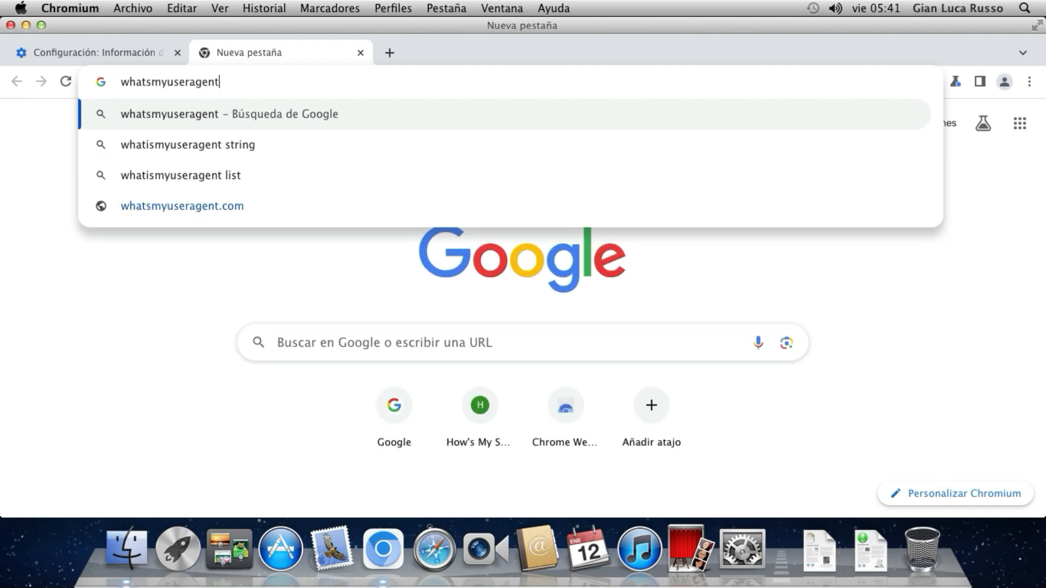
{"action": "left_click", "coordinate": [181, 206]}
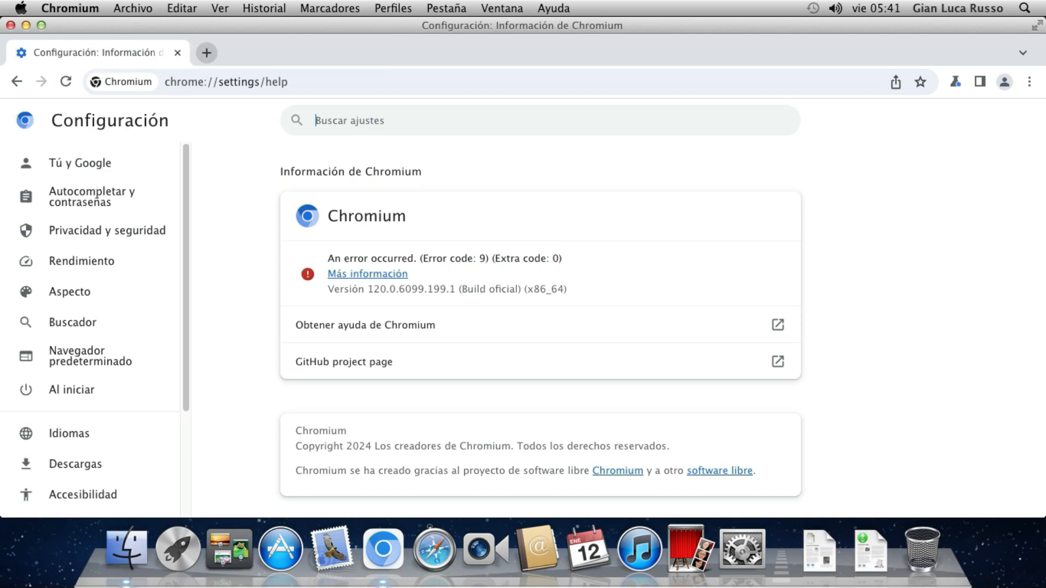
- Visit useragentstring.com to confirm Chrome 120.0.0.0 on Intel Mac OS X 10_15_7
{"action": "type", "text": "www.u"}
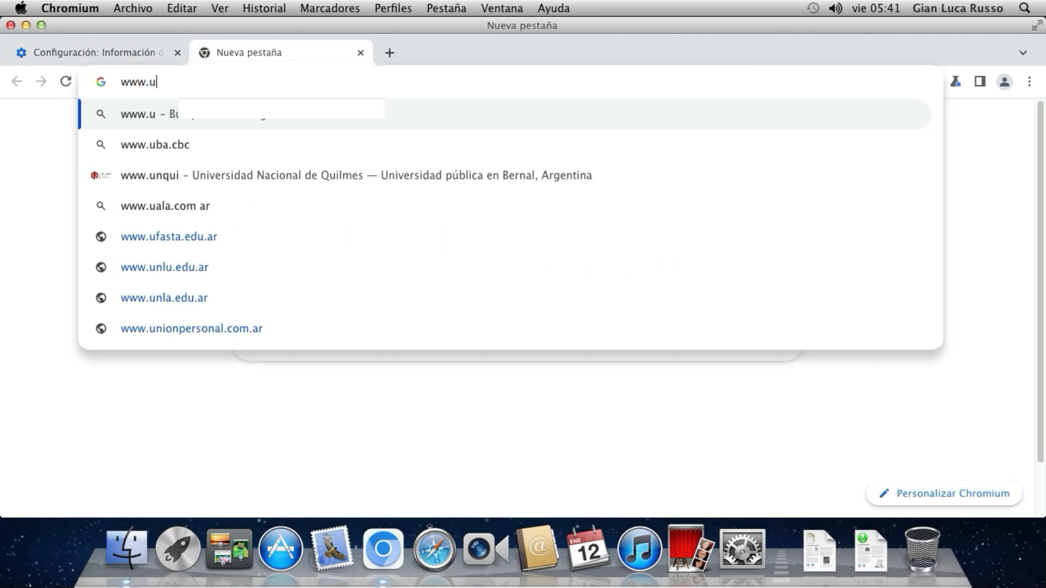
{"action": "type", "text": "seragentstring.com"}
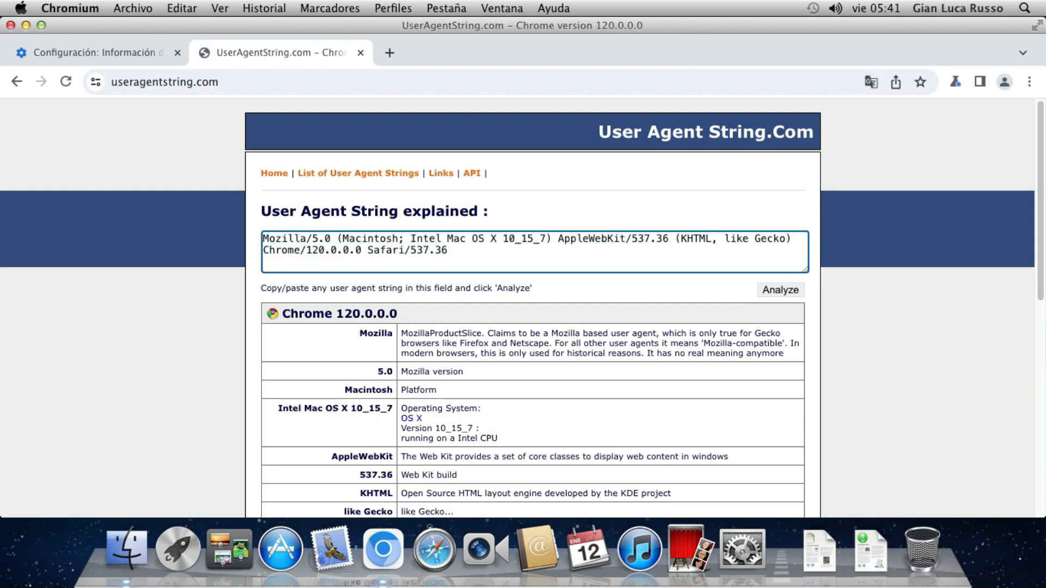
{"action": "double_click", "coordinate": [518, 239]}
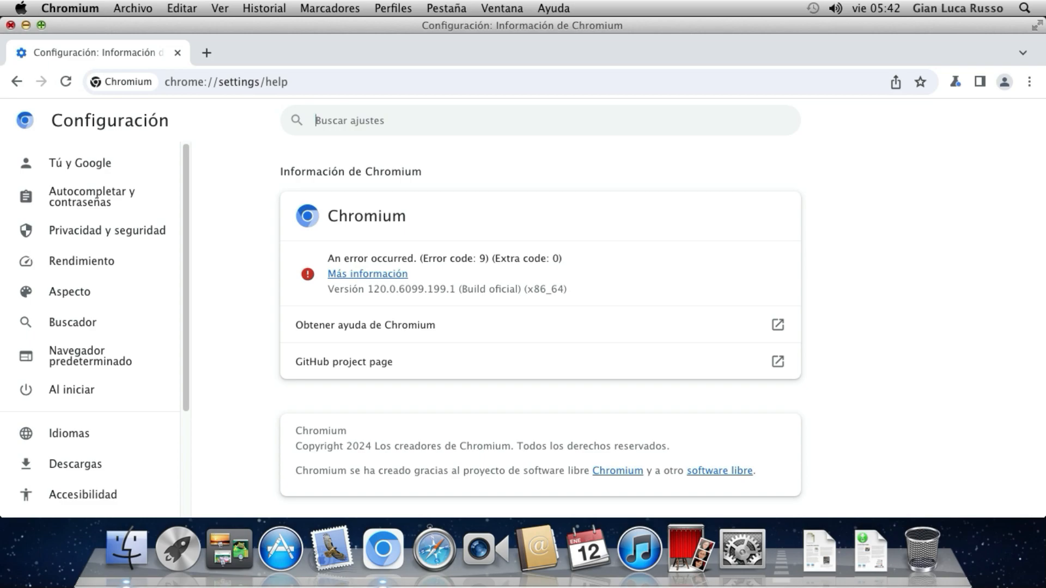
- Hide Chromium, load google.com/chrome in Safari, and check Safari's version 5.1.7
{"action": "left_click", "coordinate": [26, 25]}
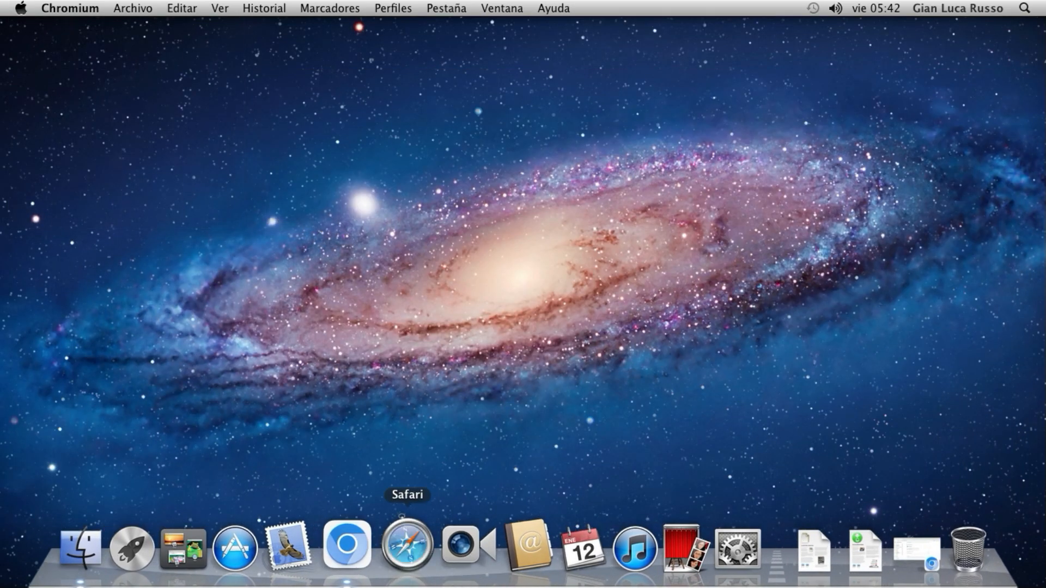
{"action": "left_click", "coordinate": [406, 546]}
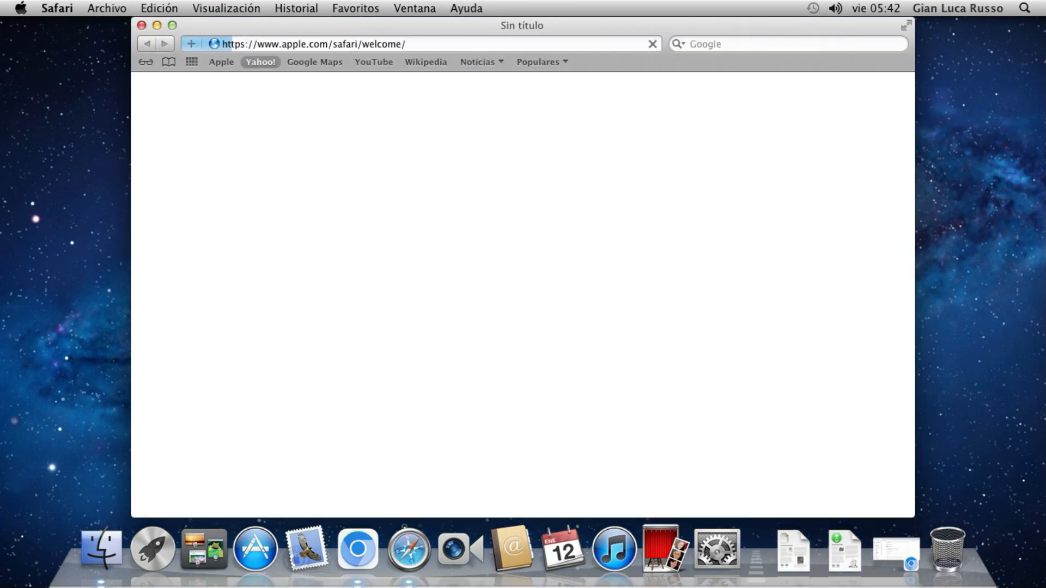
{"action": "left_click", "coordinate": [221, 62]}
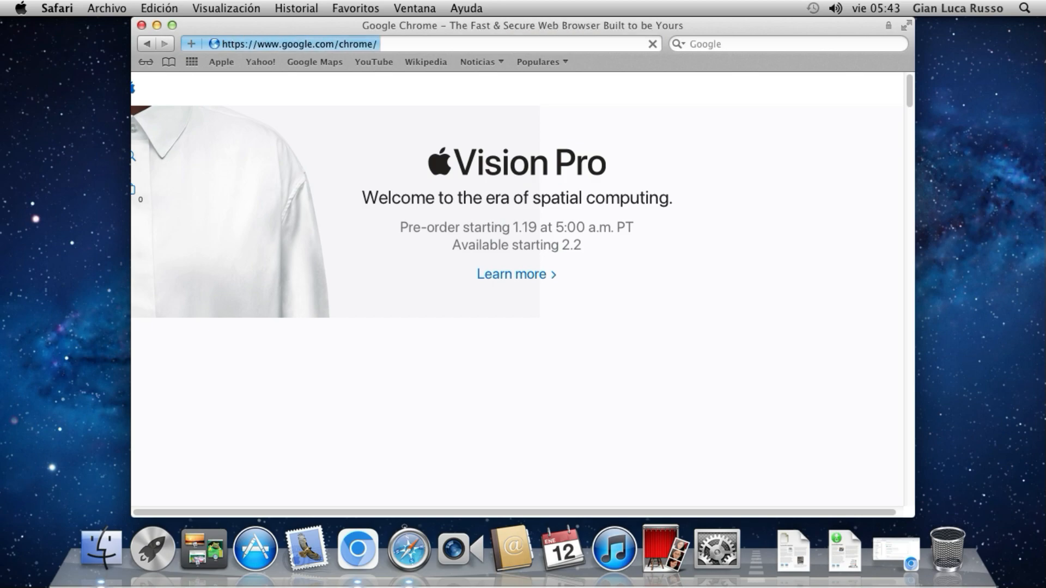
{"action": "left_click", "coordinate": [300, 44]}
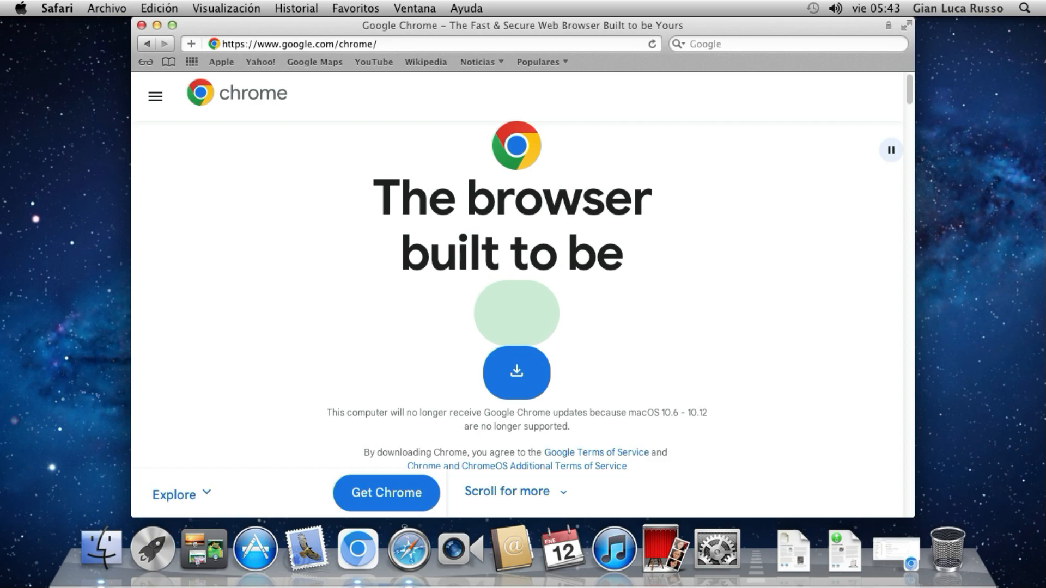
{"action": "scroll", "scroll_direction": "down", "scroll_amount": 3}
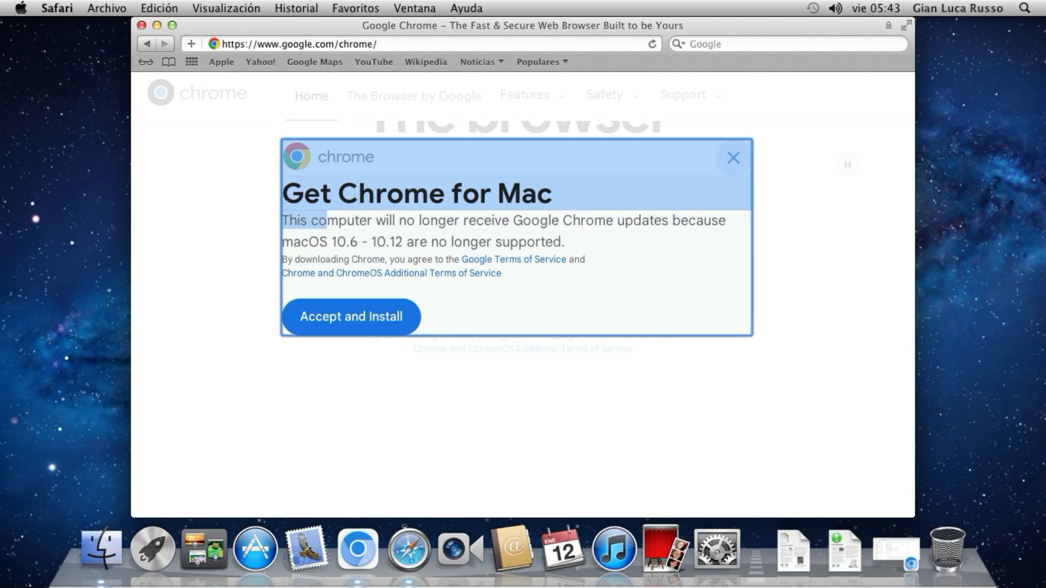
{"action": "left_click", "coordinate": [56, 8]}
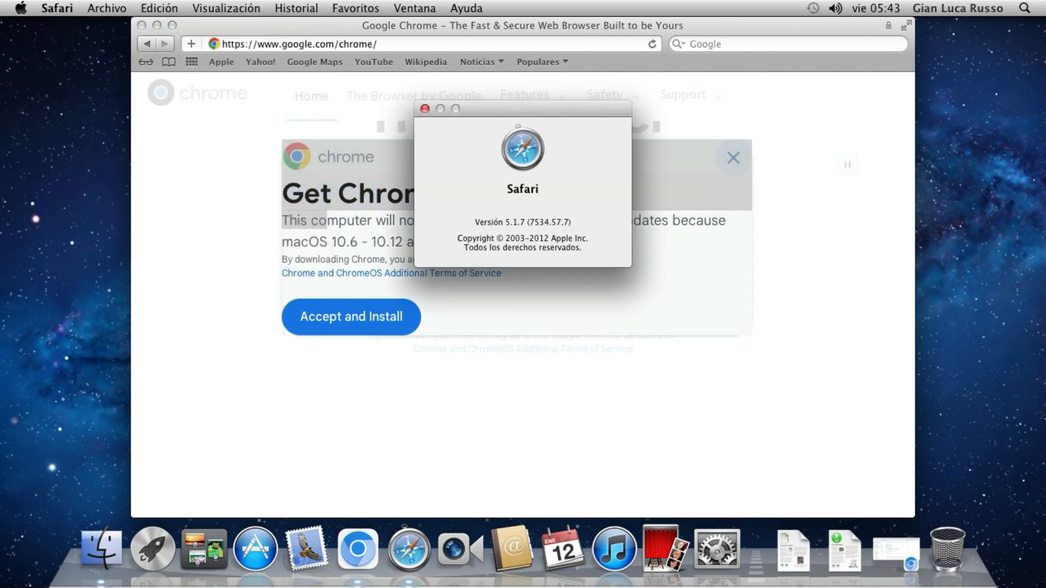
{"action": "left_click", "coordinate": [421, 110]}
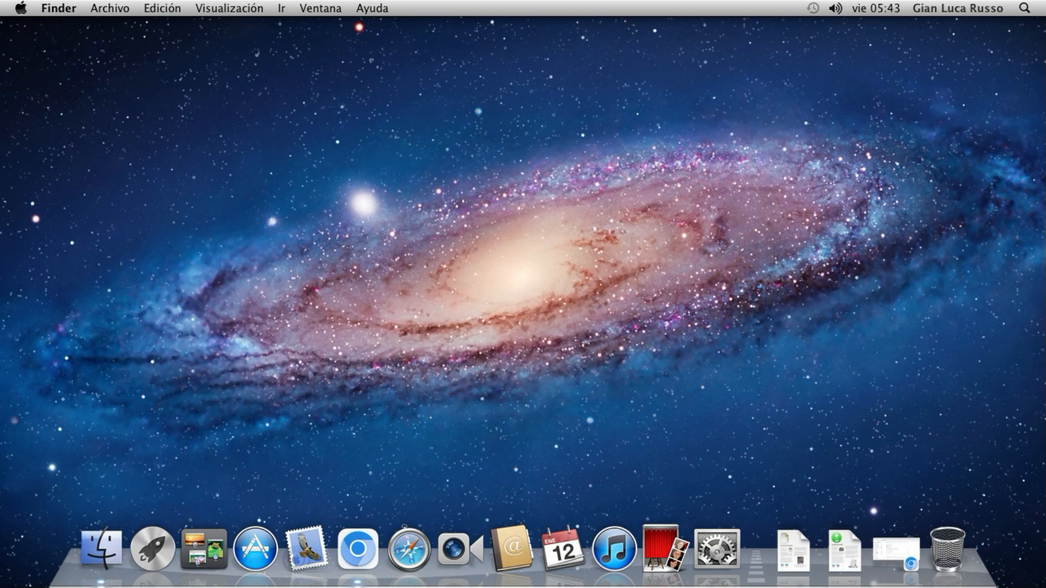
{"action": "mouse_move", "coordinate": [357, 547]}
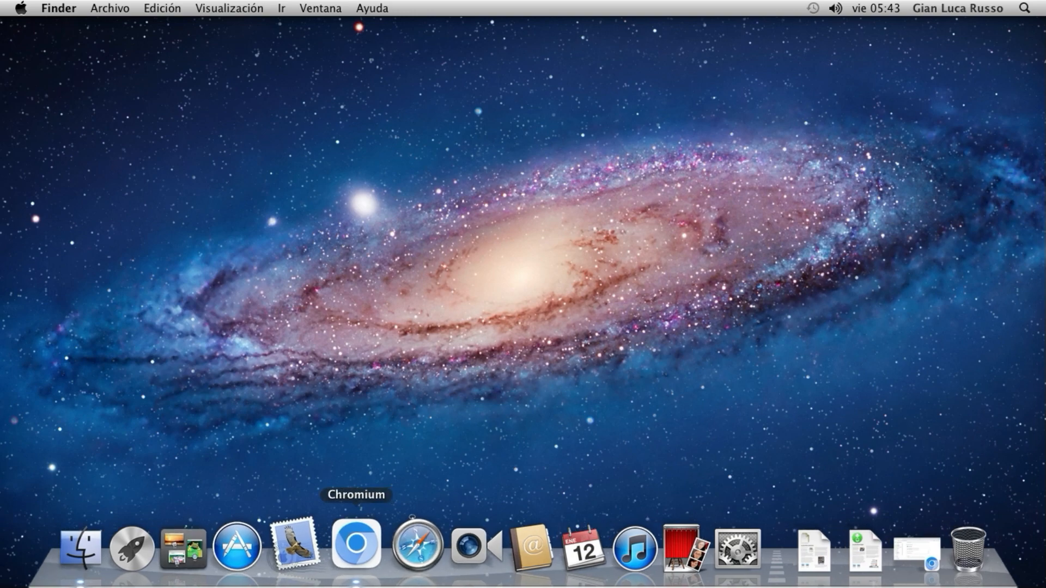
{"action": "mouse_move", "coordinate": [303, 547]}
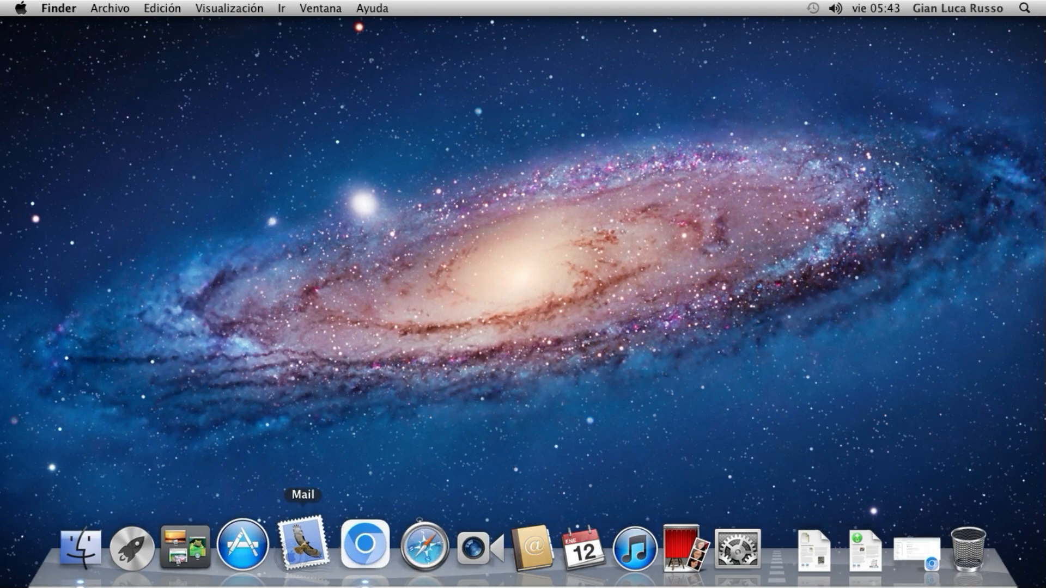
{"action": "mouse_move", "coordinate": [406, 546]}
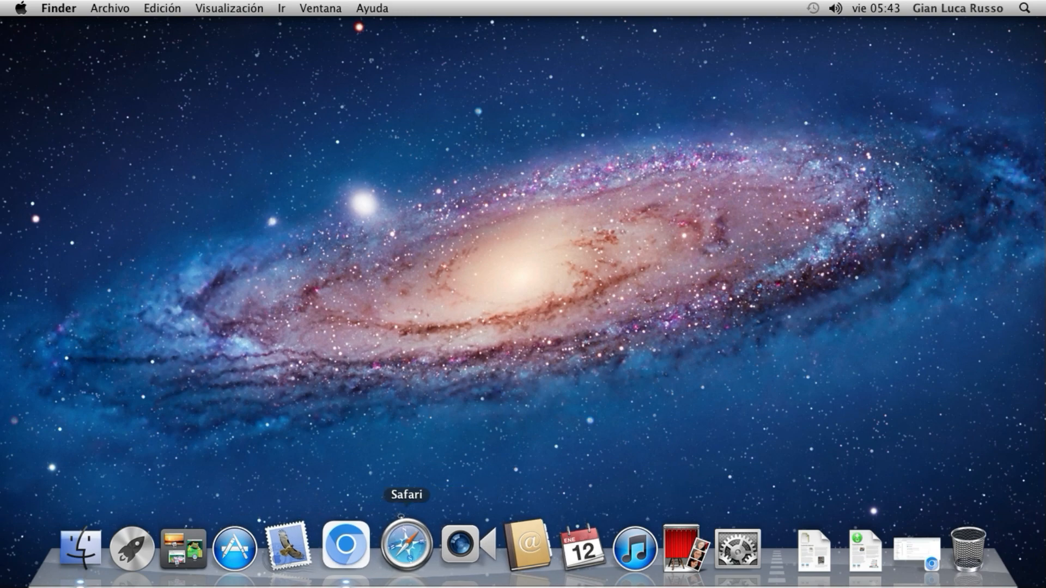
{"action": "mouse_move", "coordinate": [360, 546]}
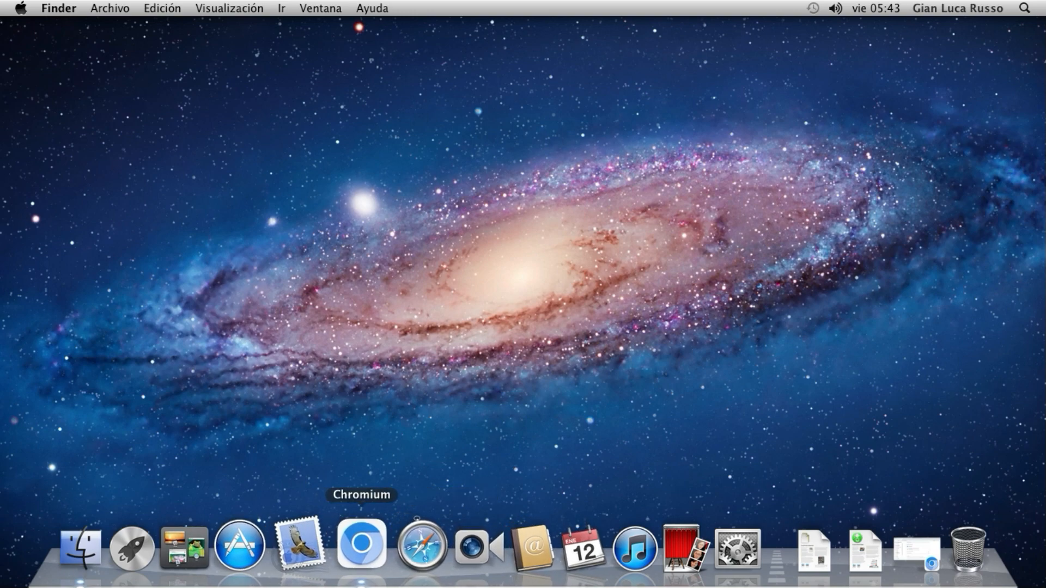
{"action": "mouse_move", "coordinate": [304, 546]}
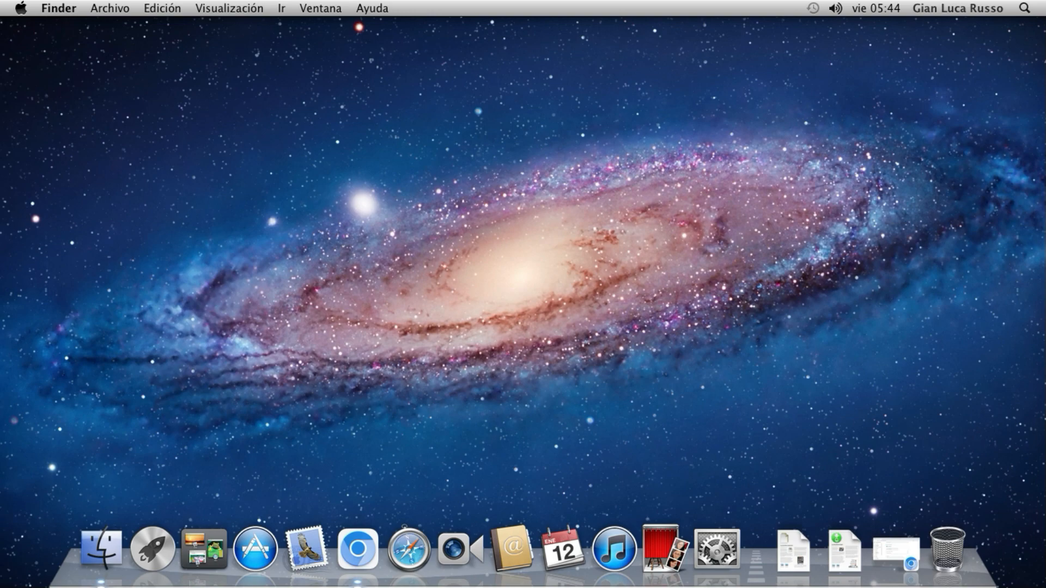
{"action": "mouse_move", "coordinate": [509, 549]}
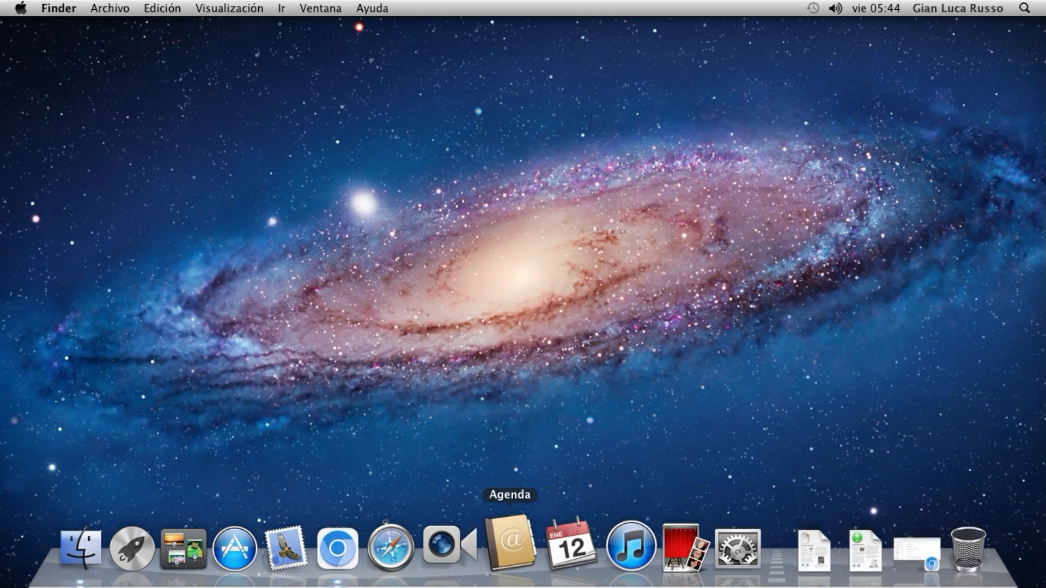
{"action": "mouse_move", "coordinate": [80, 547]}
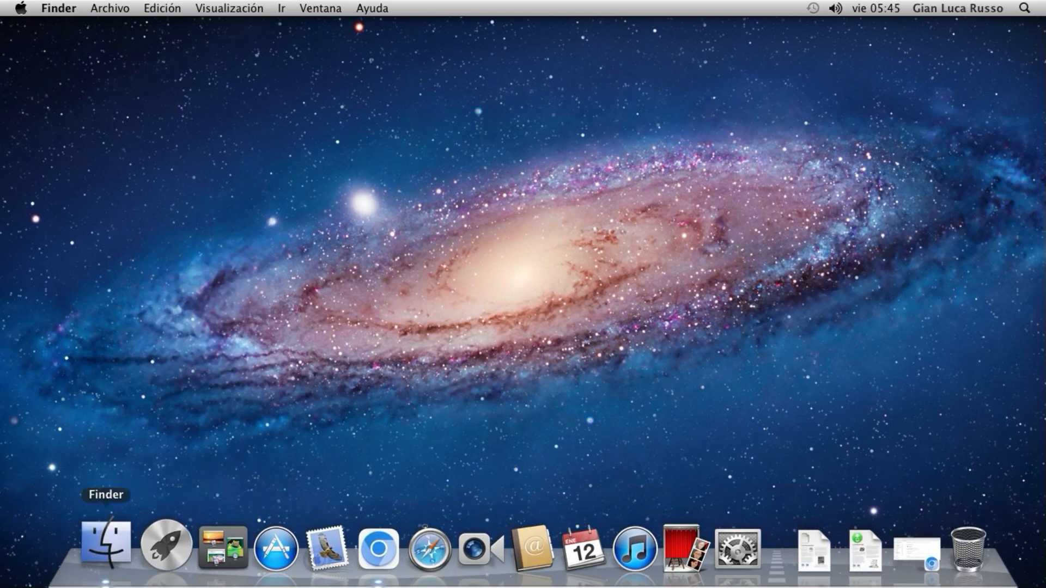
{"action": "mouse_move", "coordinate": [148, 547]}
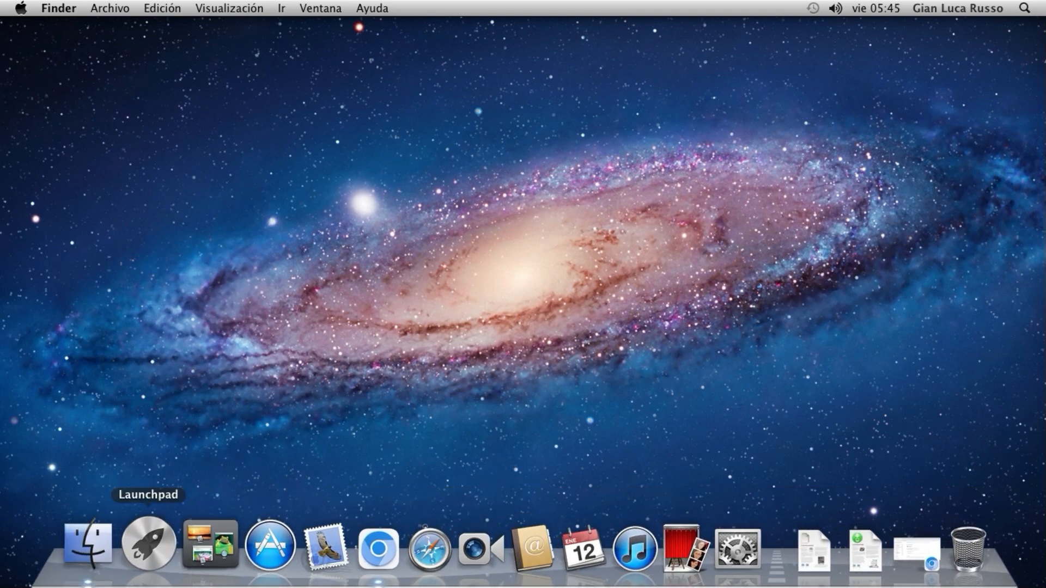
{"action": "mouse_move", "coordinate": [609, 546]}
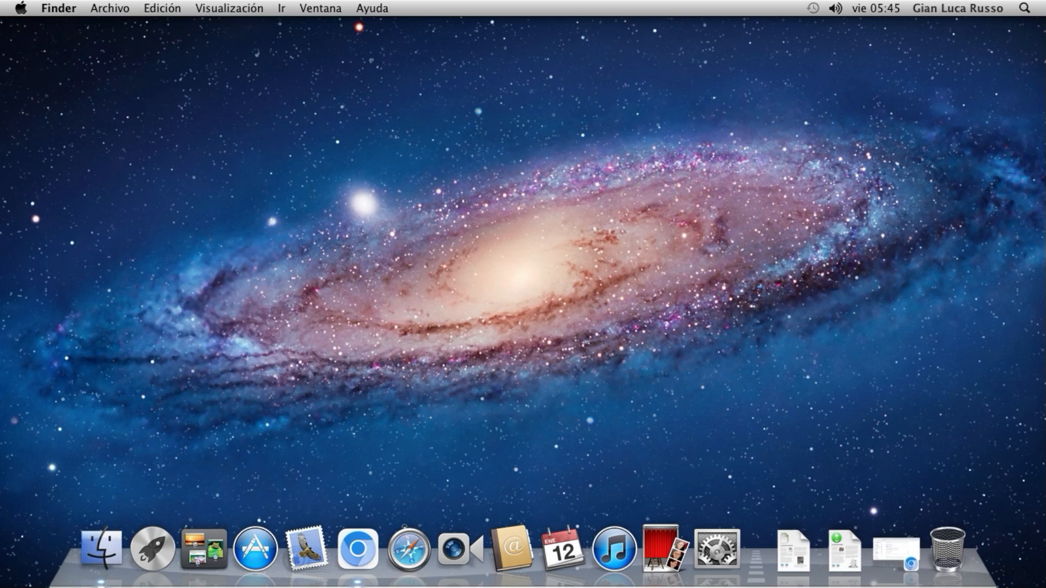
{"action": "mouse_move", "coordinate": [608, 544]}
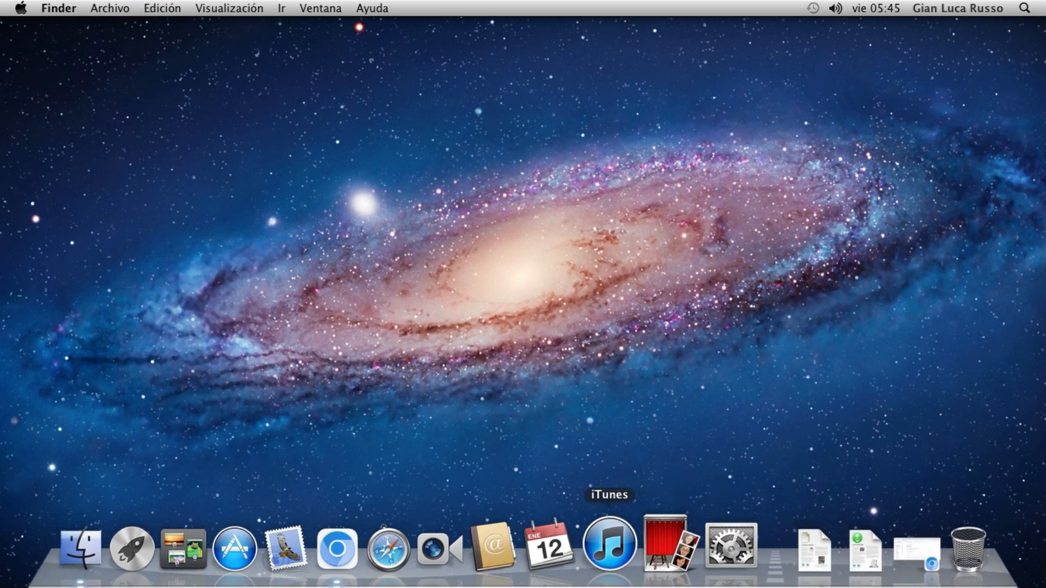
- Reopen Chromium's About page showing version 120.0.6099.199.1, then minimize the window
{"action": "left_click", "coordinate": [336, 549]}
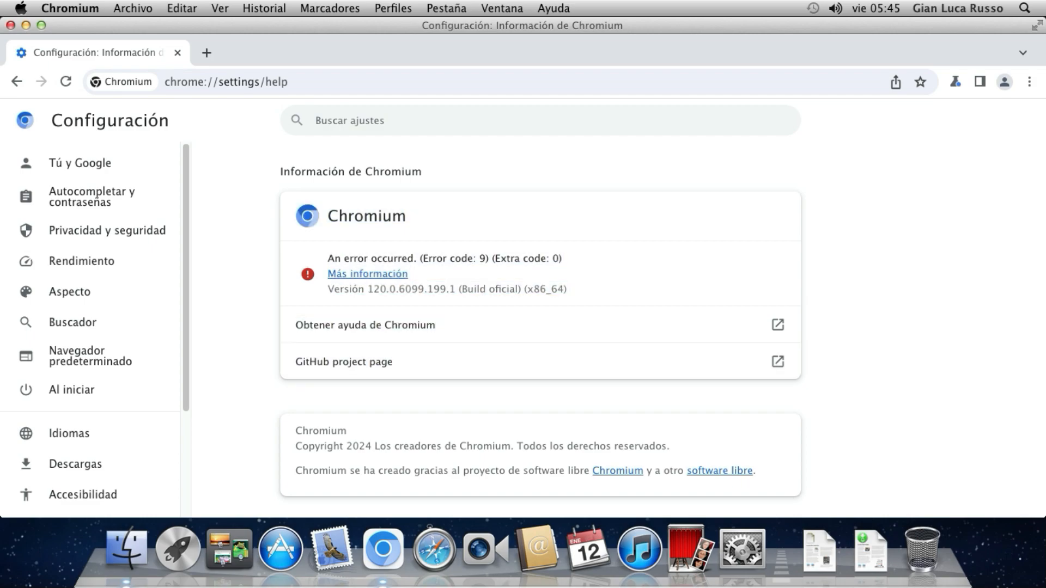
{"action": "double_click", "coordinate": [350, 172]}
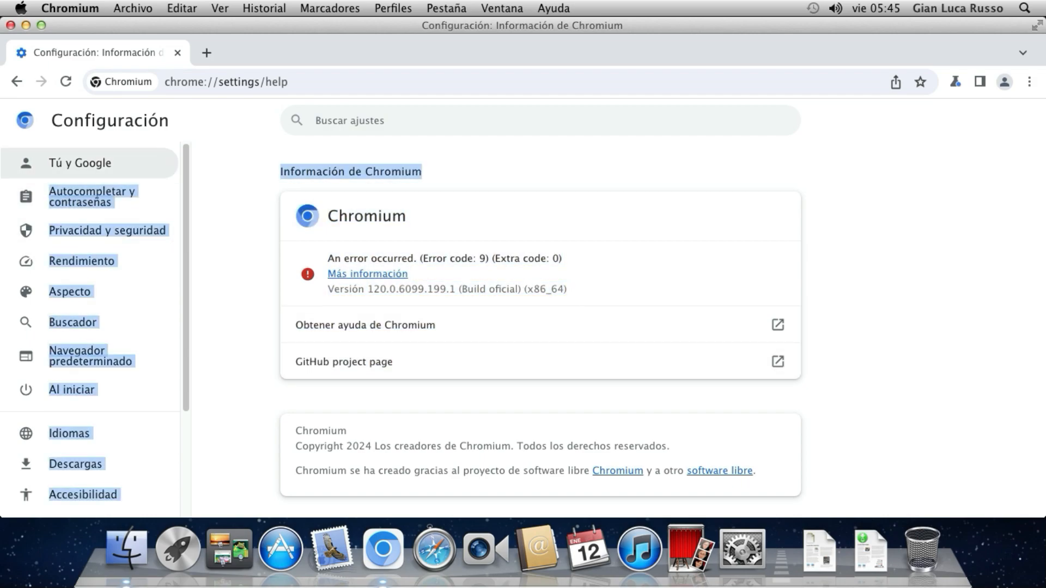
{"action": "mouse_move", "coordinate": [79, 165]}
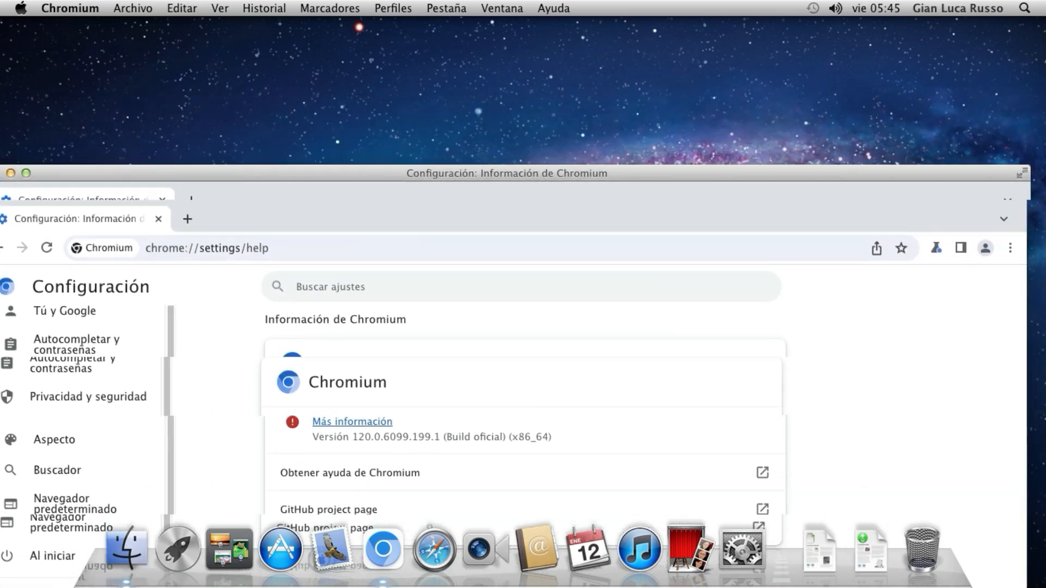
{"action": "left_click", "coordinate": [25, 173]}
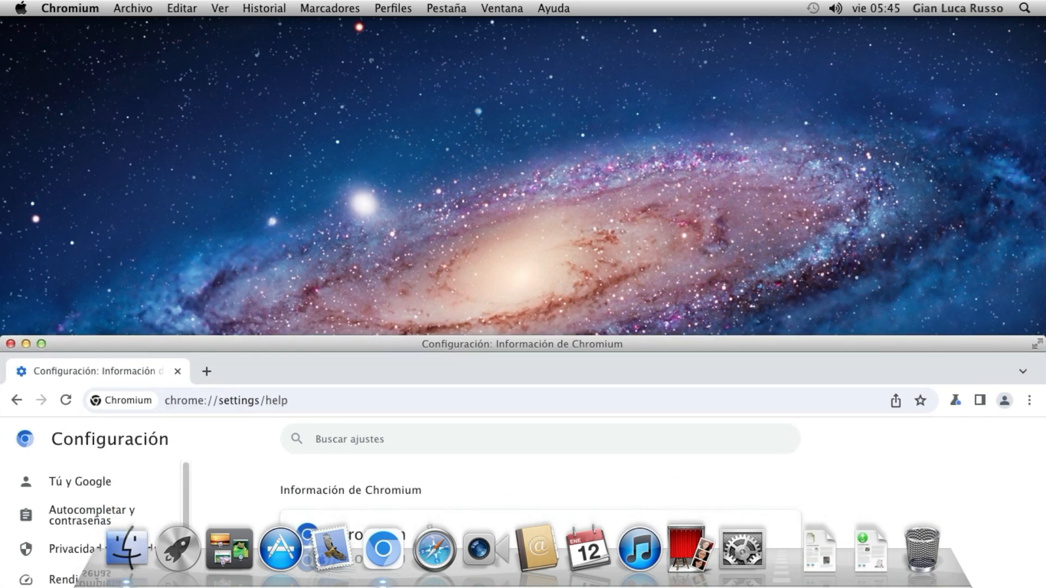
{"action": "mouse_move", "coordinate": [126, 547]}
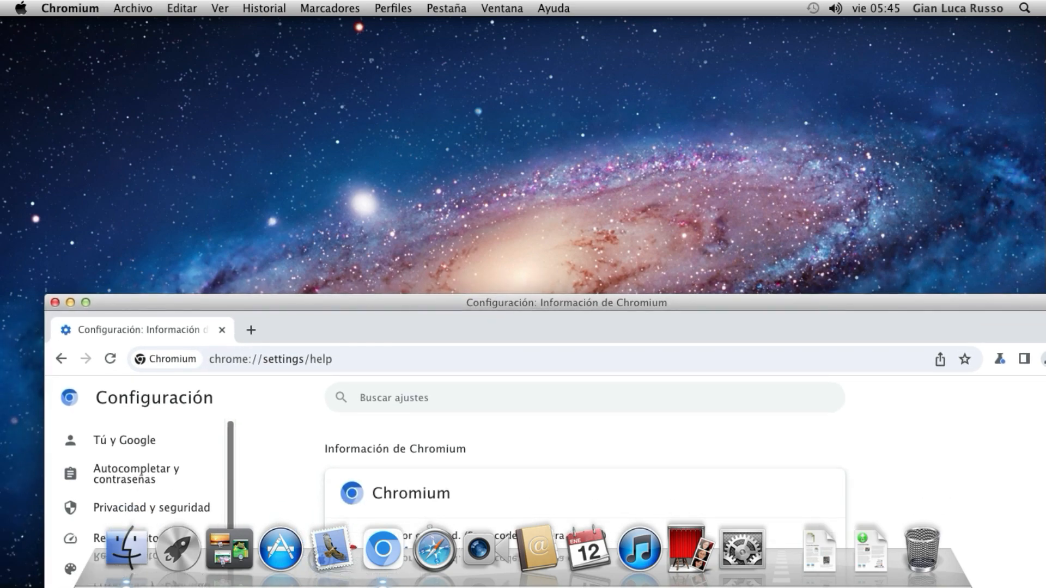
{"action": "mouse_move", "coordinate": [137, 330]}
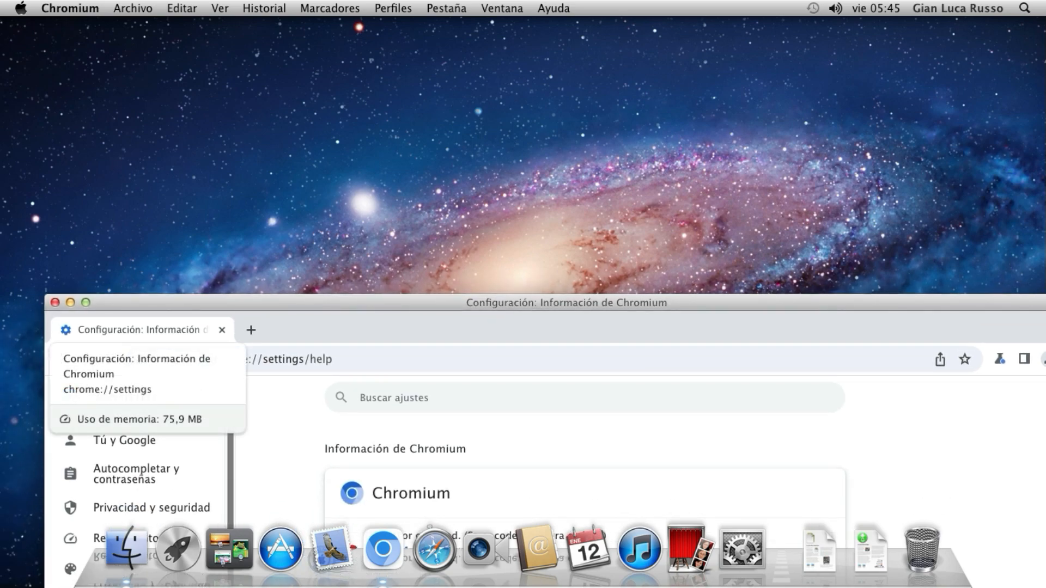